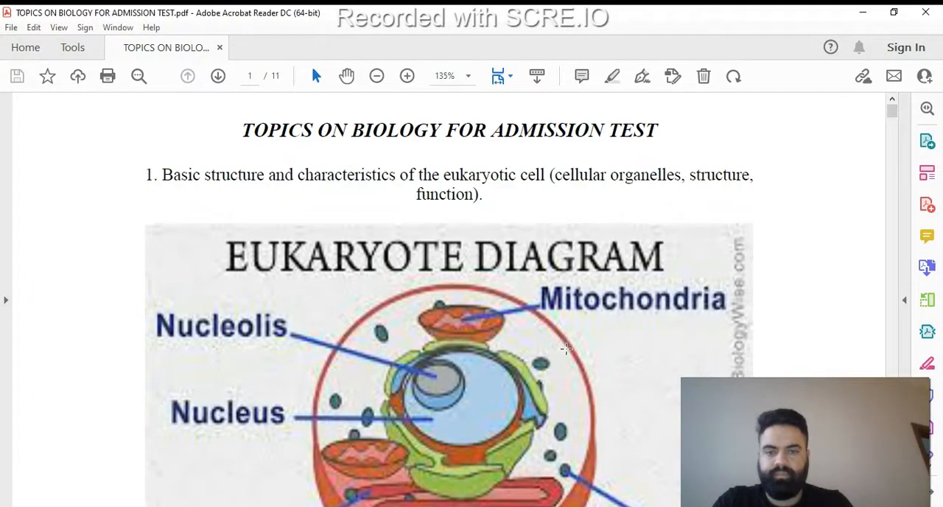
mouse_move(769, 161)
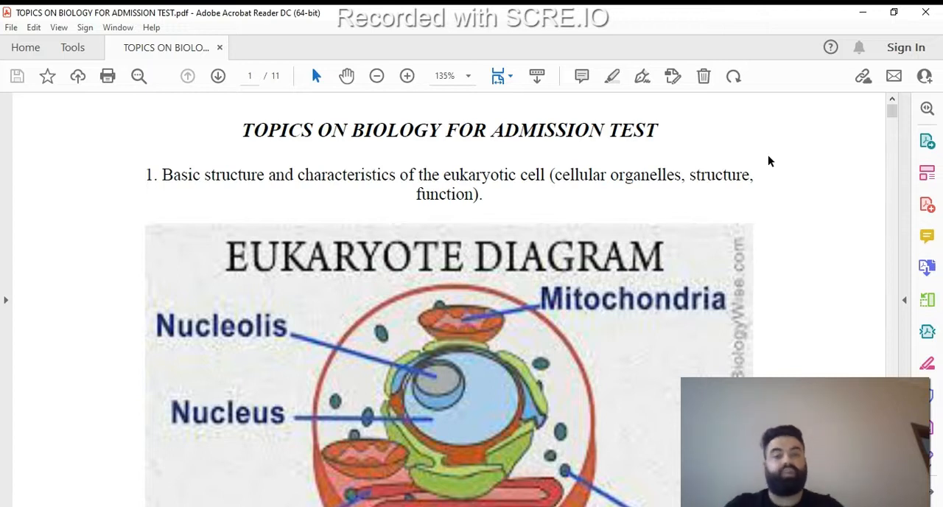
mouse_move(898, 159)
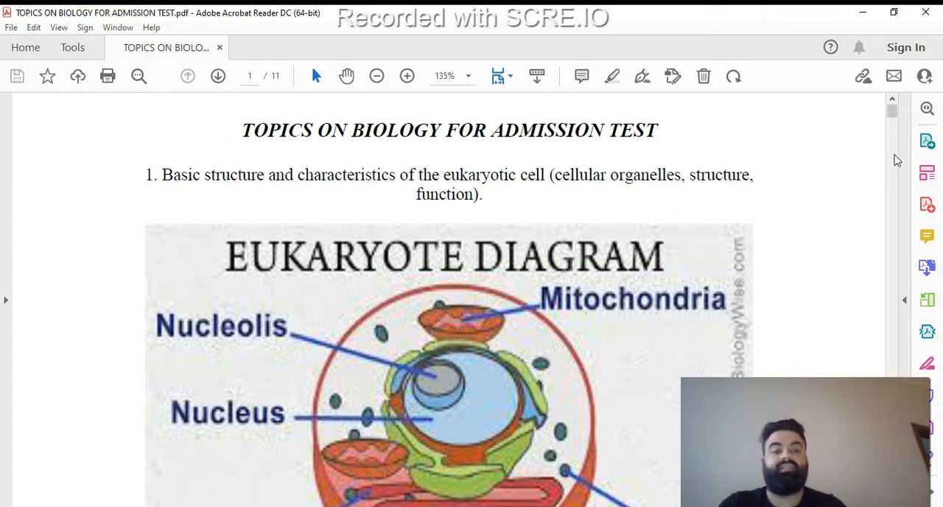
mouse_move(899, 124)
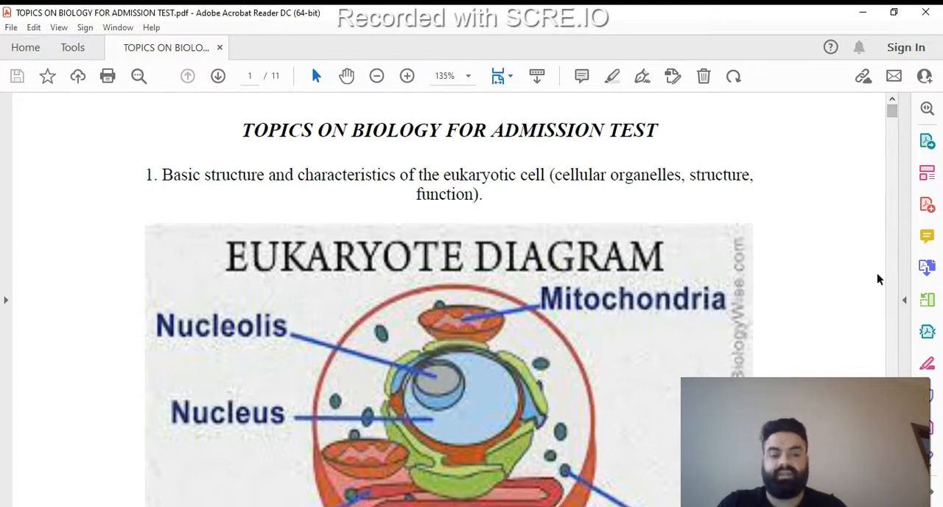
- Scroll down past the eukaryote and photosynthesis–respiration diagrams to topic 3 on DNA structure
scroll("down", 3)
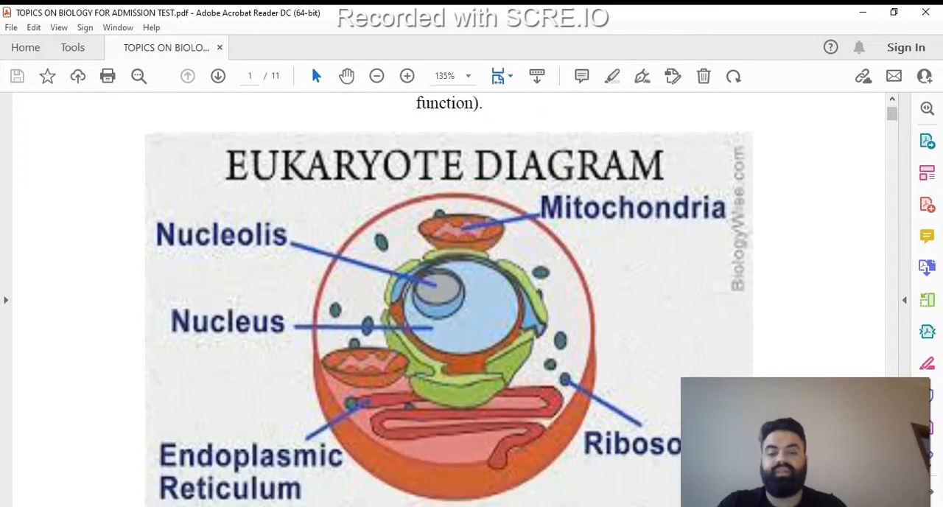
scroll("down", 3)
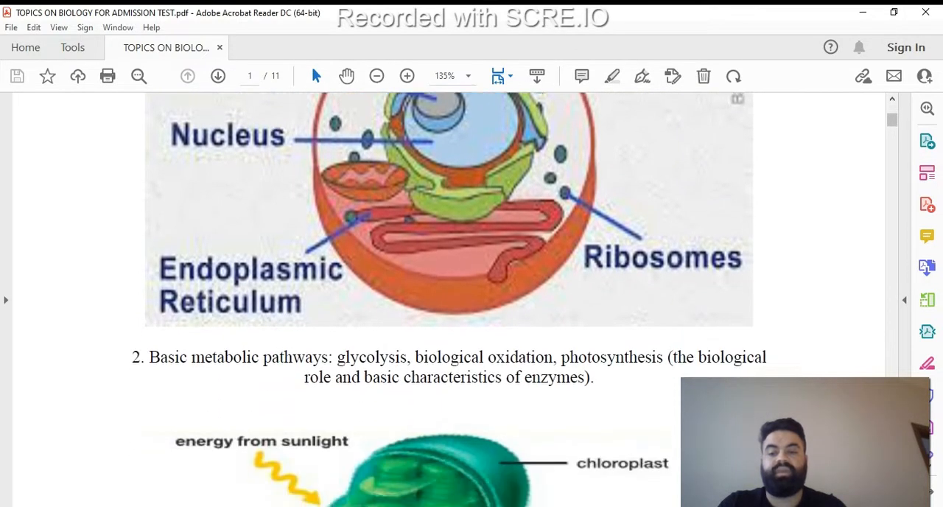
scroll("down", 3)
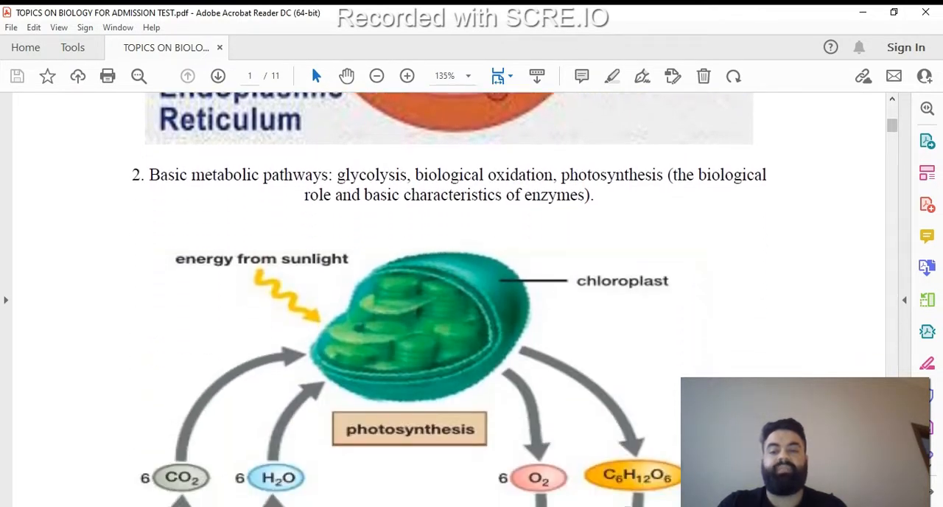
scroll("down", 3)
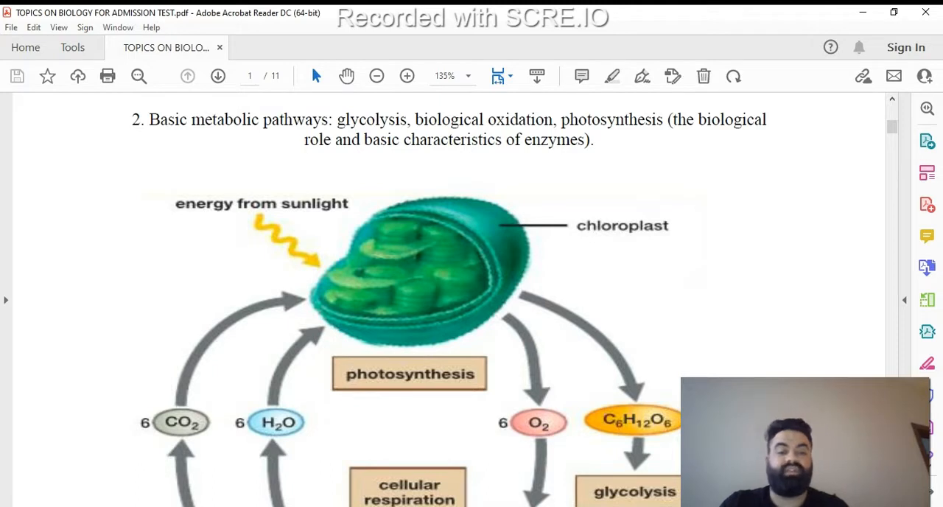
scroll("down", 3)
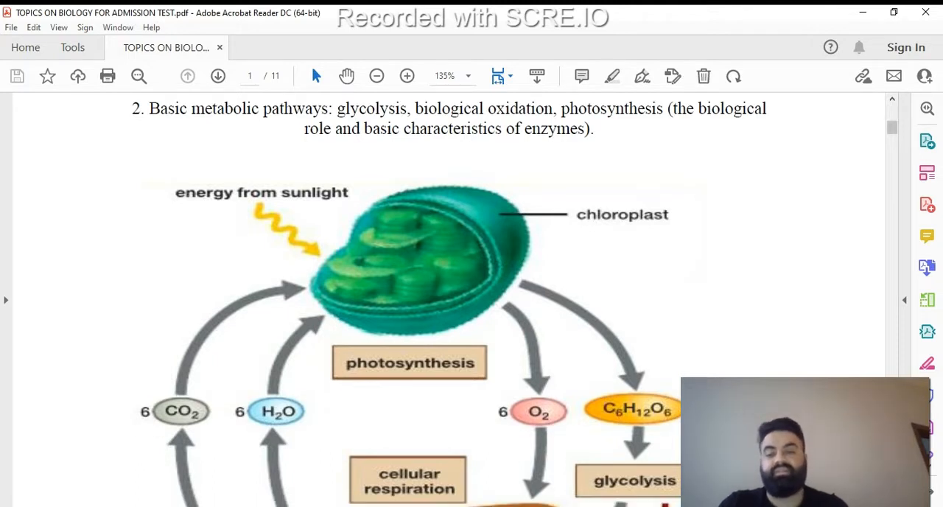
scroll("down", 3)
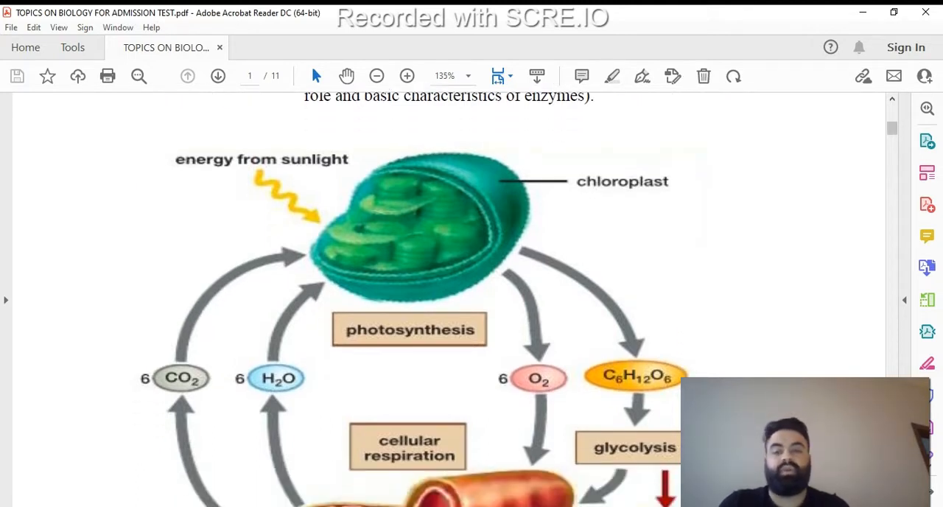
scroll("down", 3)
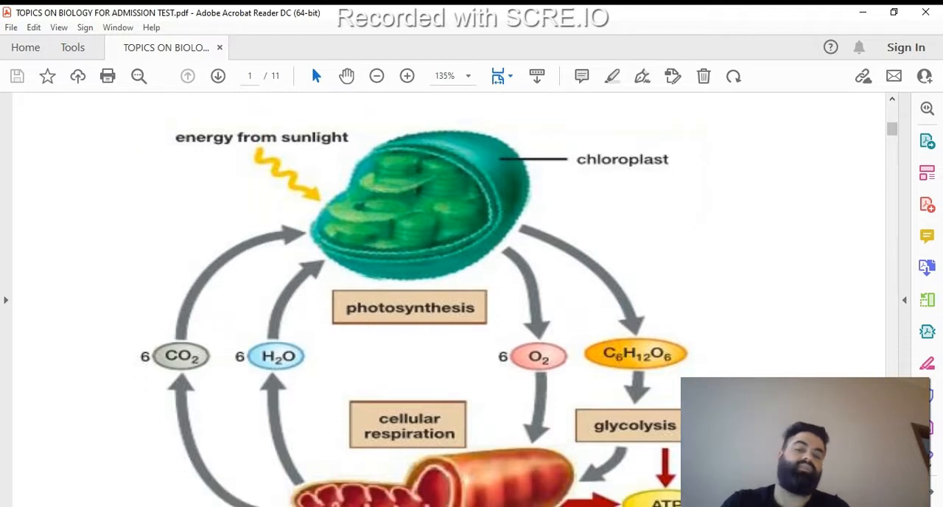
scroll("down", 3)
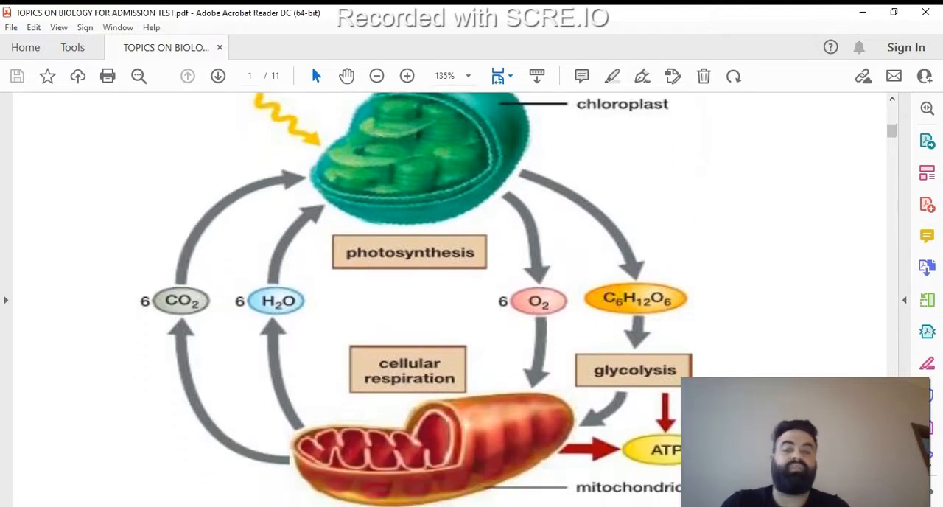
scroll("down", 3)
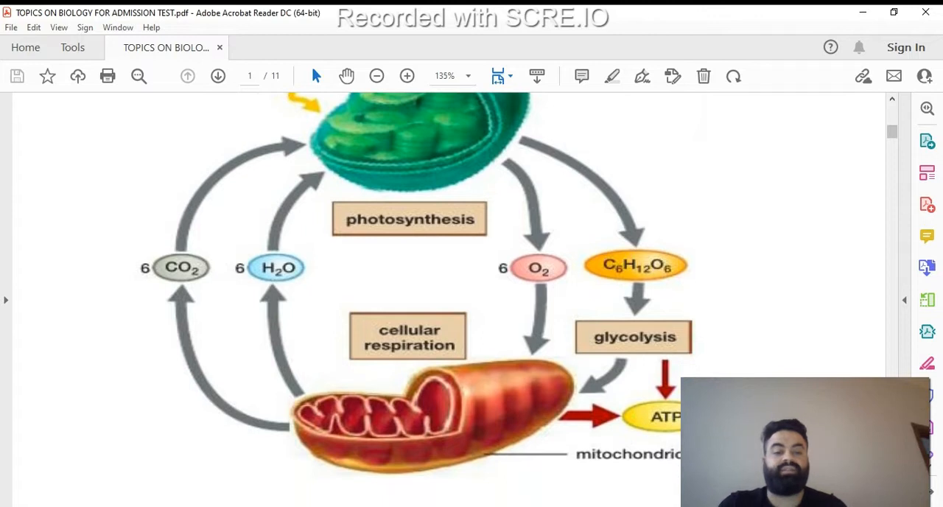
scroll("down", 3)
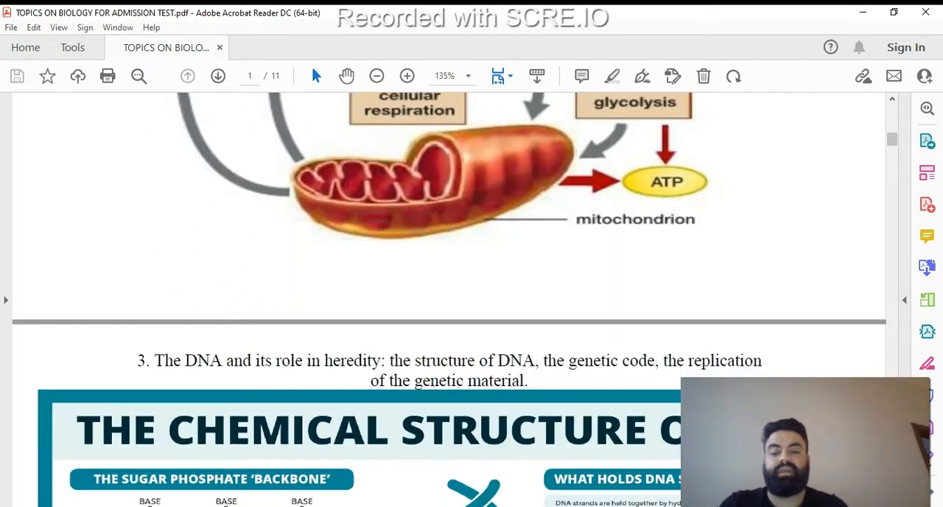
- Scroll through the DNA chemical-structure infographic to topics 4 and 5 on mitosis and meiosis
scroll("down", 3)
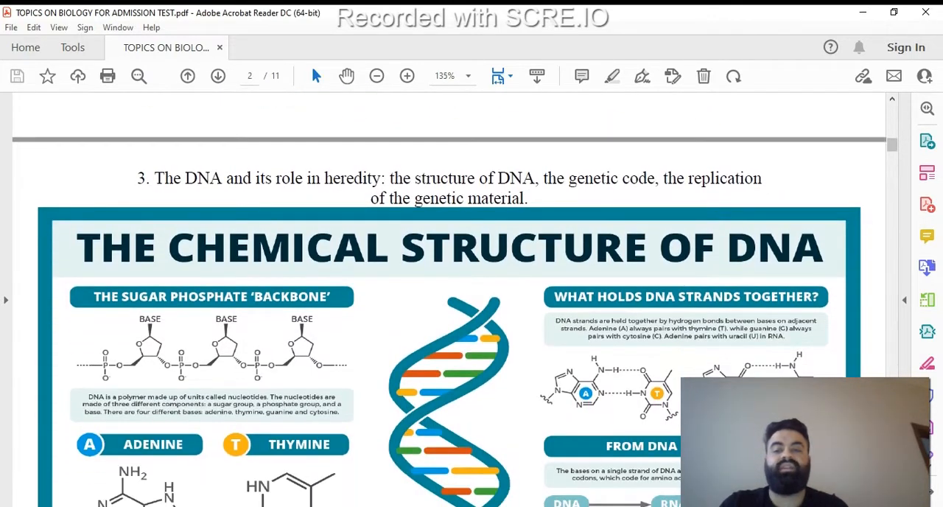
scroll("down", 3)
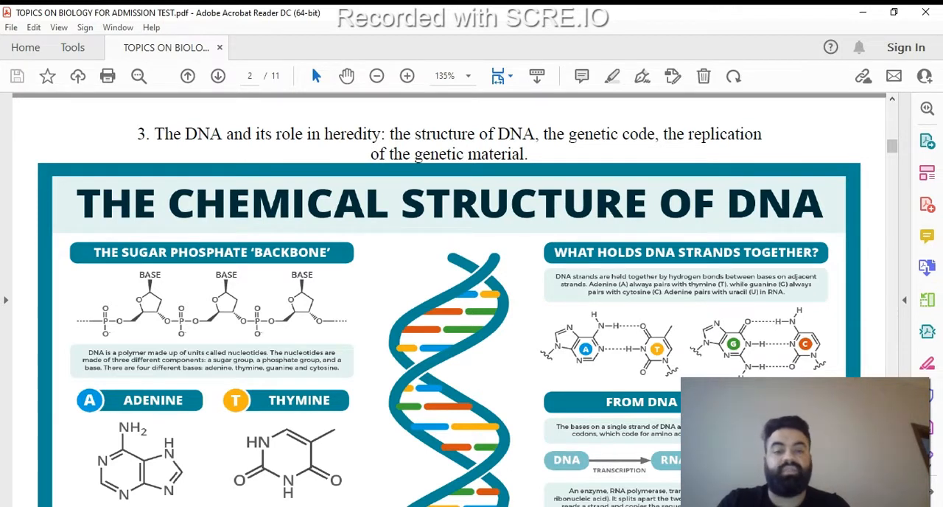
scroll("down", 3)
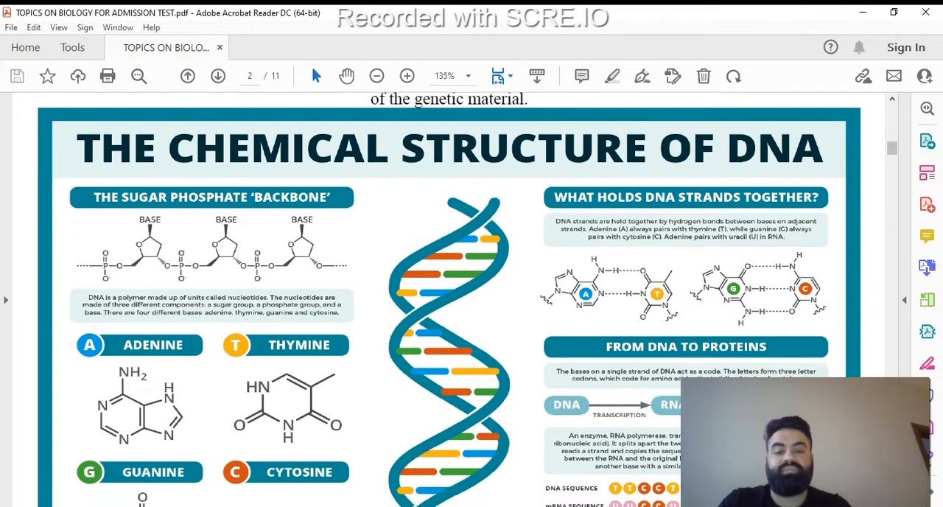
scroll("down", 3)
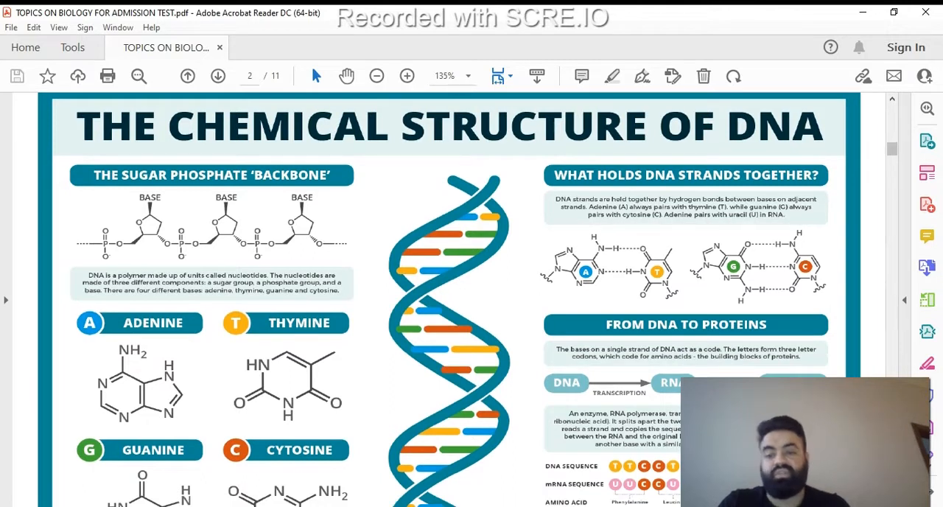
scroll("down", 3)
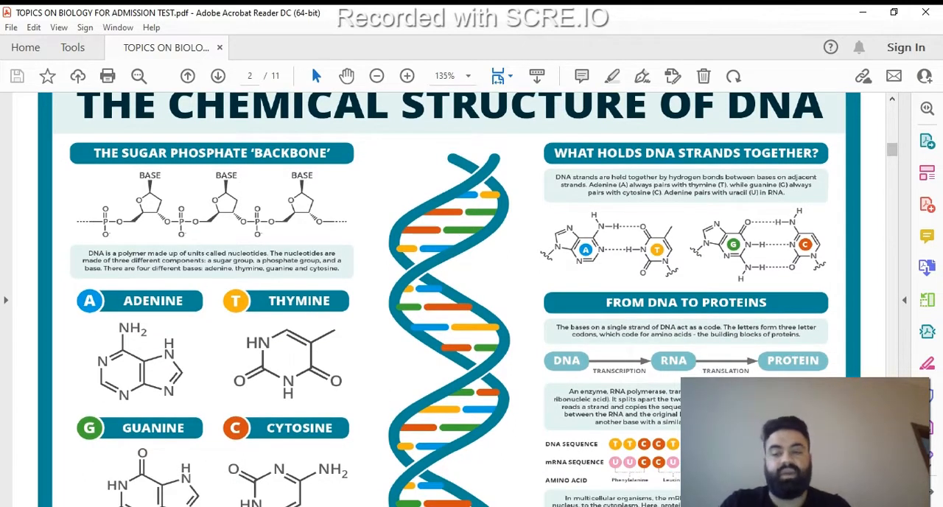
scroll("down", 3)
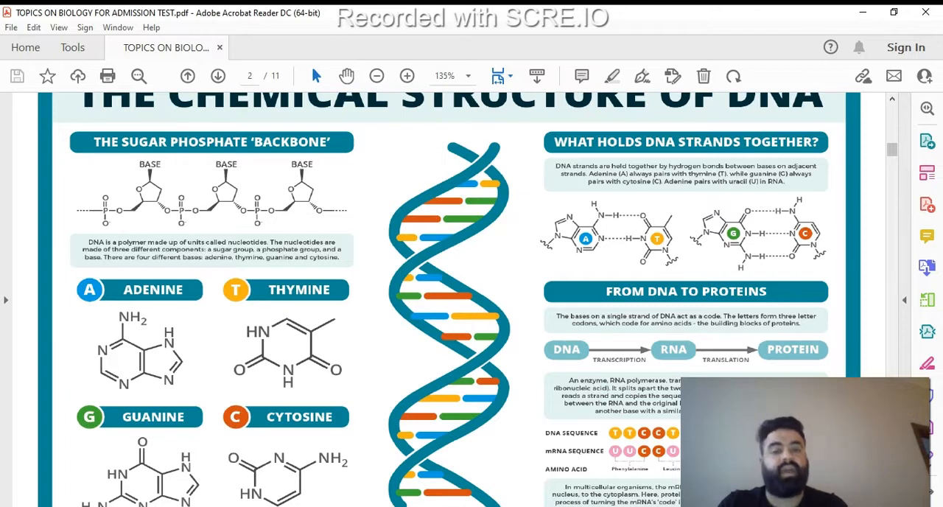
scroll("down", 3)
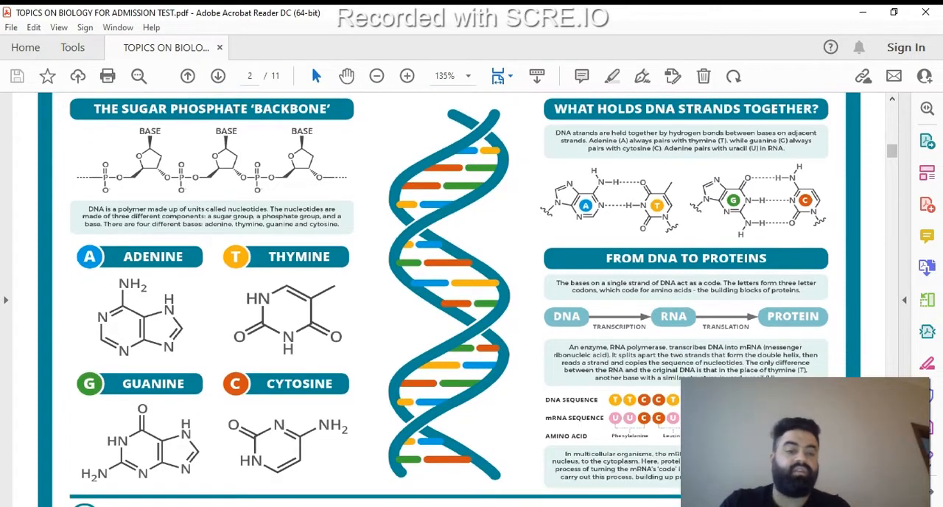
scroll("down", 3)
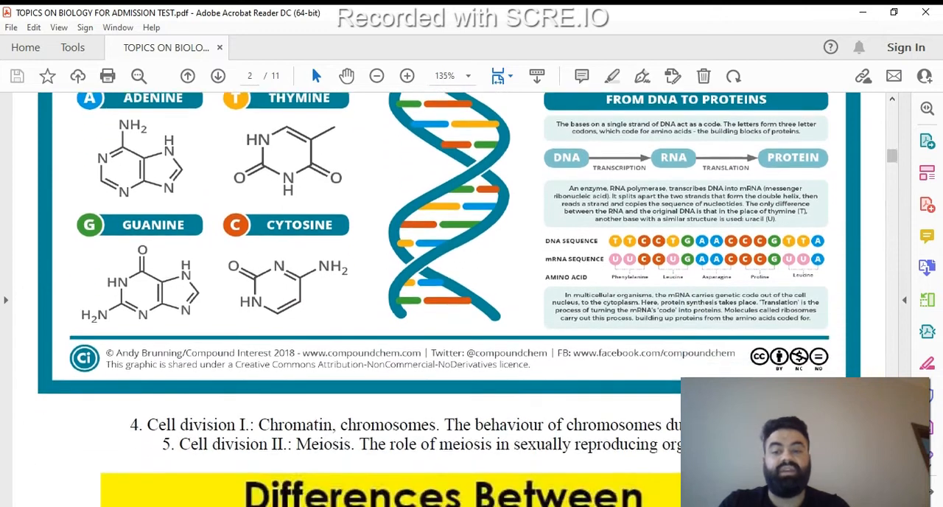
- Scroll past the mitosis-versus-meiosis figure until topics 6 and 7 on genetics appear
scroll("down", 3)
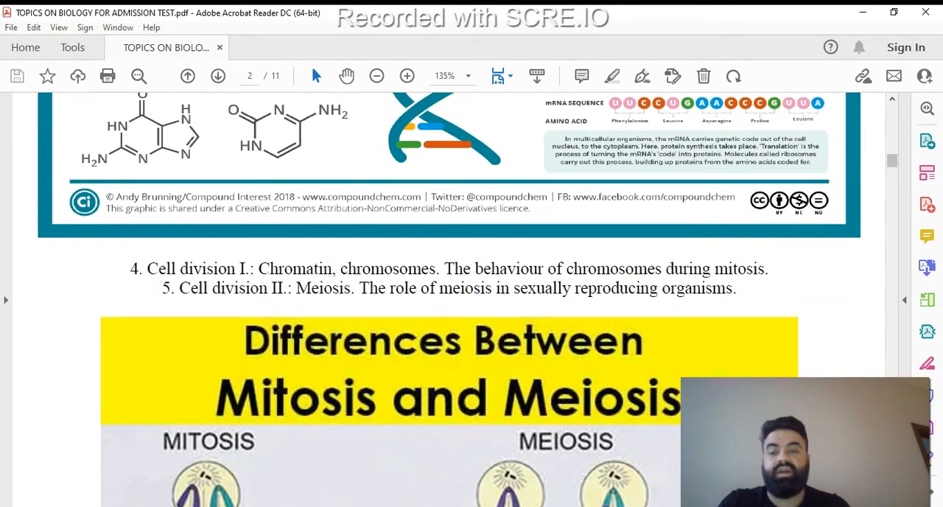
scroll("down", 3)
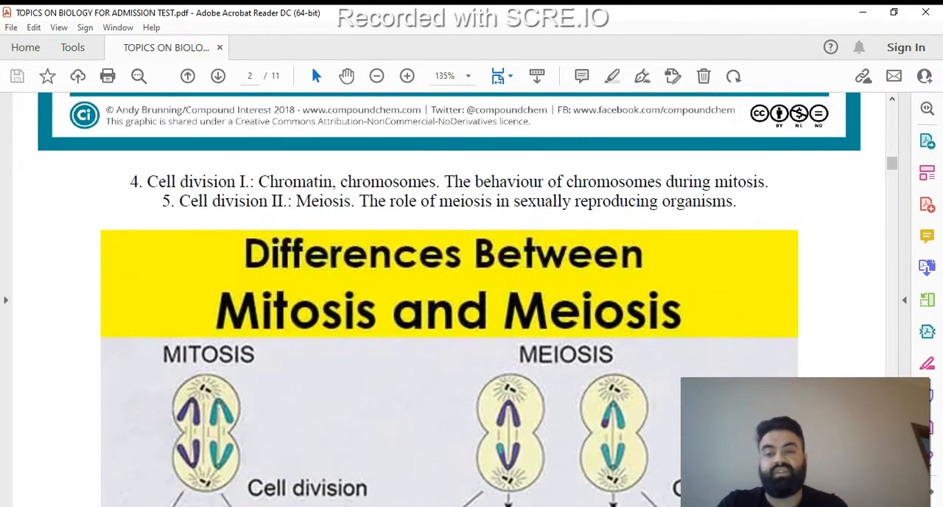
scroll("down", 3)
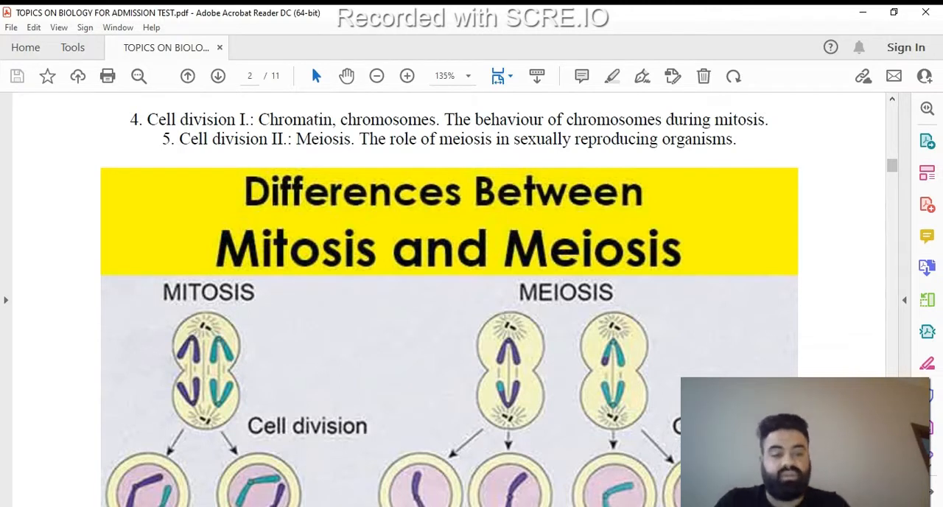
scroll("down", 3)
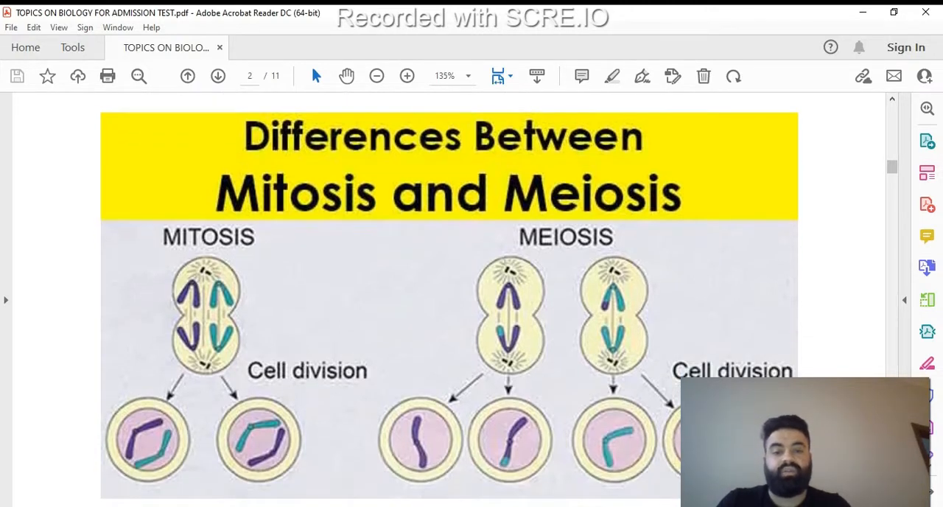
scroll("down", 3)
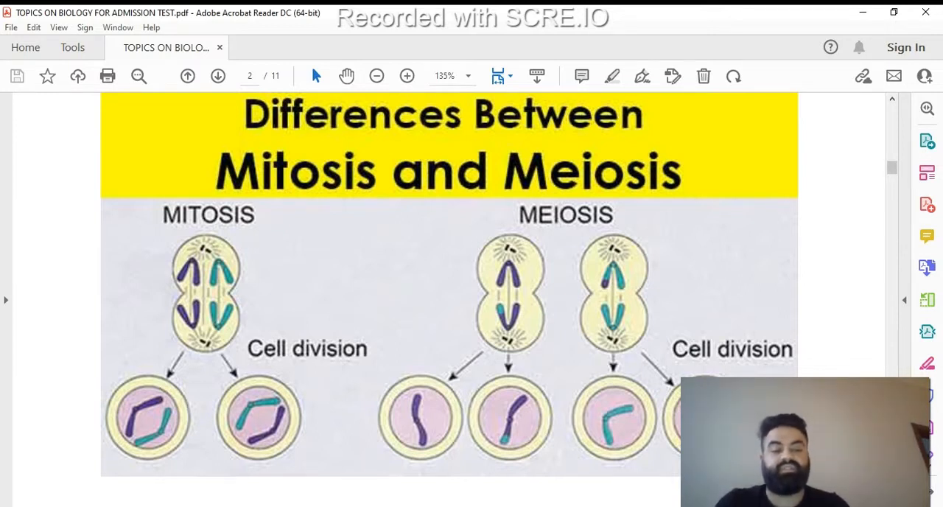
scroll("down", 3)
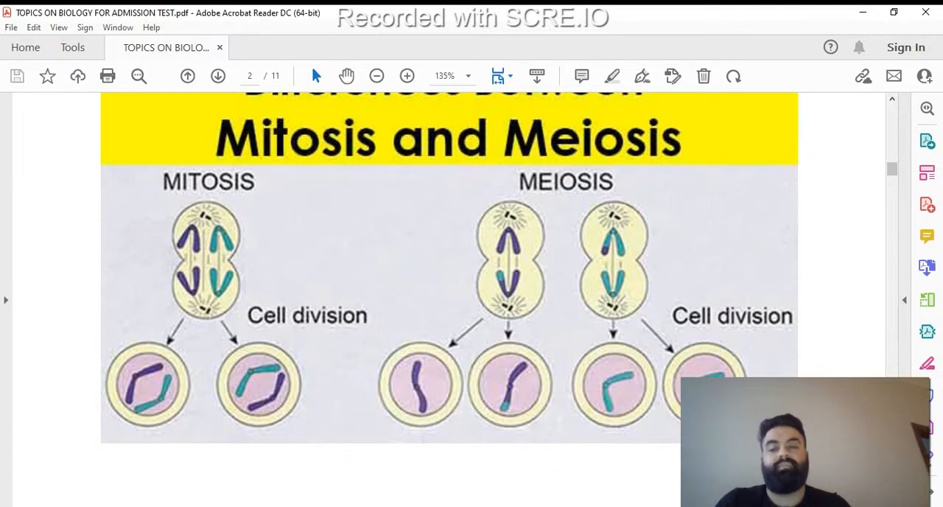
scroll("down", 3)
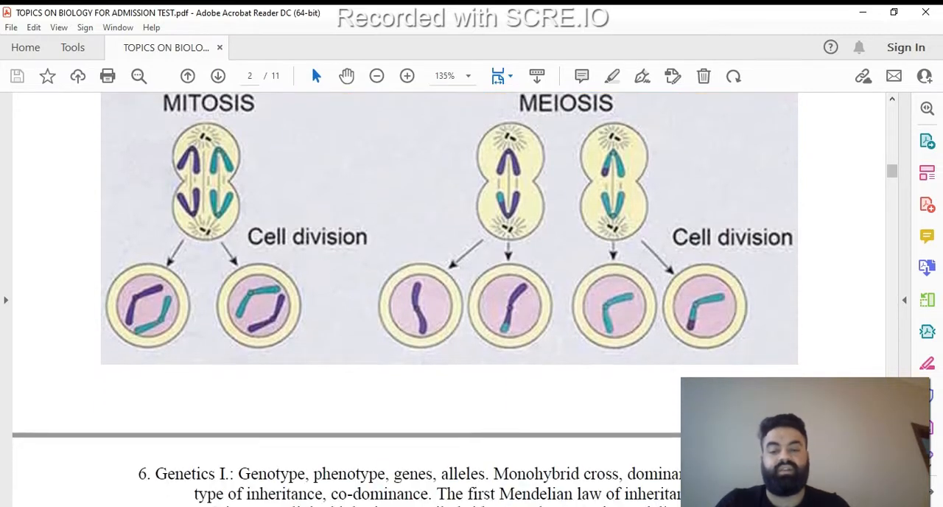
scroll("down", 3)
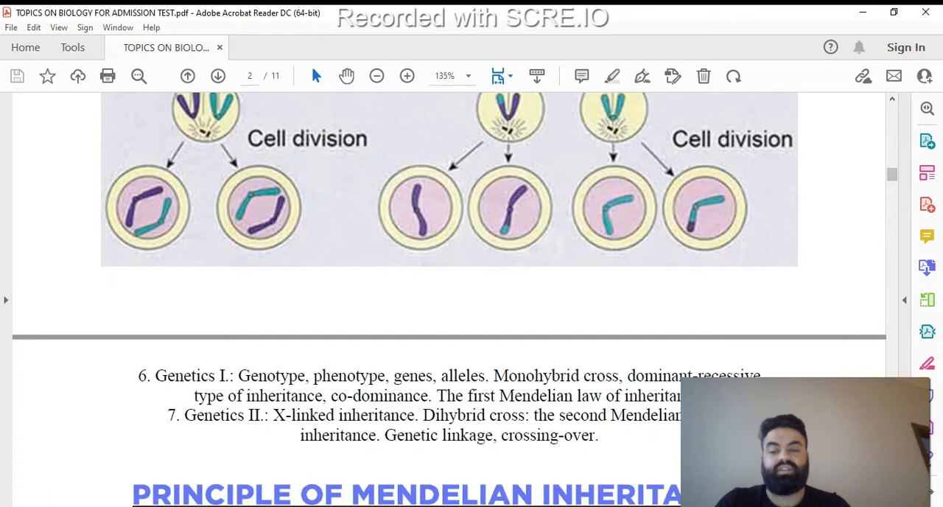
- Scroll onto page 3 through the Mendelian inheritance laws infographic toward topic 8
scroll("down", 3)
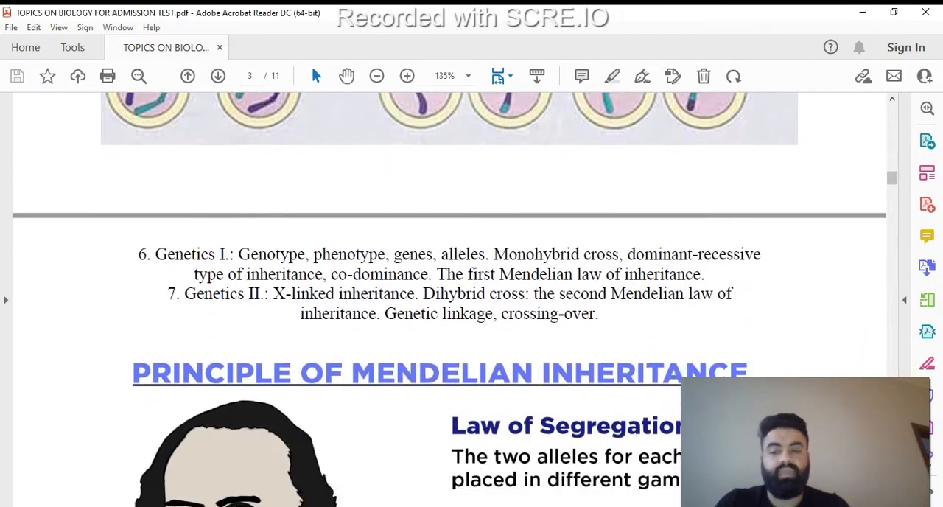
scroll("down", 3)
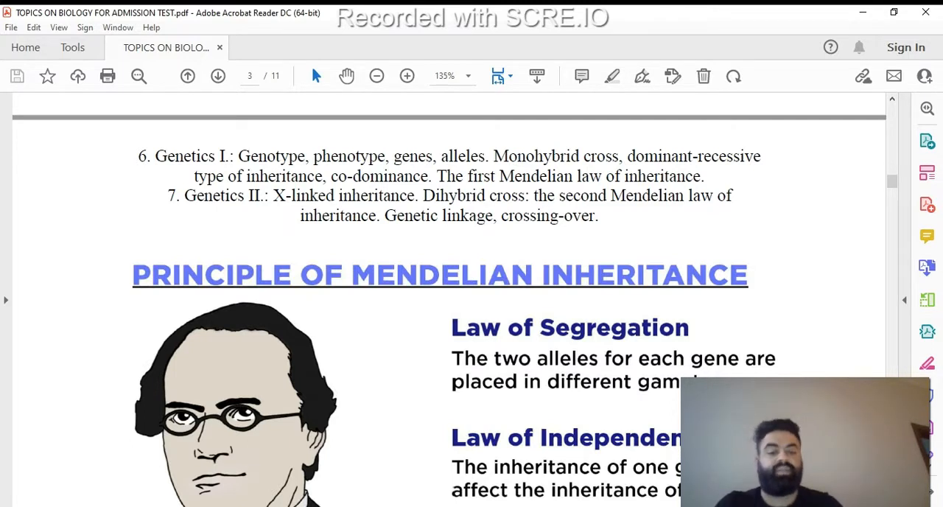
scroll("down", 3)
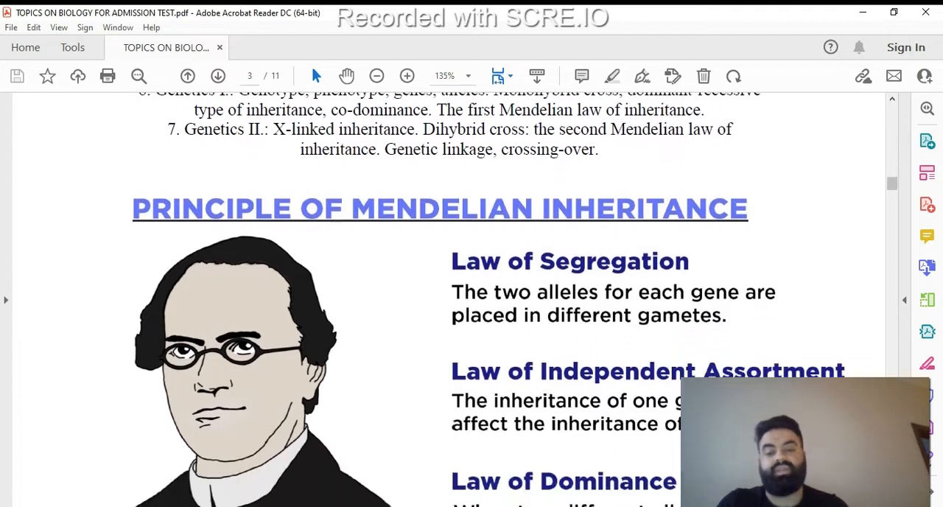
scroll("down", 3)
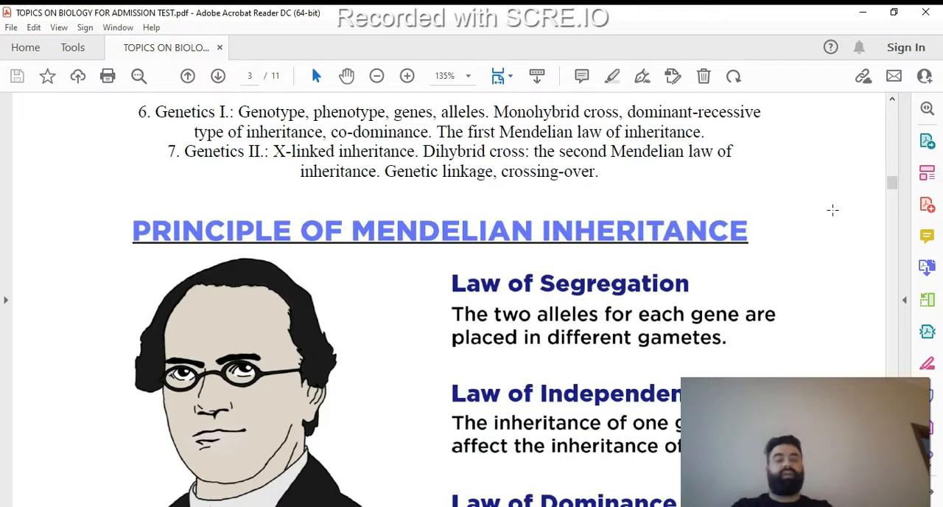
mouse_move(875, 236)
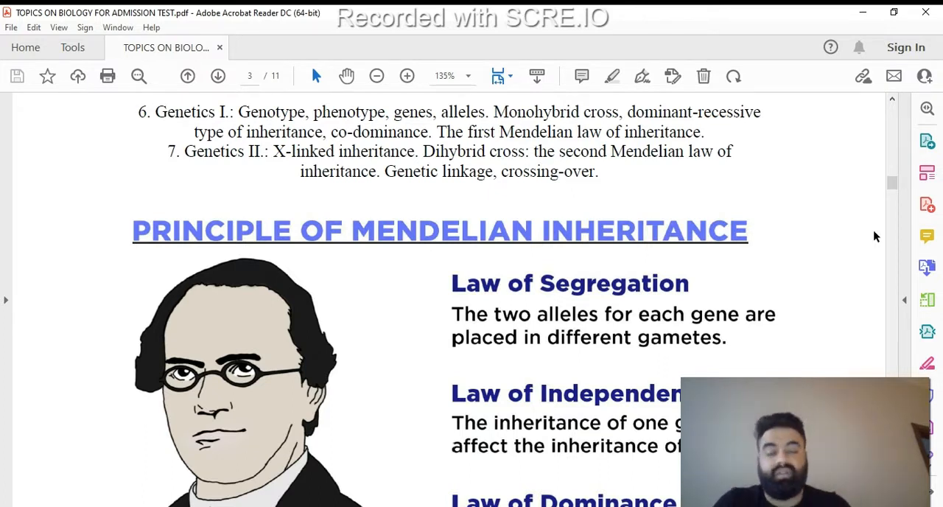
scroll("down", 3)
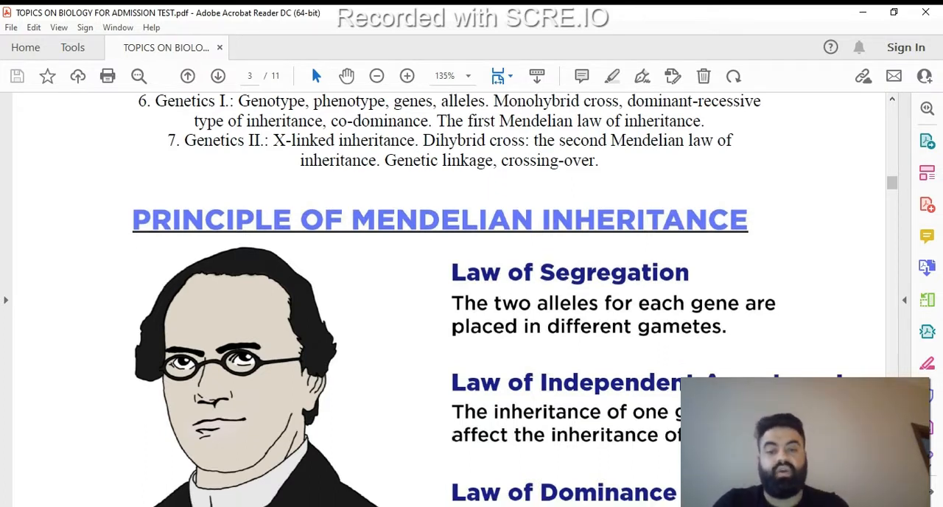
scroll("down", 3)
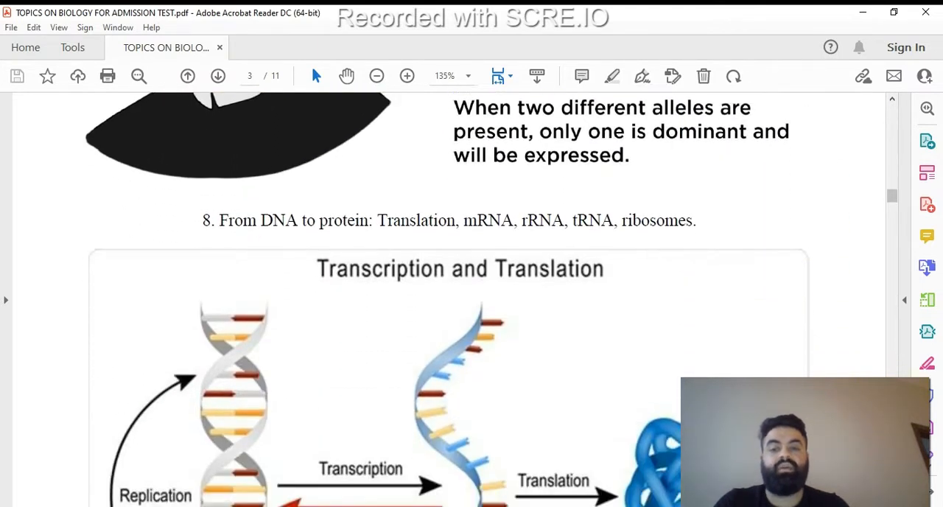
- Scroll through the Transcription and Translation figure onto page 4 with topics 9–16
scroll("down", 3)
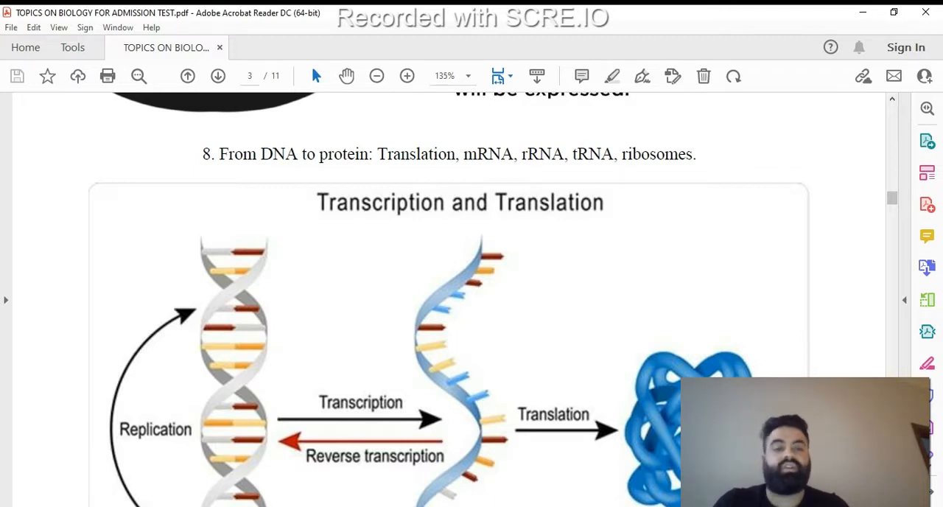
scroll("down", 3)
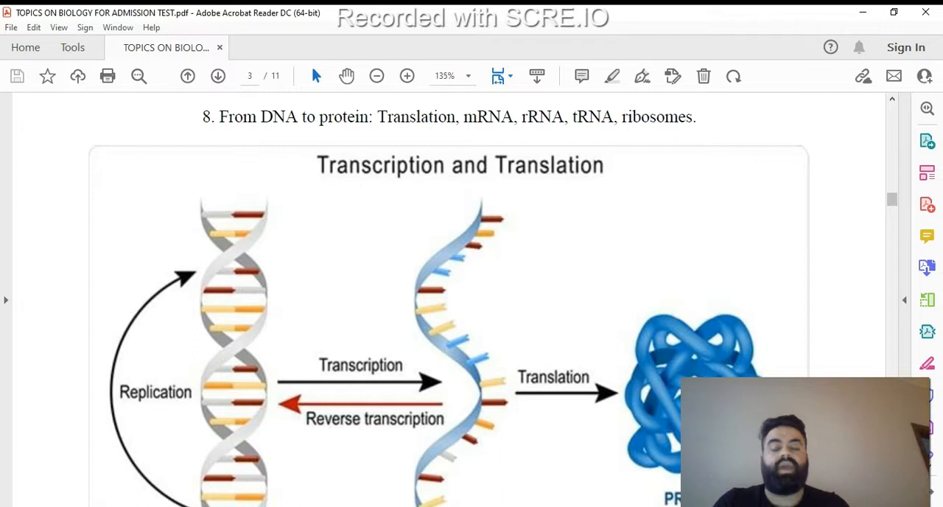
scroll("down", 3)
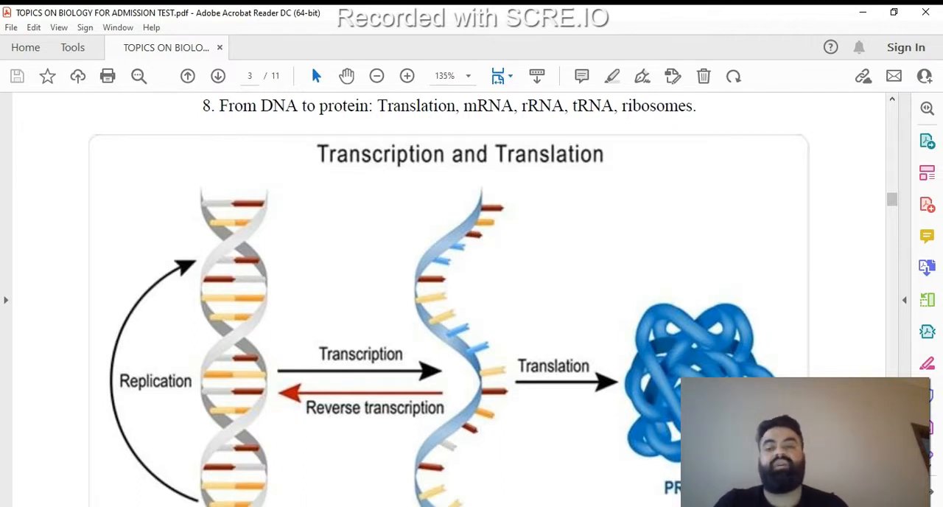
scroll("down", 3)
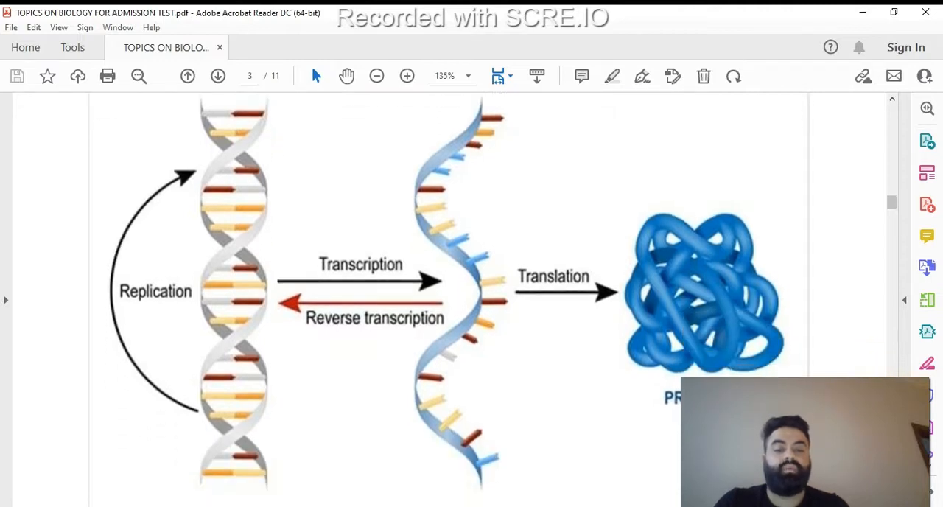
scroll("down", 3)
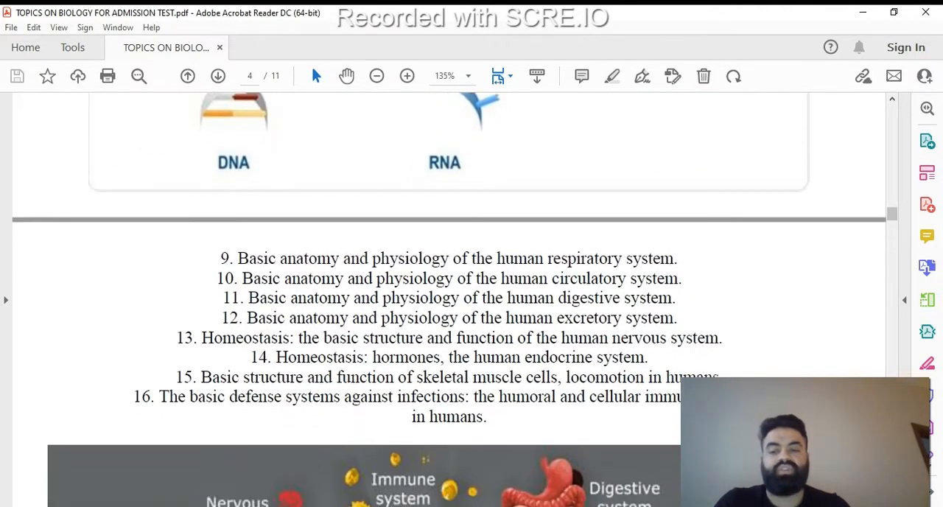
scroll("down", 3)
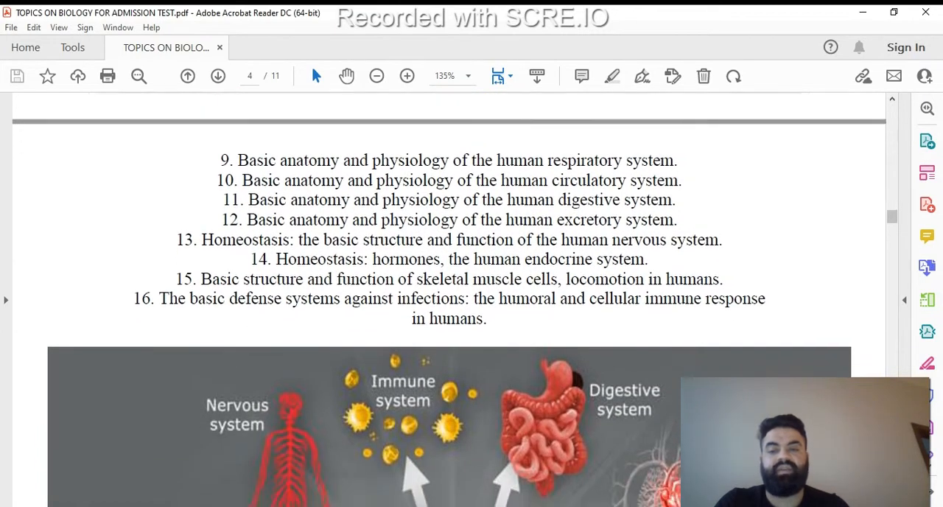
scroll("down", 3)
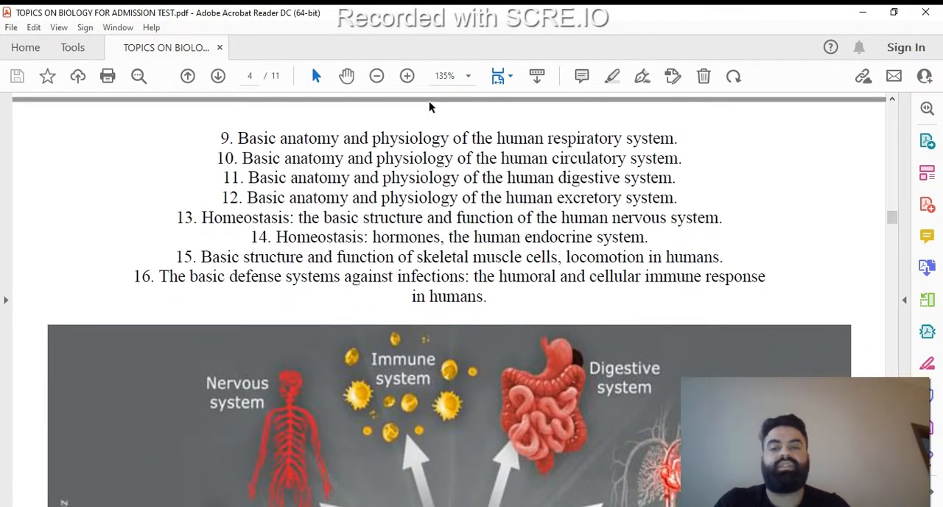
- Zoom out from 135% to 100% and scroll to the human body systems diagram
left_click(376, 76)
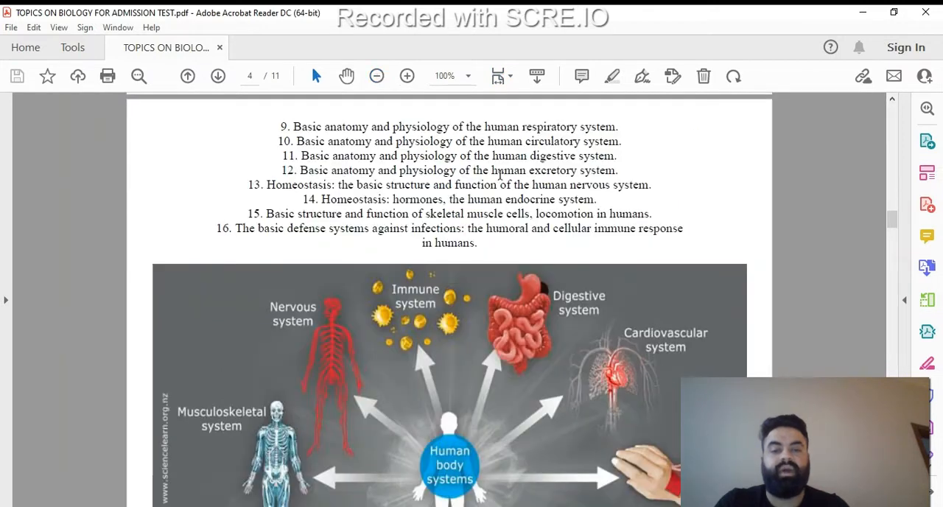
scroll("down", 3)
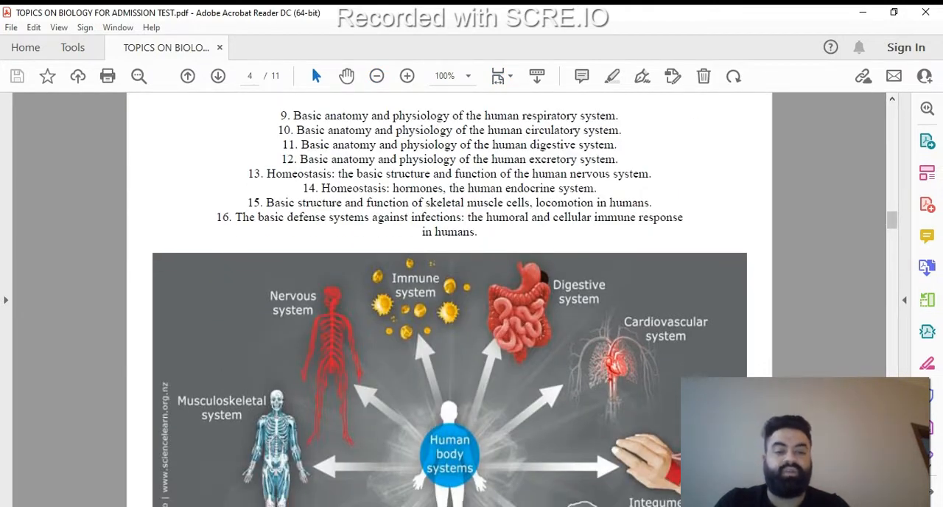
scroll("down", 3)
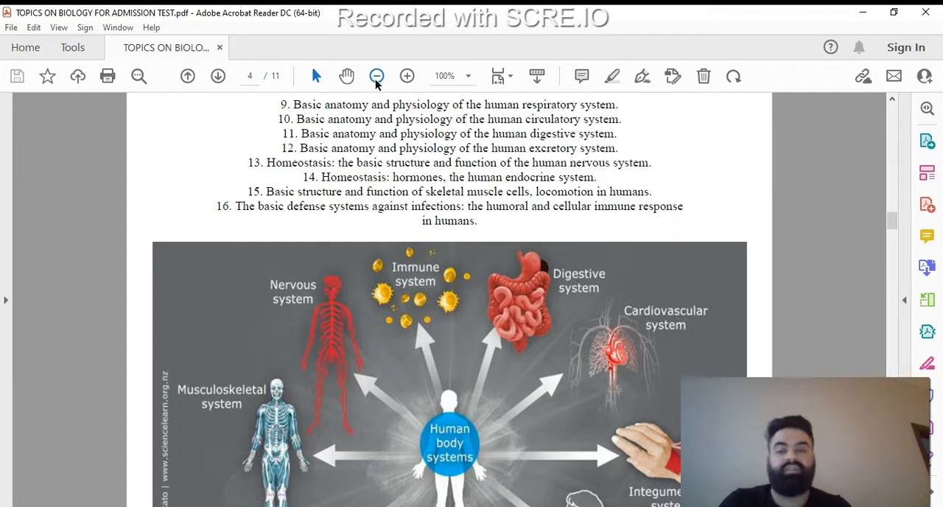
- Zoom out to 75% and scroll so the whole body systems infographic fits on screen
left_click(375, 75)
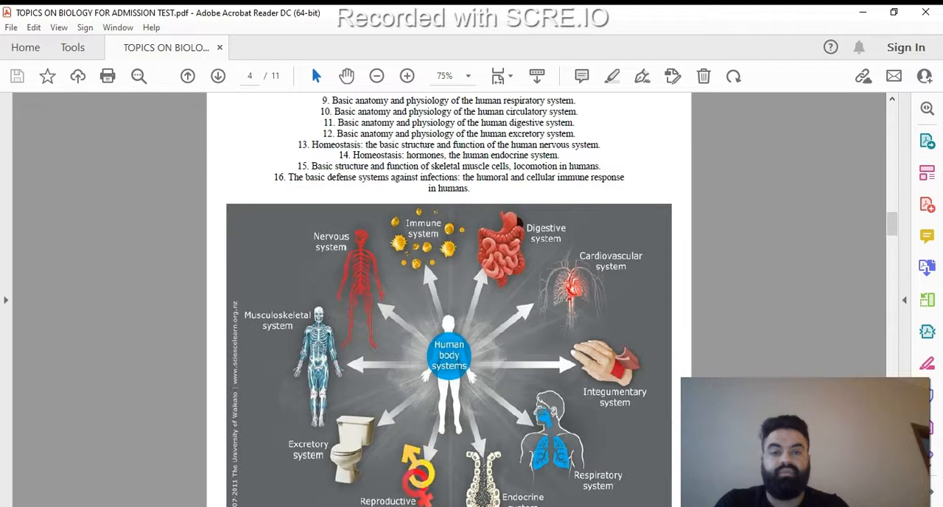
scroll("down", 3)
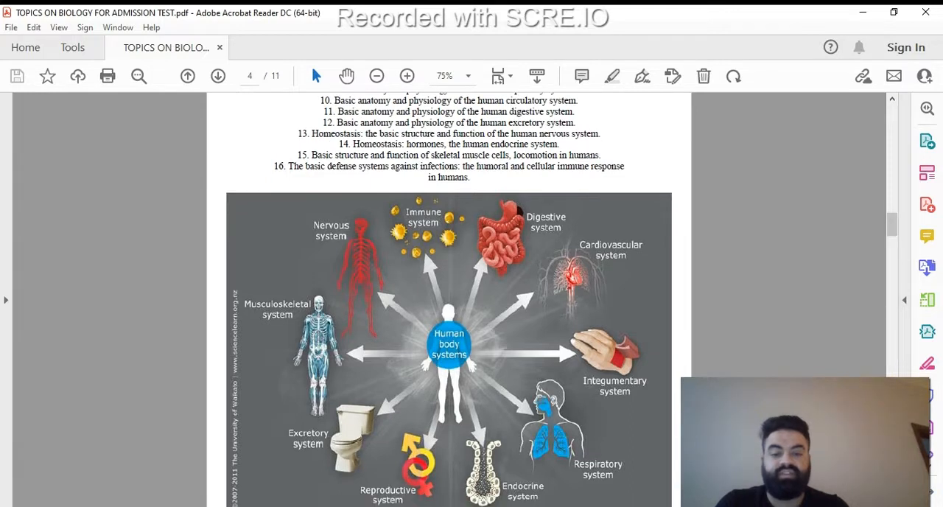
scroll("down", 3)
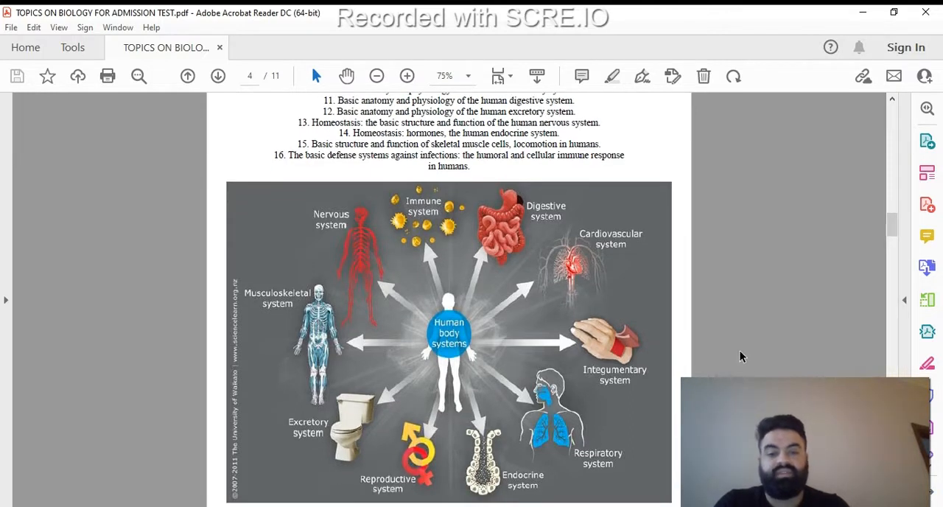
mouse_move(657, 300)
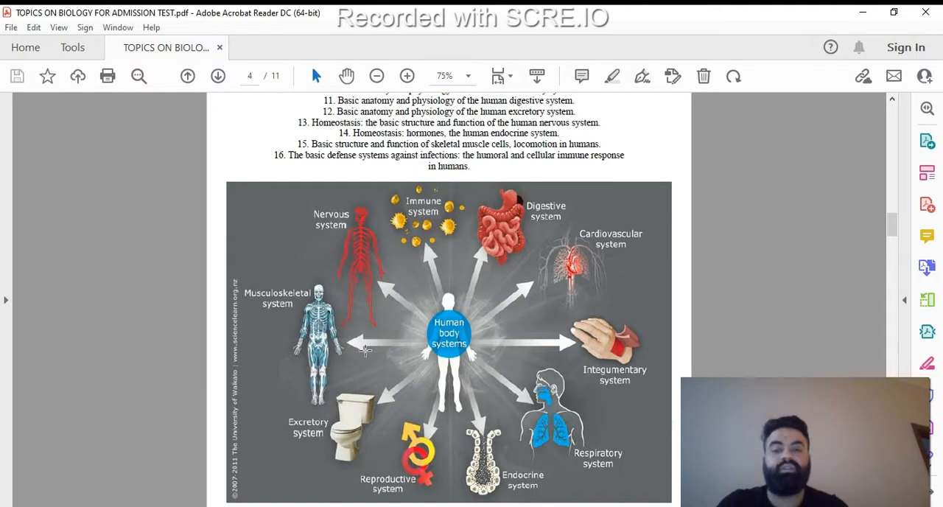
mouse_move(675, 369)
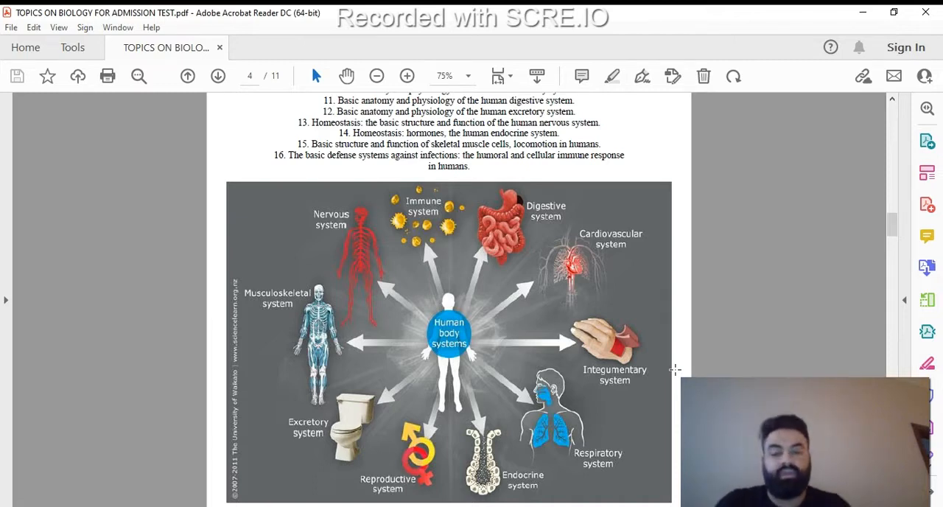
mouse_move(442, 262)
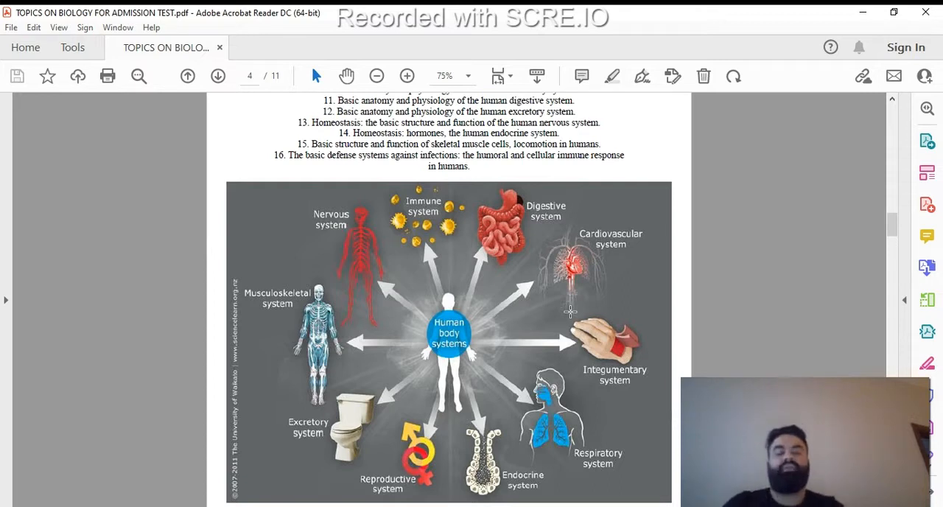
mouse_move(721, 333)
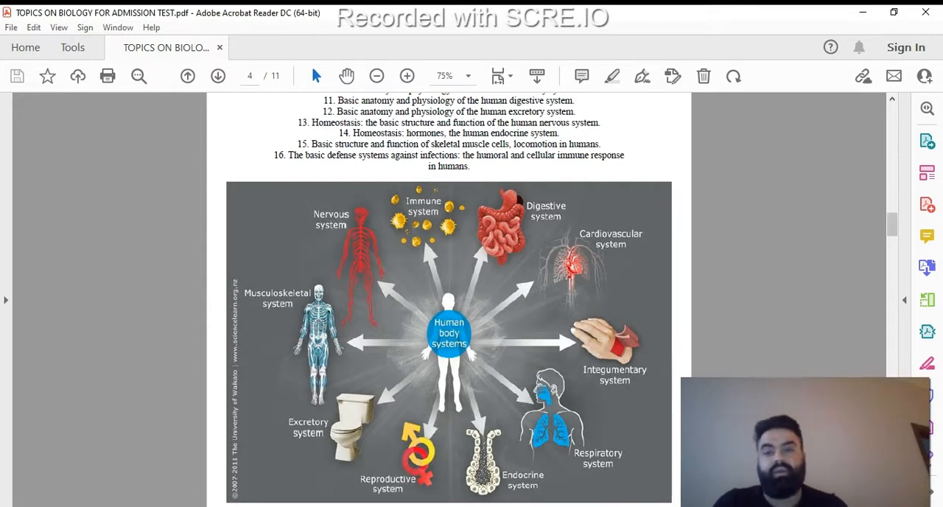
- Scroll past the Life textbook cover on page 5 to the Sample Questions heading
scroll("down", 3)
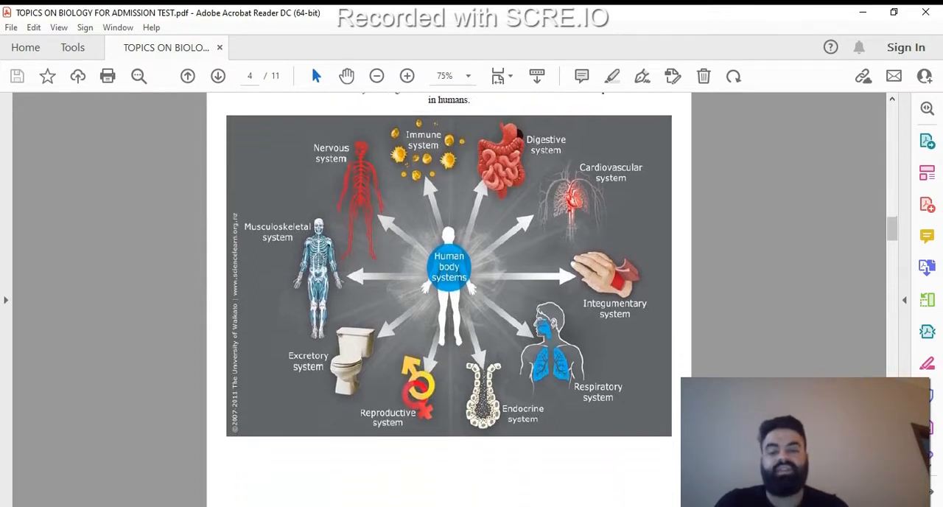
scroll("down", 3)
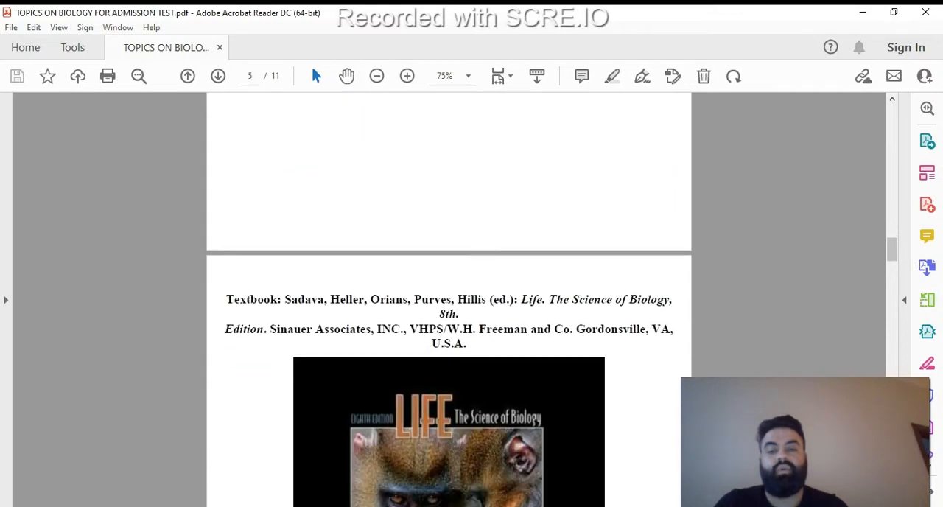
scroll("down", 3)
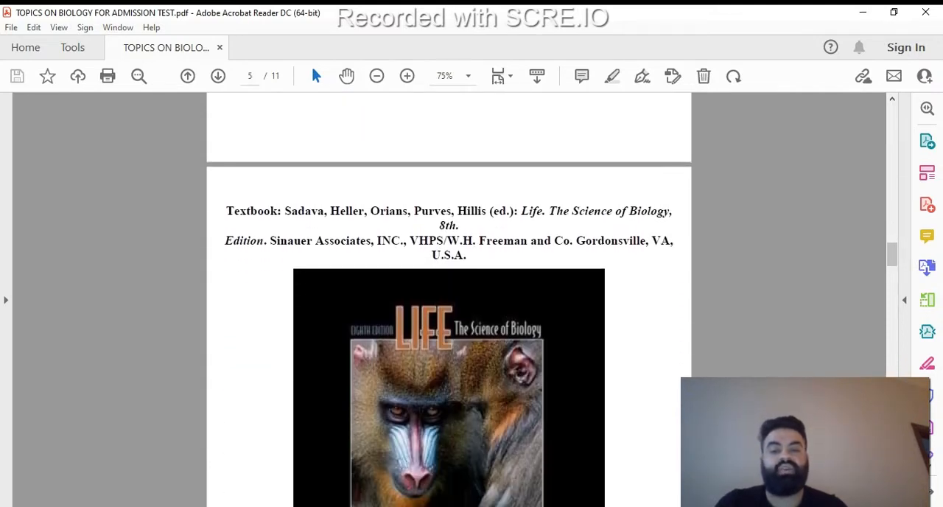
scroll("down", 3)
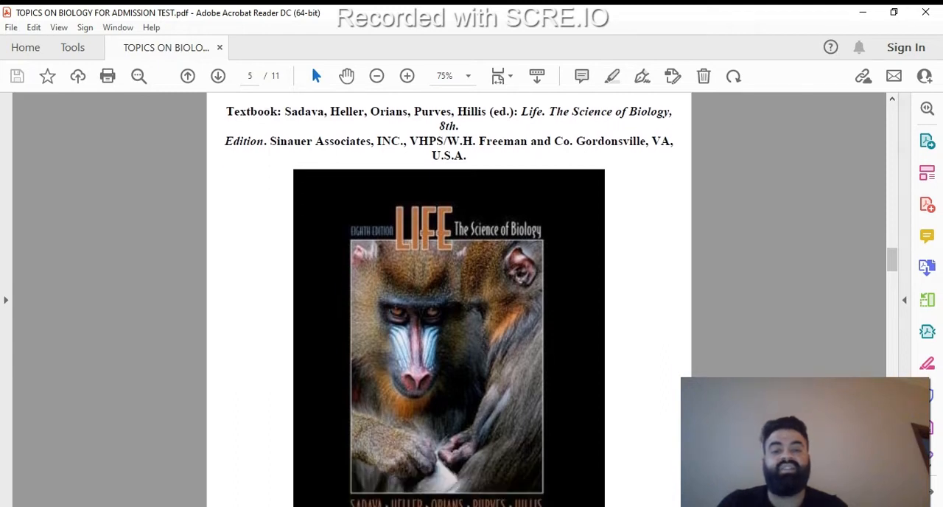
scroll("down", 3)
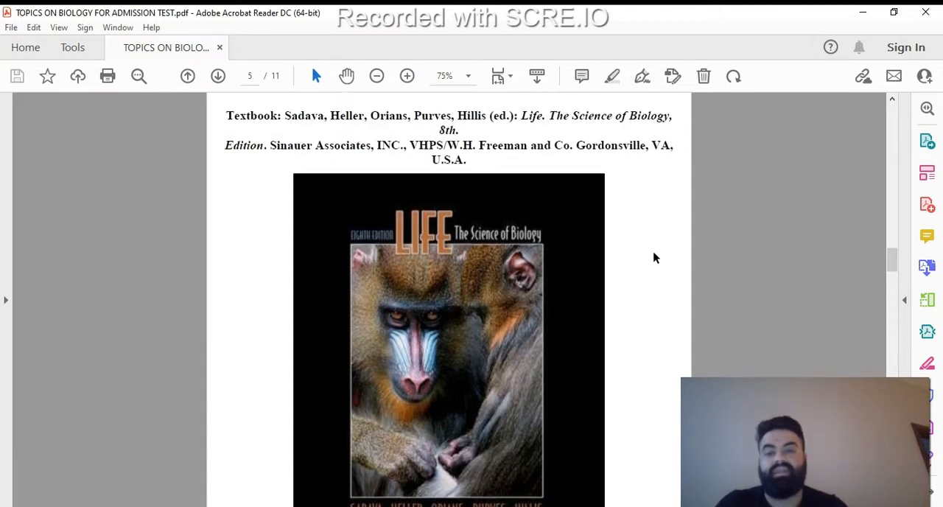
mouse_move(658, 261)
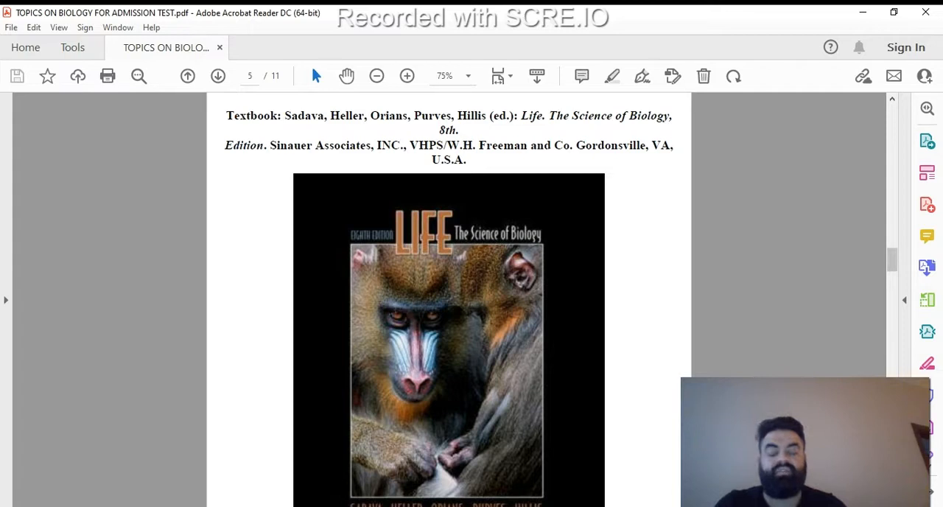
scroll("down", 3)
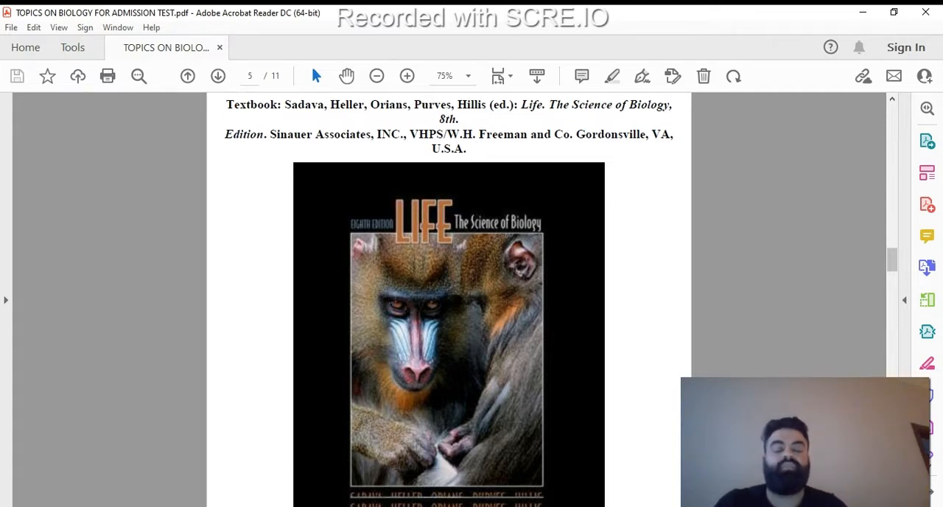
scroll("down", 3)
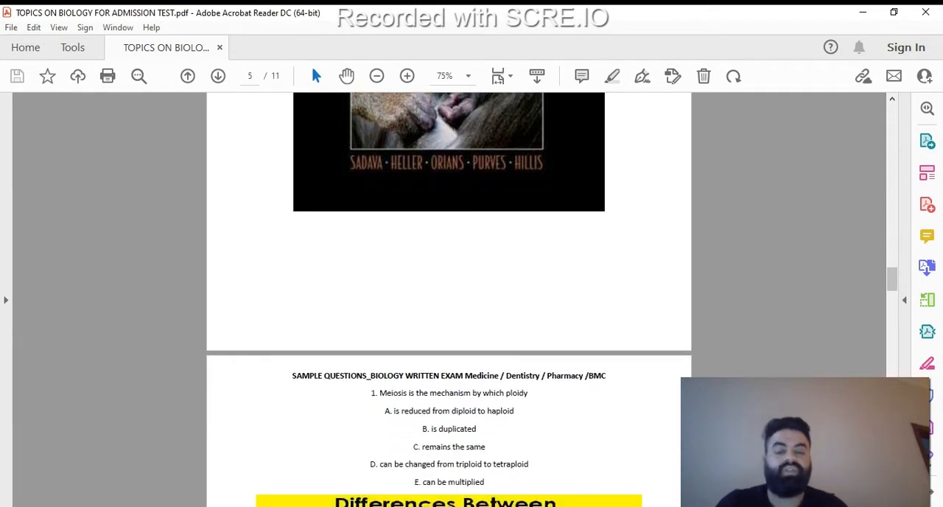
- Scroll onto page 6 showing question 1 on meiosis and the mitosis–meiosis comparison diagram
scroll("down", 3)
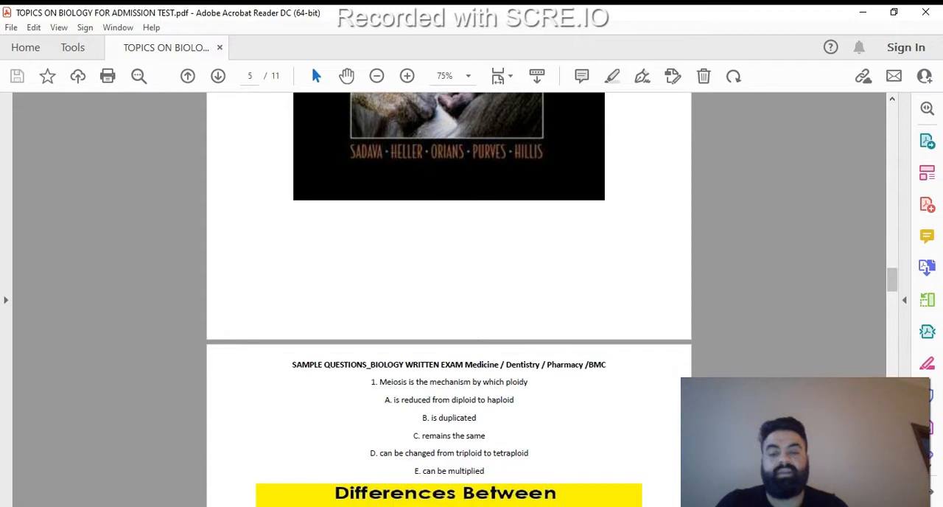
scroll("down", 3)
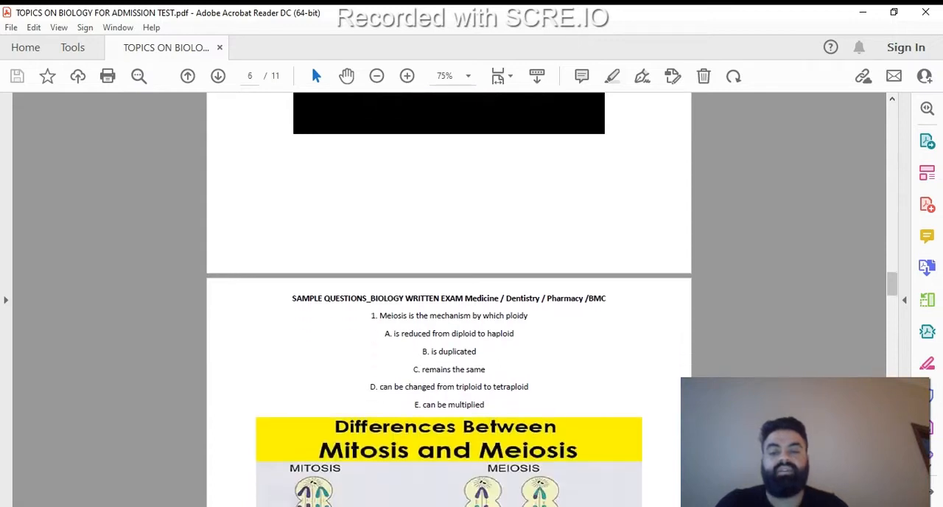
scroll("down", 3)
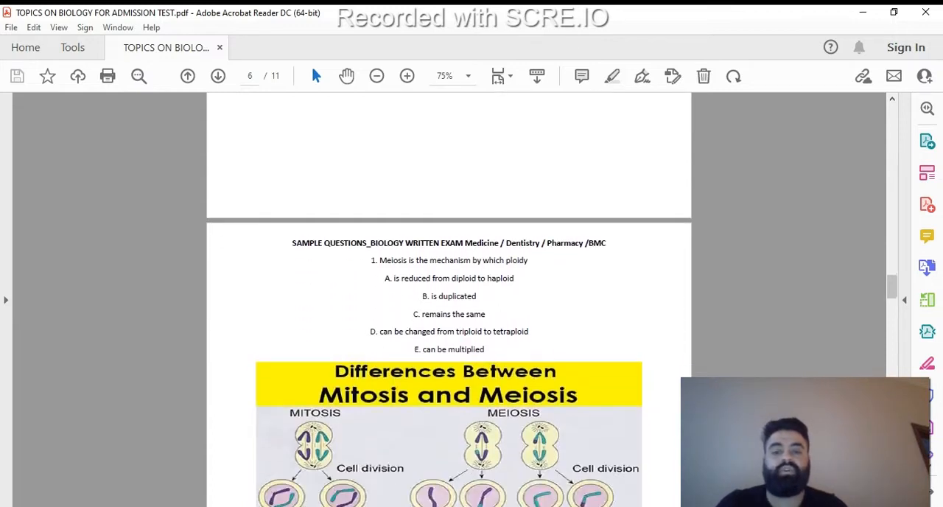
scroll("down", 3)
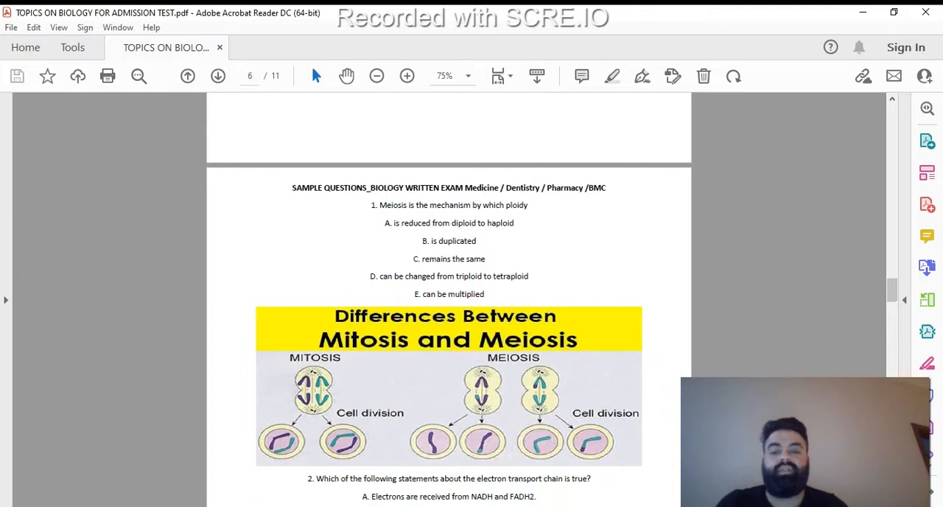
mouse_move(723, 283)
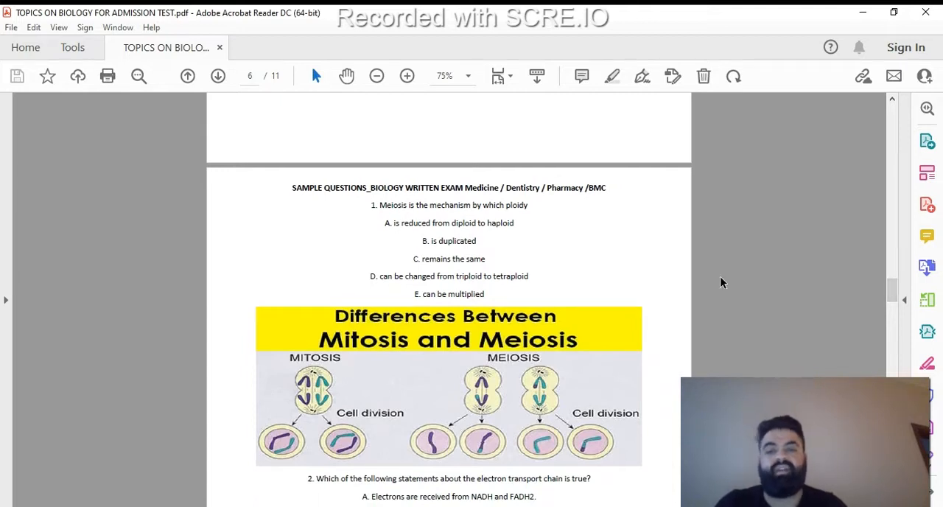
- Zoom in from 75% to 100% and center question 1 with its answer options
left_click(407, 75)
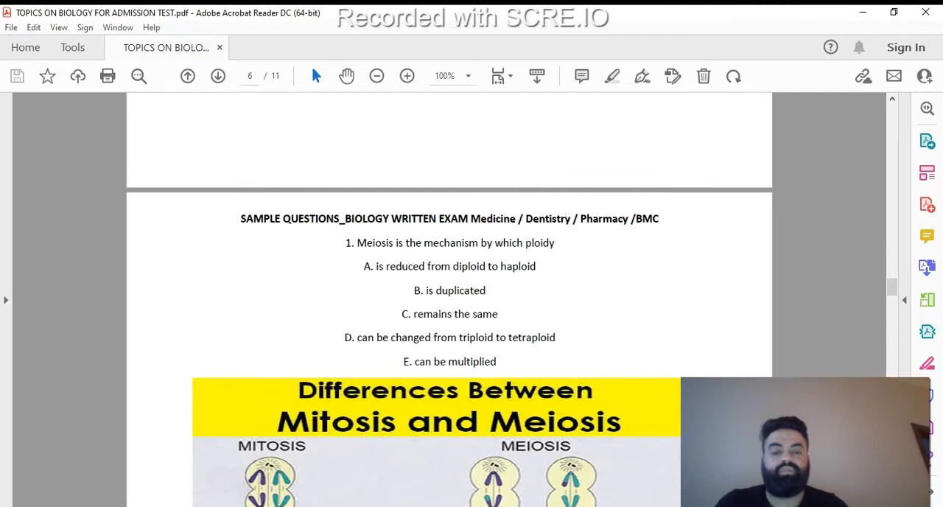
scroll("down", 3)
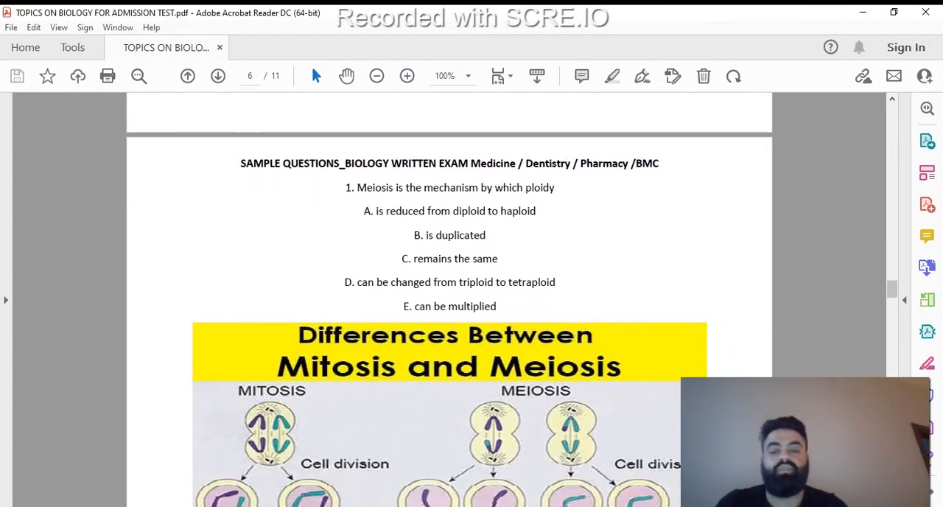
scroll("down", 3)
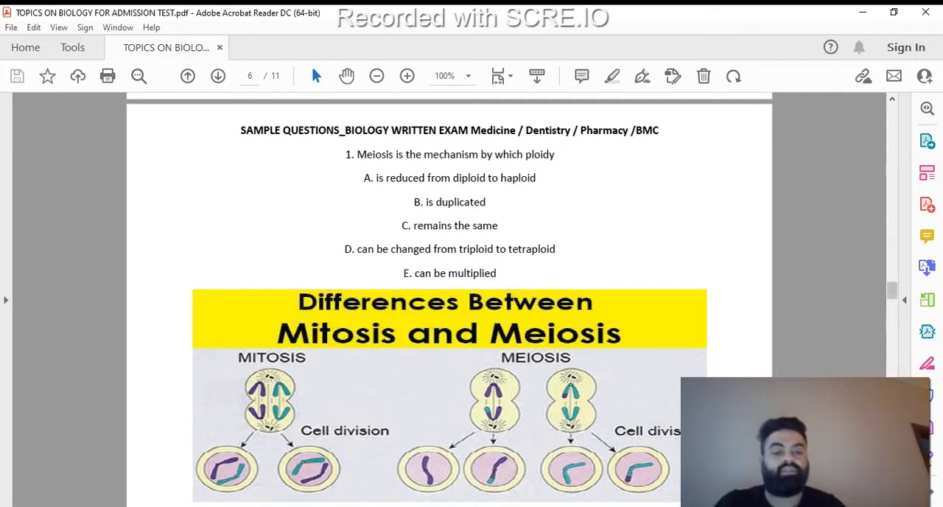
- Highlight answer A of question 1 as correct and scroll down to question 2
scroll("down", 3)
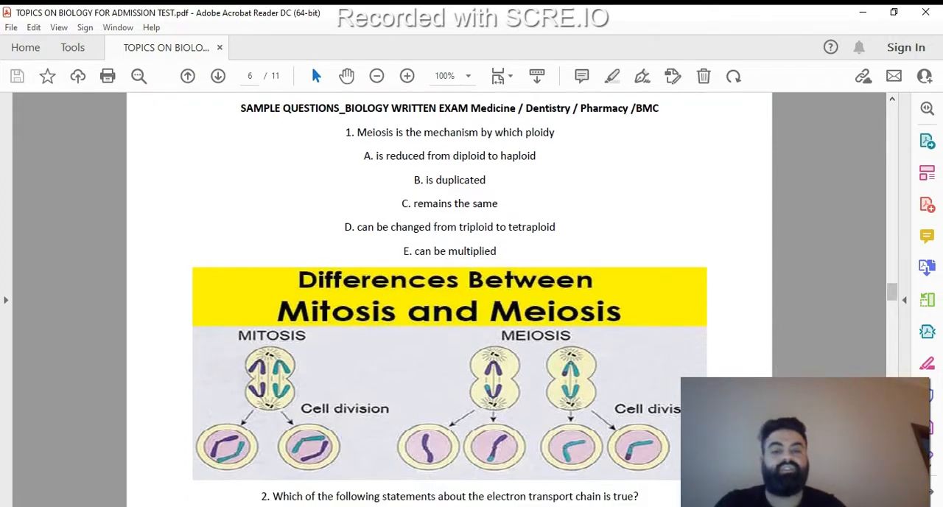
scroll("down", 3)
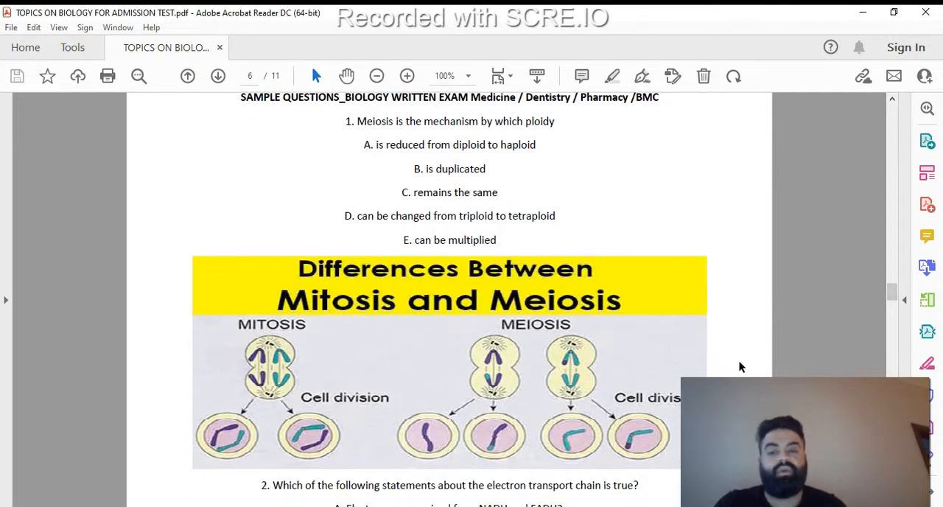
mouse_move(245, 376)
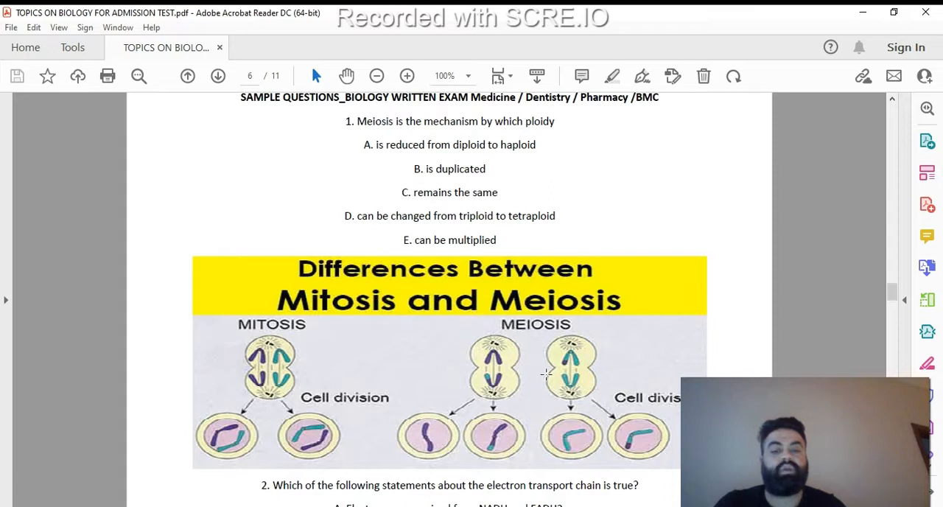
mouse_move(638, 253)
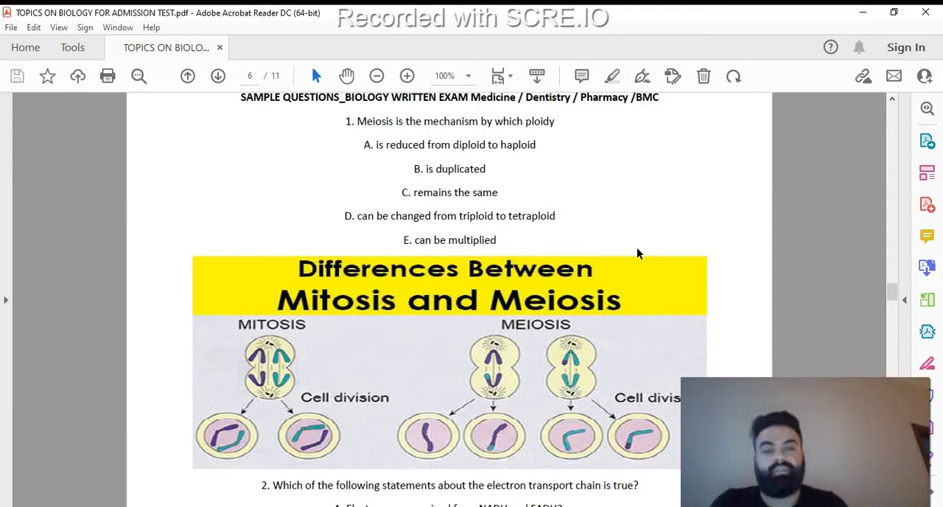
mouse_move(445, 174)
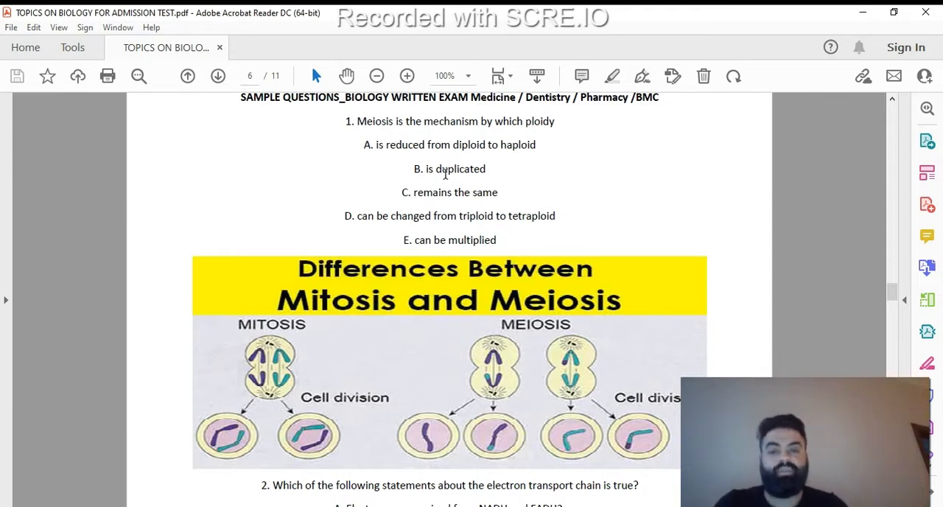
mouse_move(513, 215)
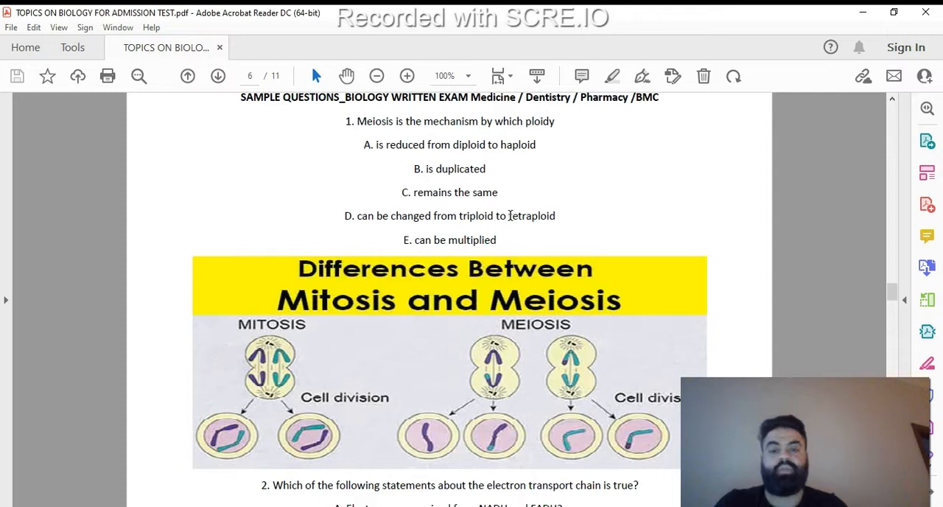
mouse_move(534, 215)
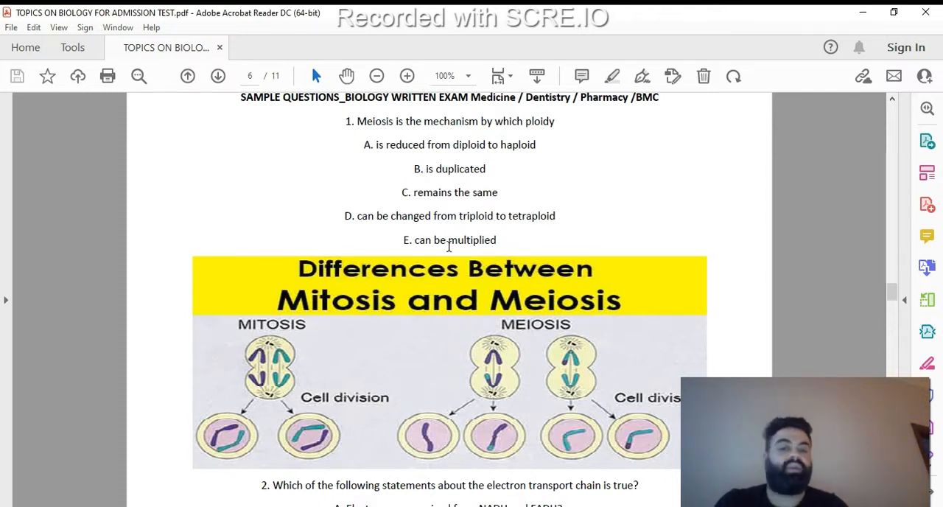
mouse_move(525, 205)
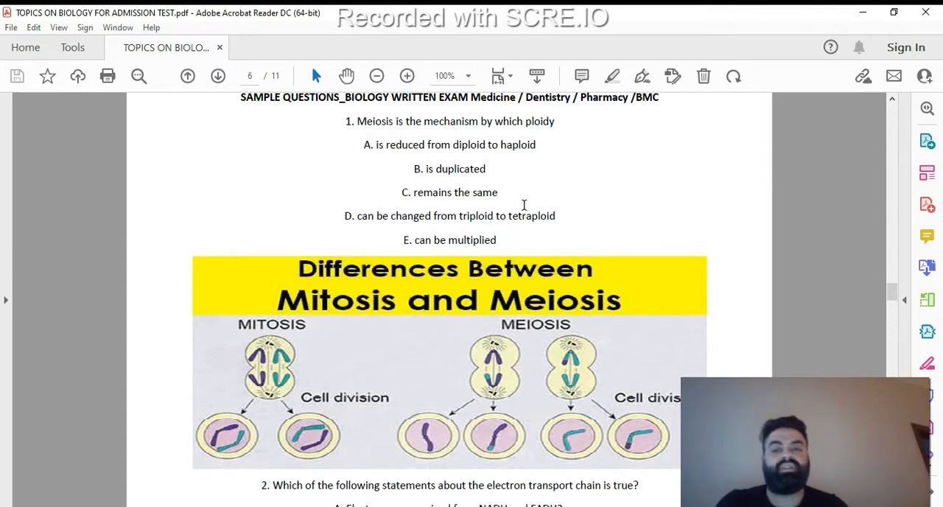
mouse_move(395, 154)
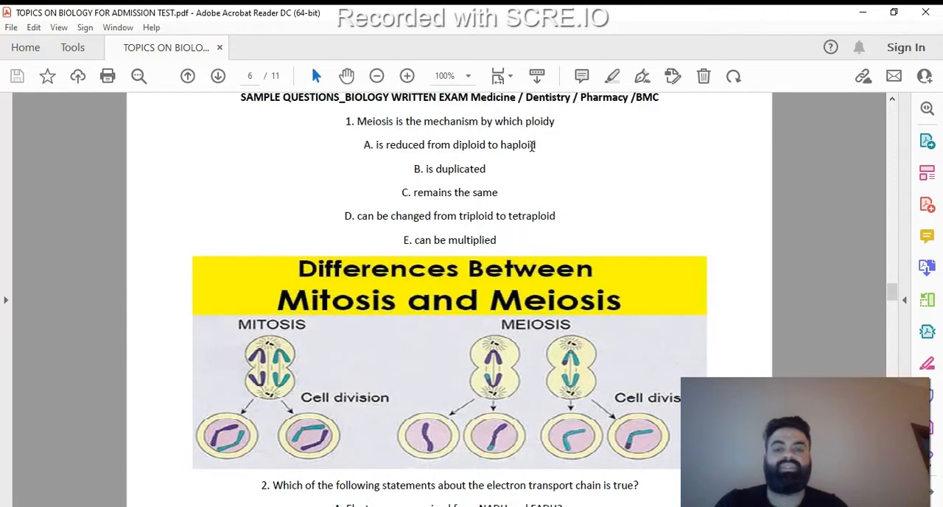
mouse_move(575, 168)
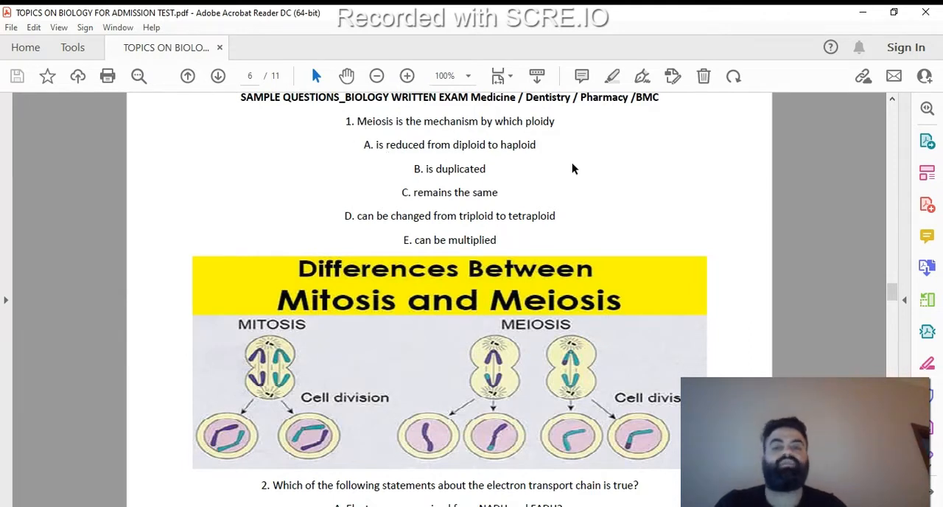
mouse_move(542, 182)
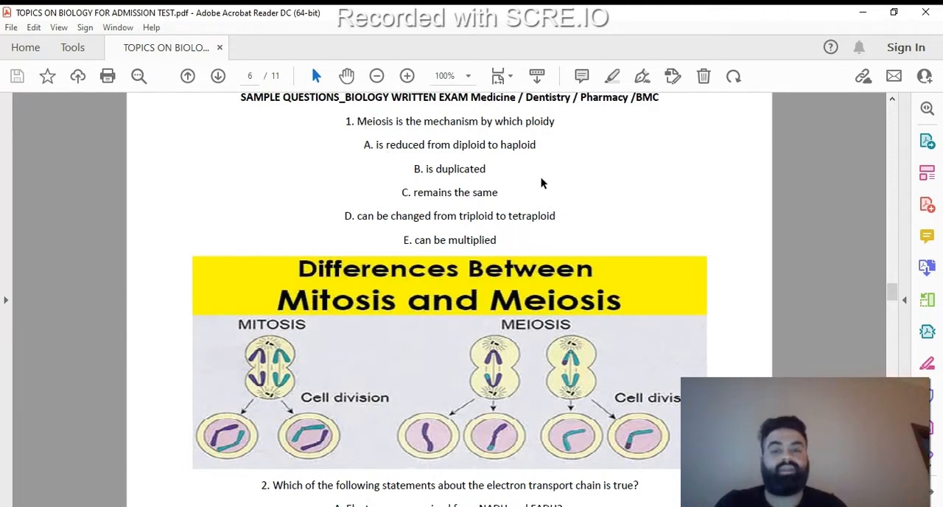
left_click_drag(360, 144, 537, 145)
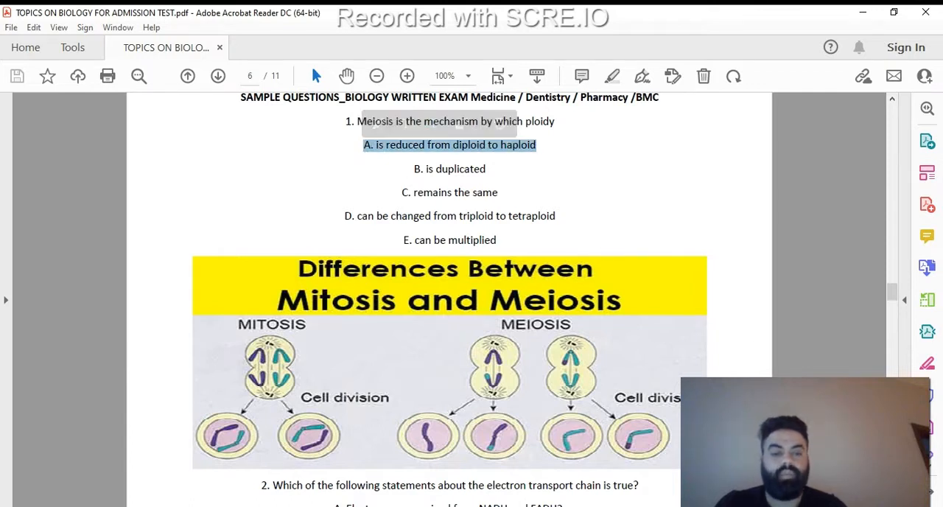
scroll("down", 3)
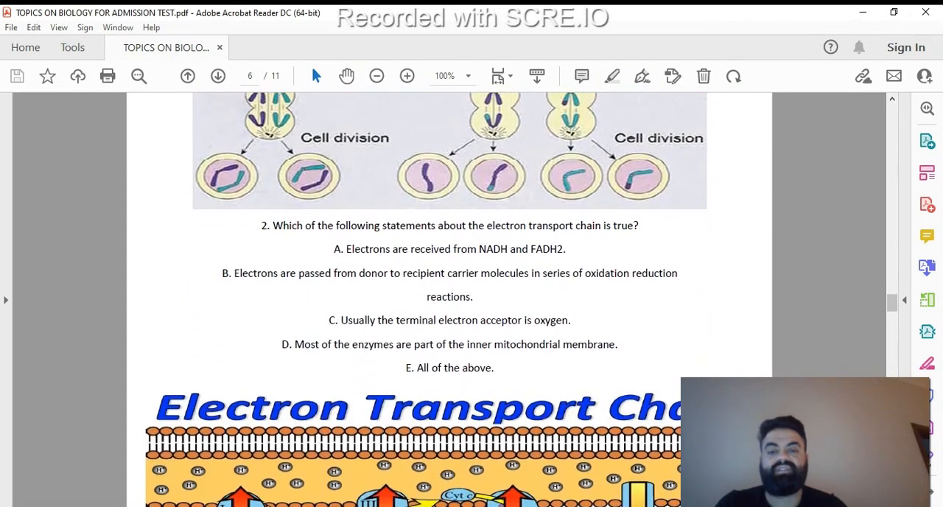
scroll("down", 3)
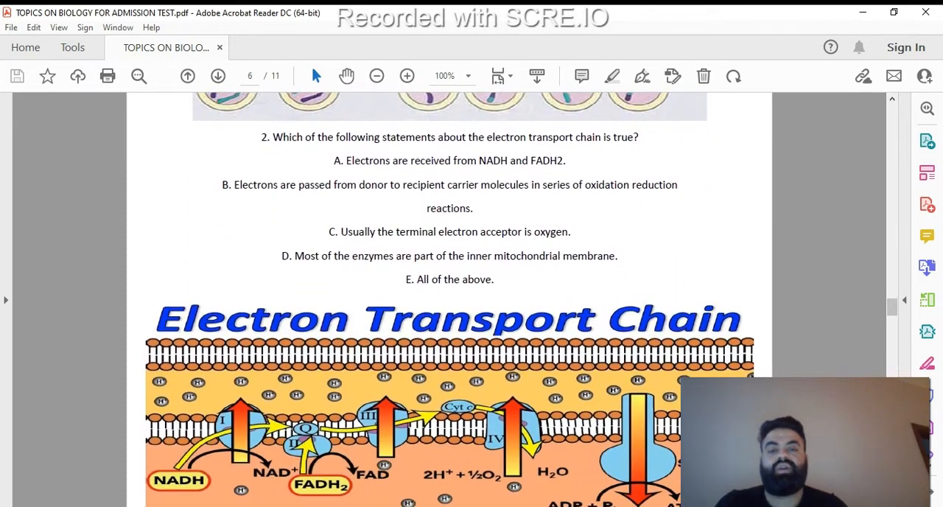
scroll("down", 3)
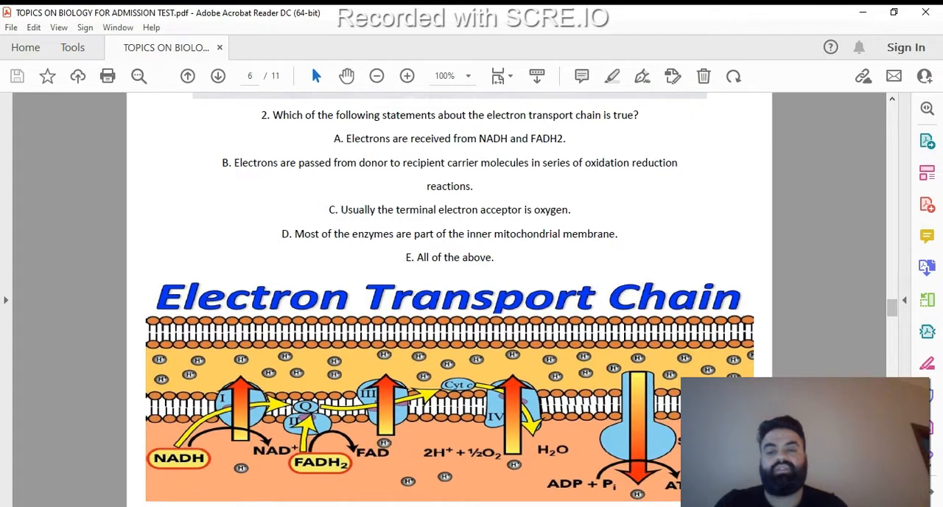
mouse_move(669, 227)
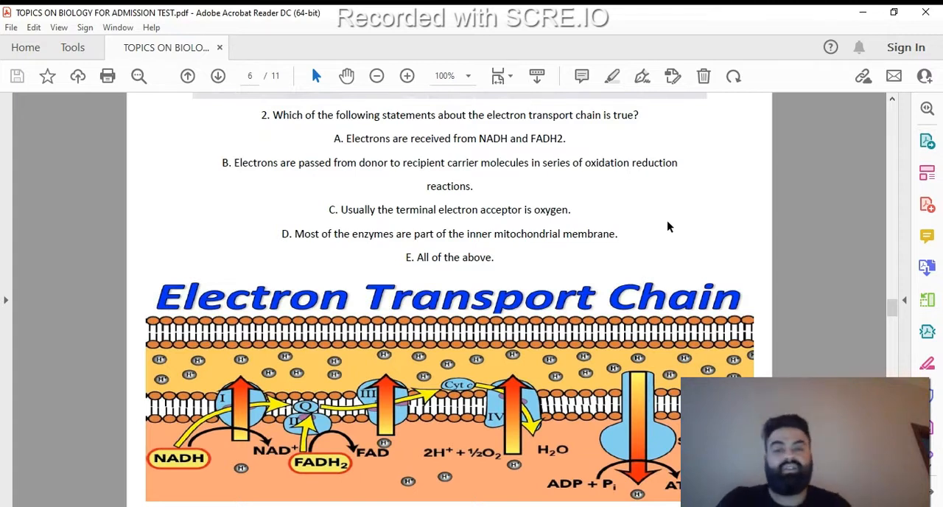
- Mark option B of question 2 on the electron transport chain and scroll toward option E
left_click_drag(221, 162, 386, 162)
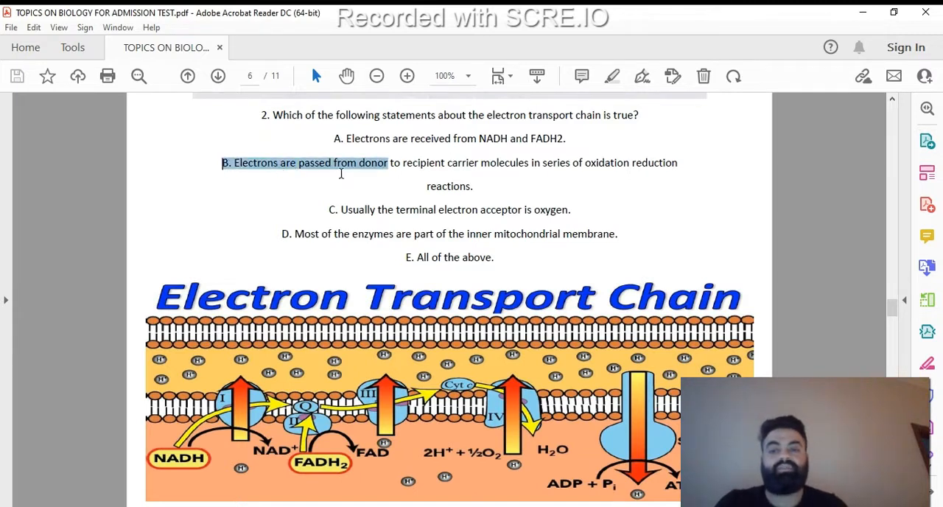
left_click_drag(387, 163, 472, 185)
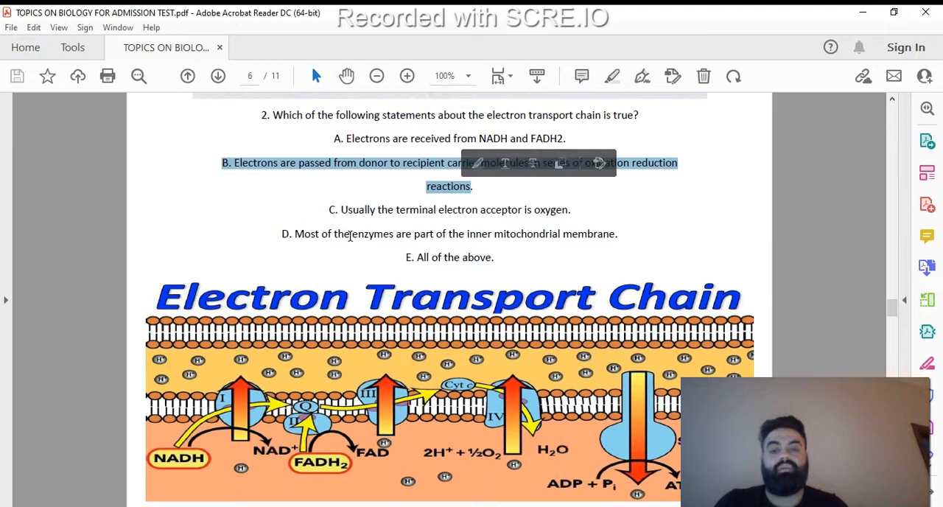
mouse_move(539, 267)
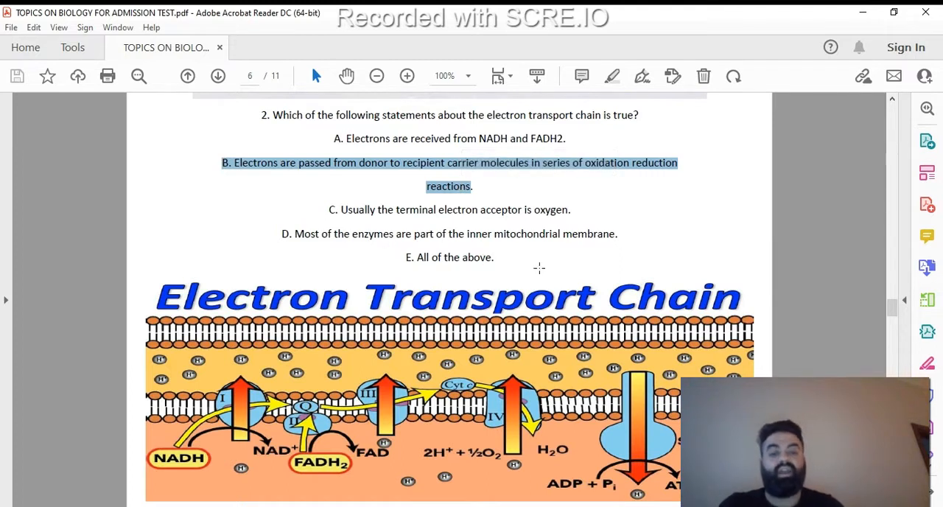
mouse_move(605, 254)
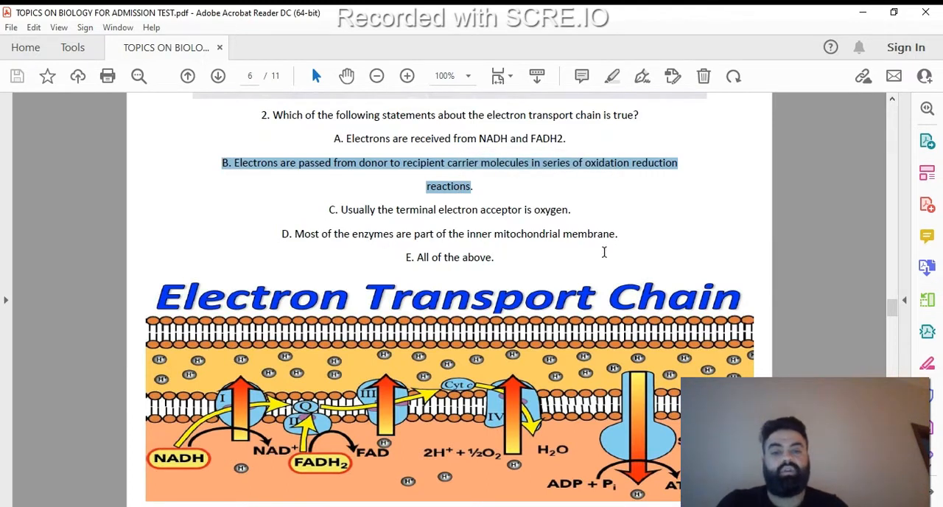
mouse_move(583, 203)
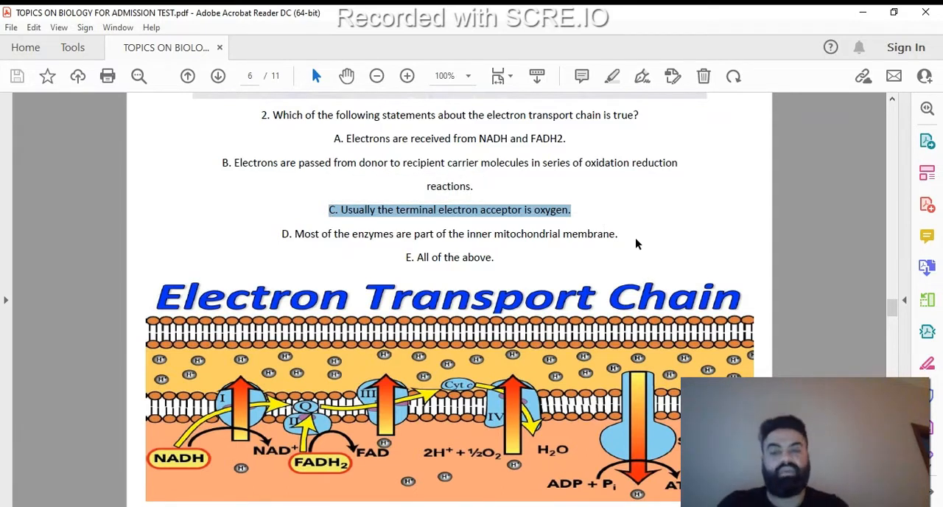
mouse_move(490, 259)
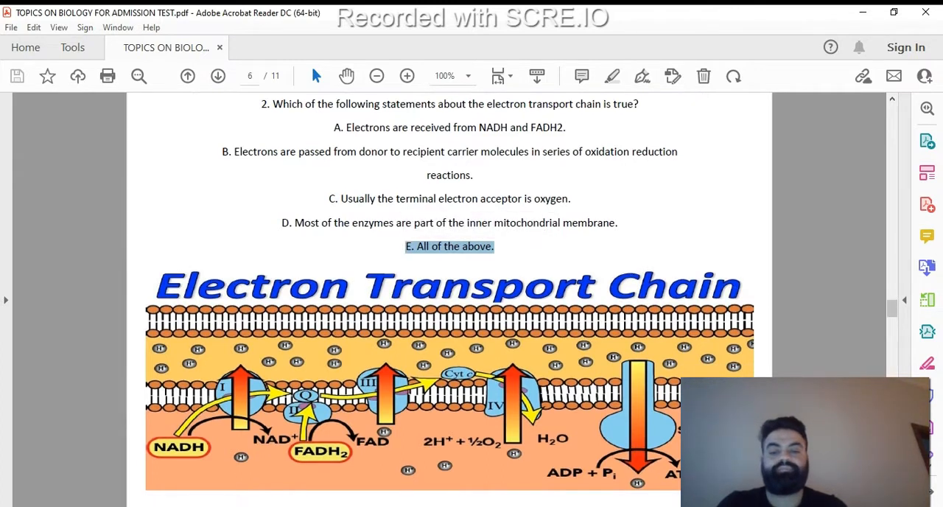
scroll("down", 3)
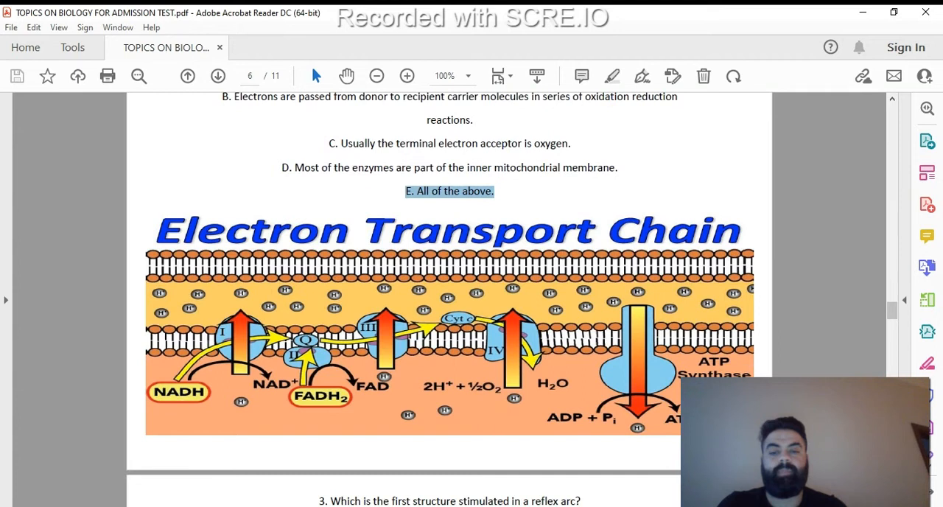
- Mark option C 'receptor' as the reflex arc answer for question 3 and continue toward question 4
scroll("down", 3)
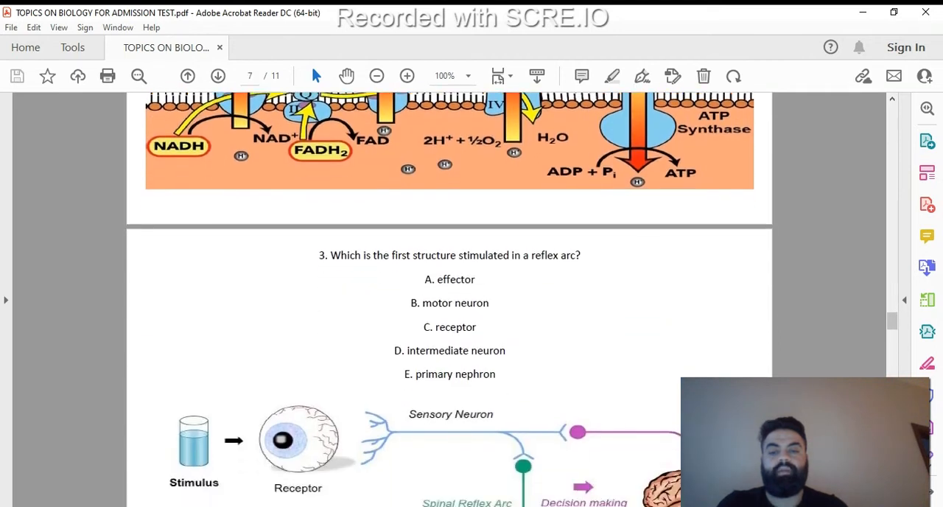
scroll("down", 3)
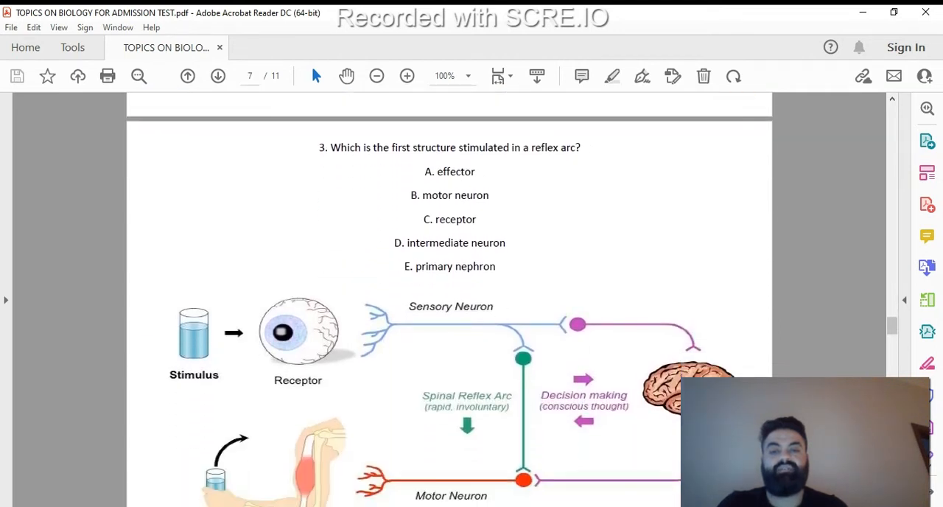
scroll("down", 3)
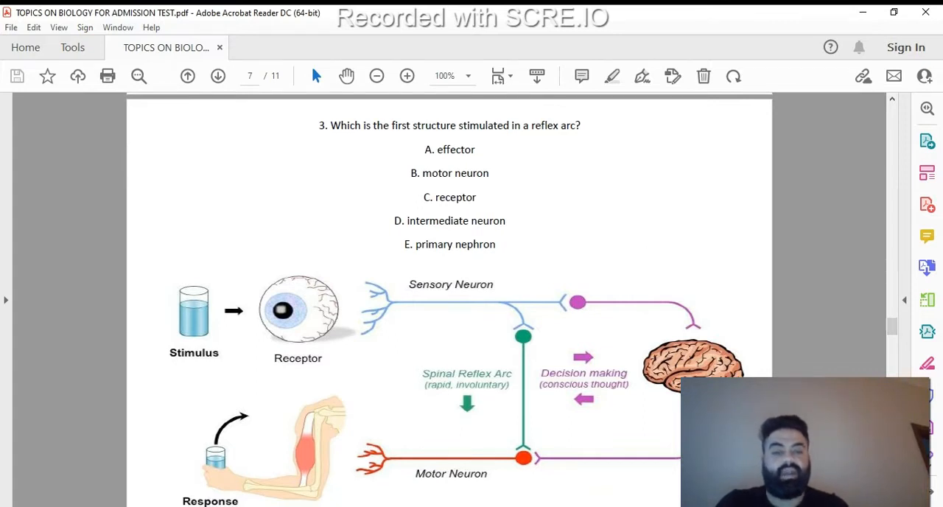
scroll("down", 3)
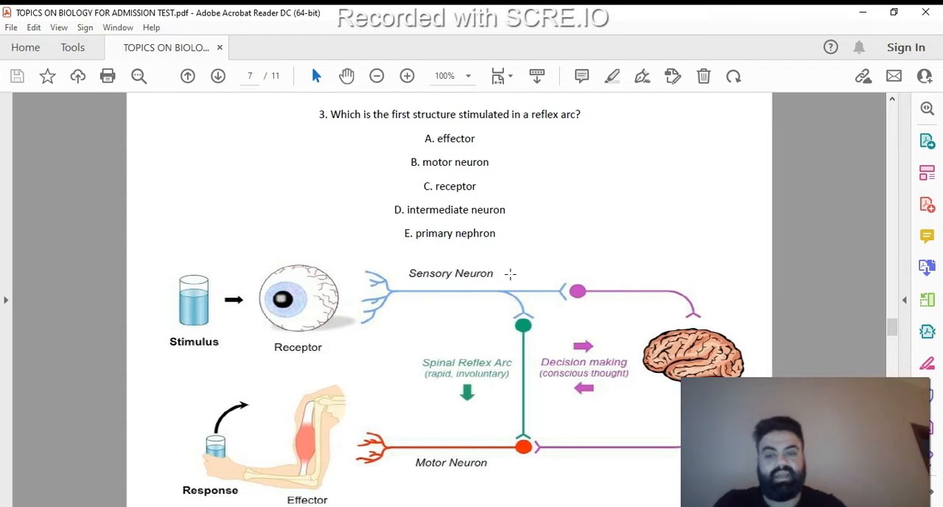
double_click(449, 186)
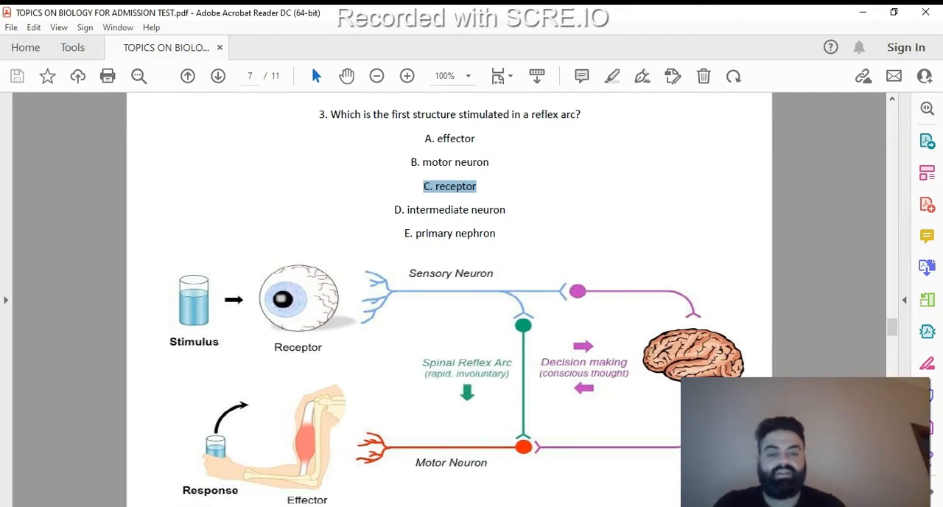
scroll("down", 3)
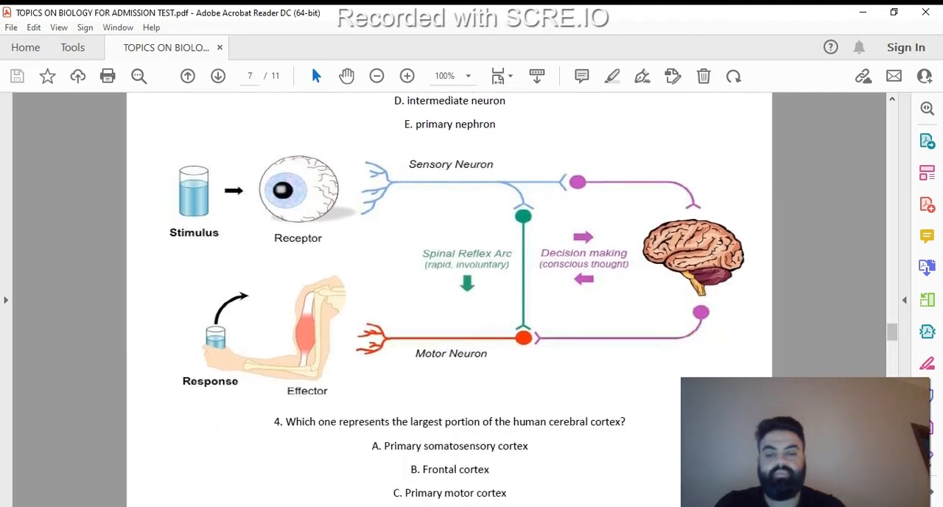
- Clear the selection mark on 'Frontal cortex' in question 4 and continue toward question 5
scroll("down", 3)
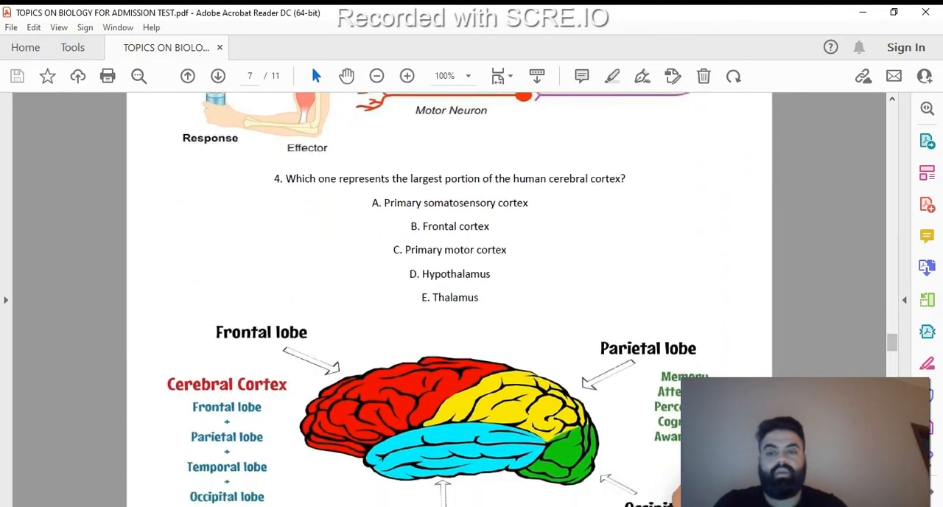
scroll("down", 3)
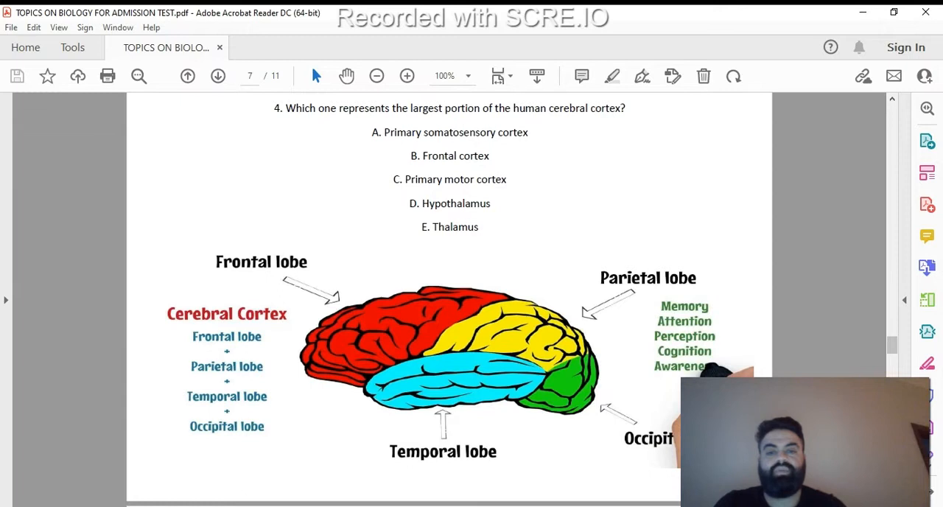
mouse_move(637, 274)
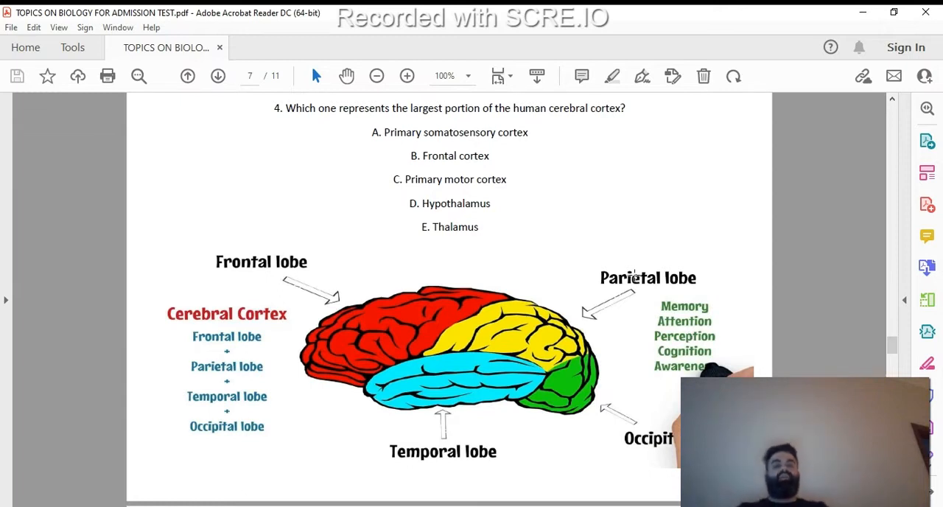
mouse_move(699, 206)
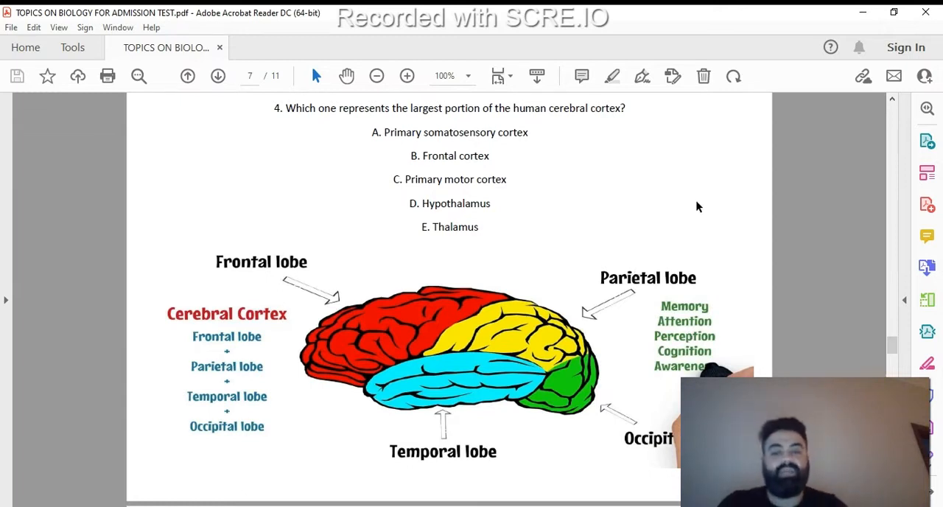
mouse_move(707, 215)
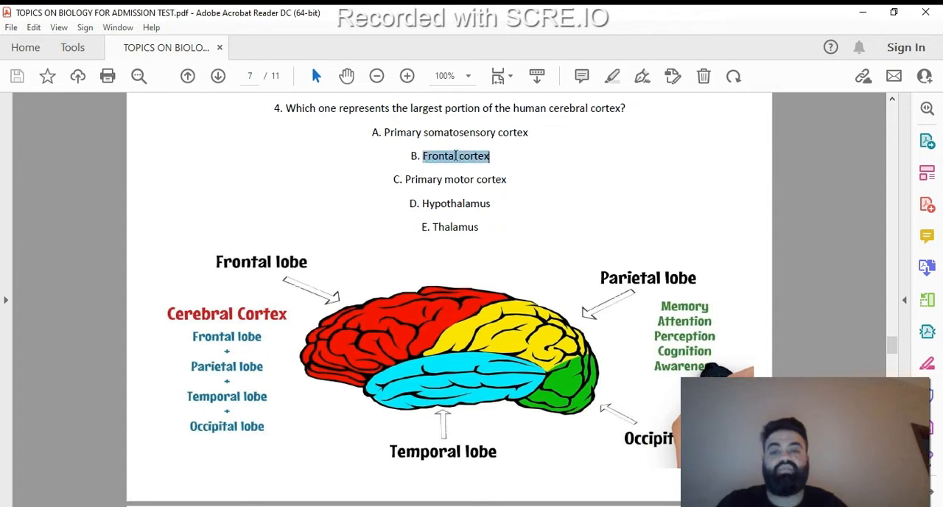
left_click(569, 236)
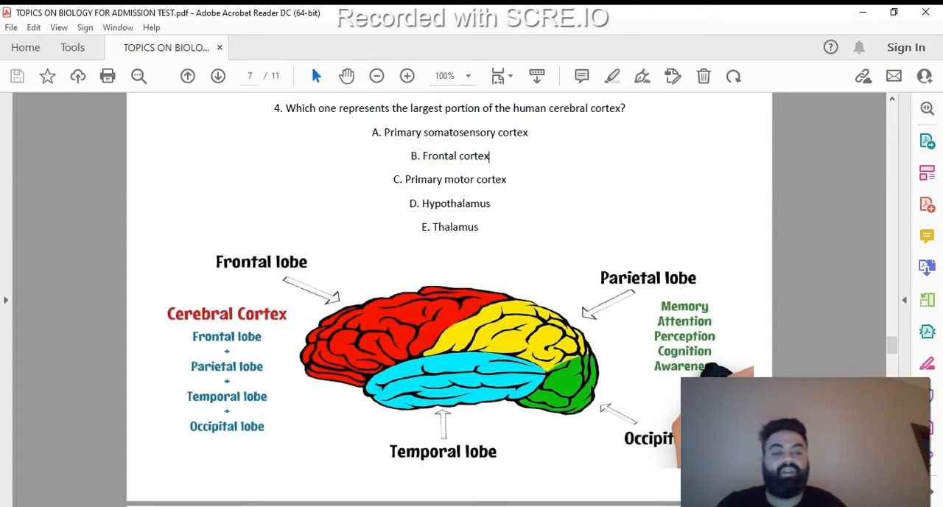
scroll("down", 3)
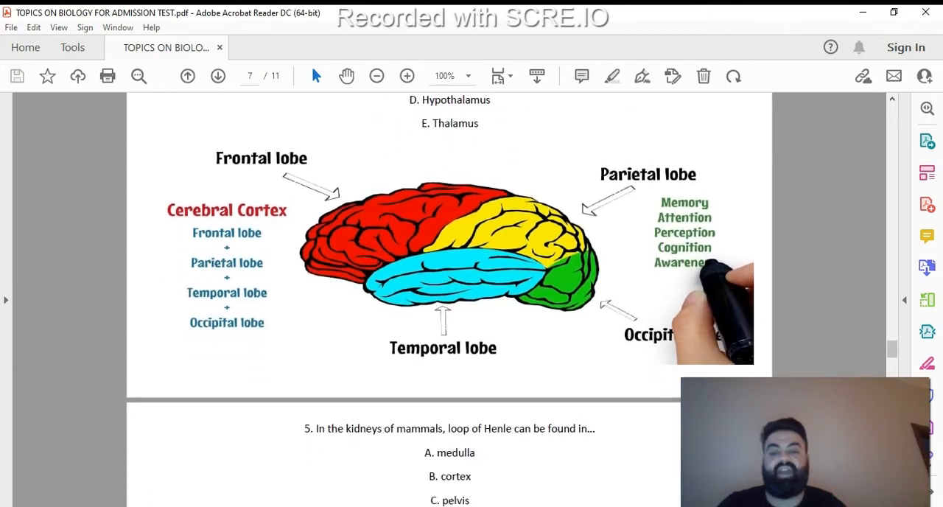
- Scroll past the kidney nephron diagram until question 6 on alleles and its first options appear
scroll("down", 3)
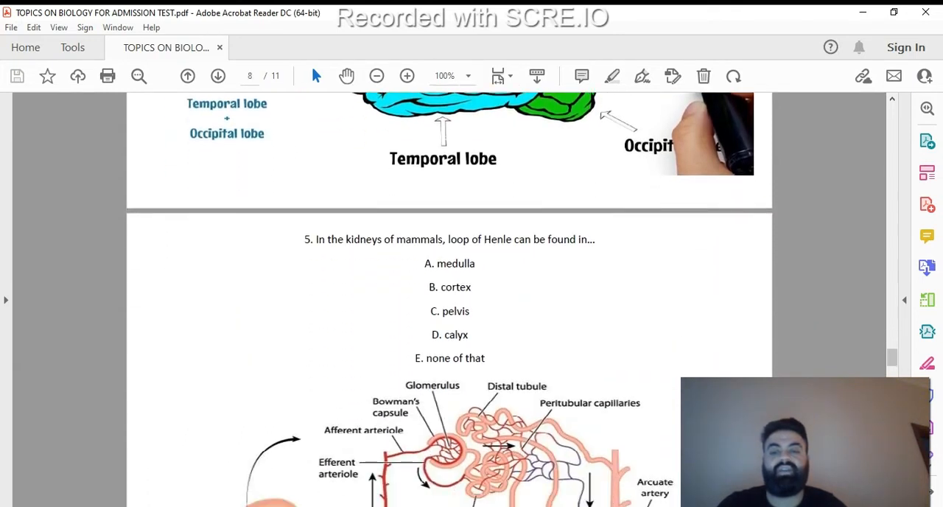
scroll("down", 3)
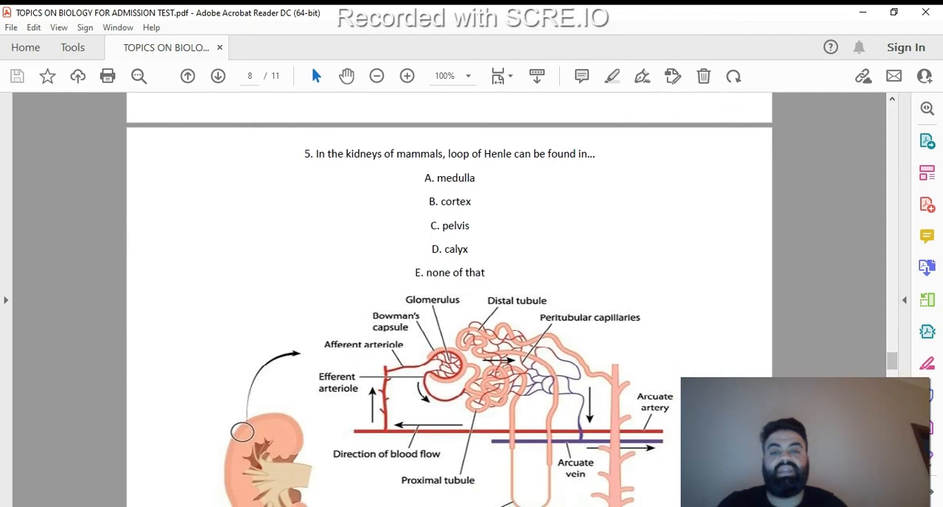
scroll("down", 3)
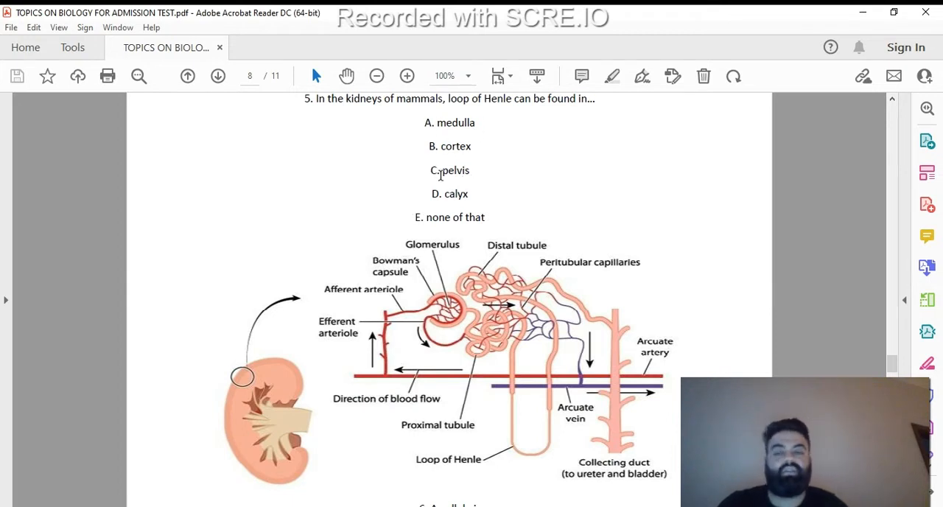
mouse_move(421, 189)
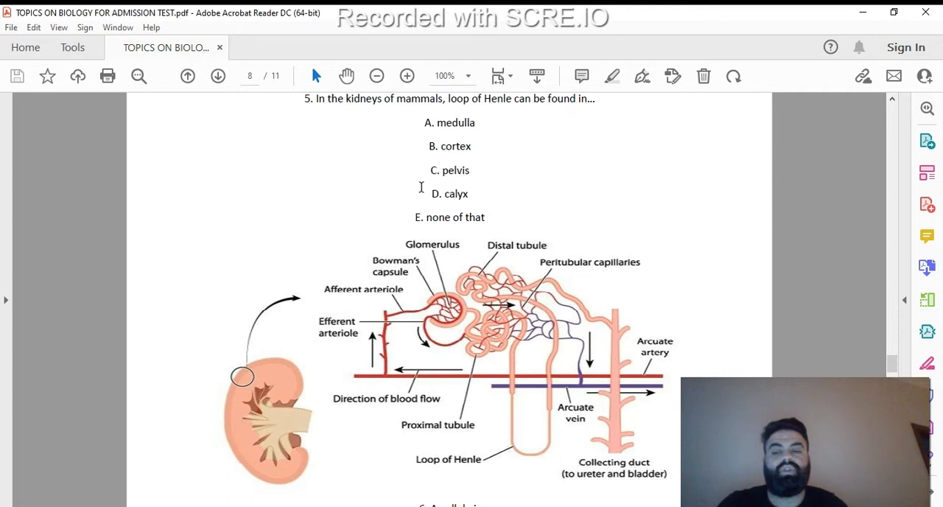
mouse_move(460, 155)
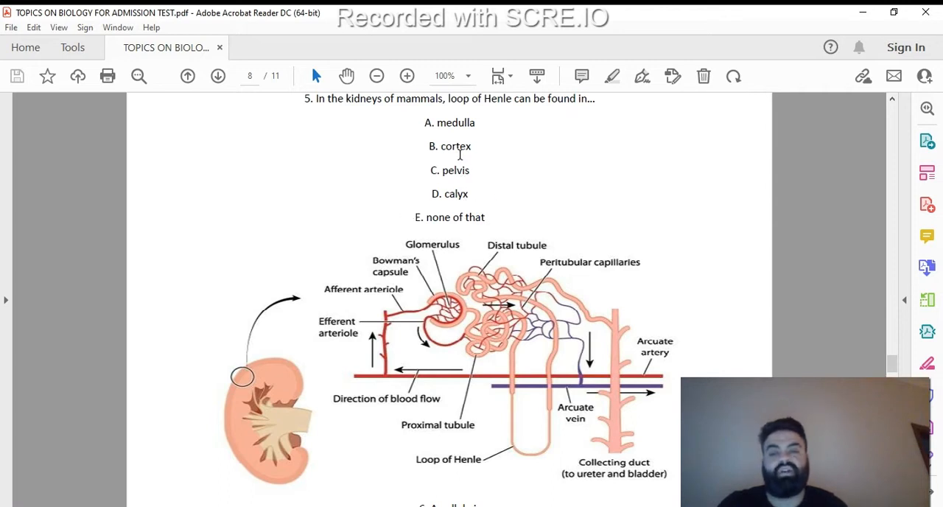
mouse_move(513, 177)
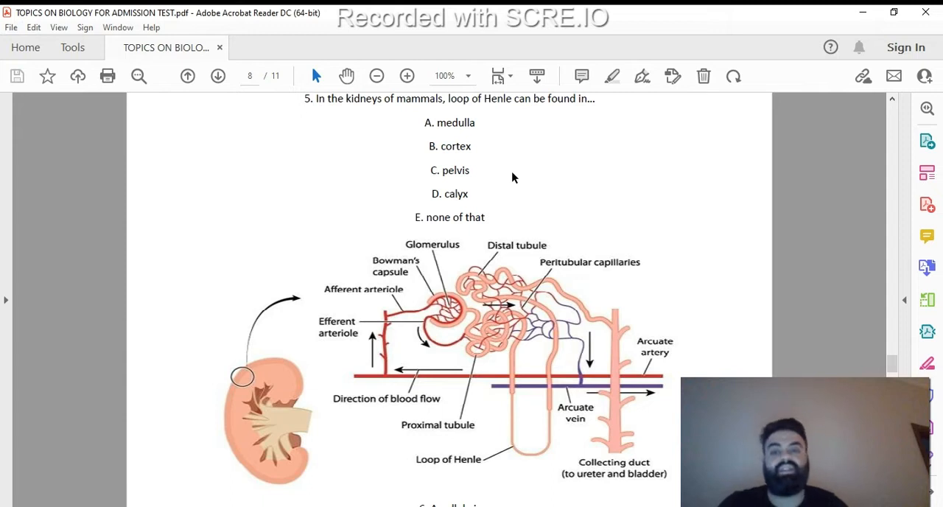
mouse_move(497, 191)
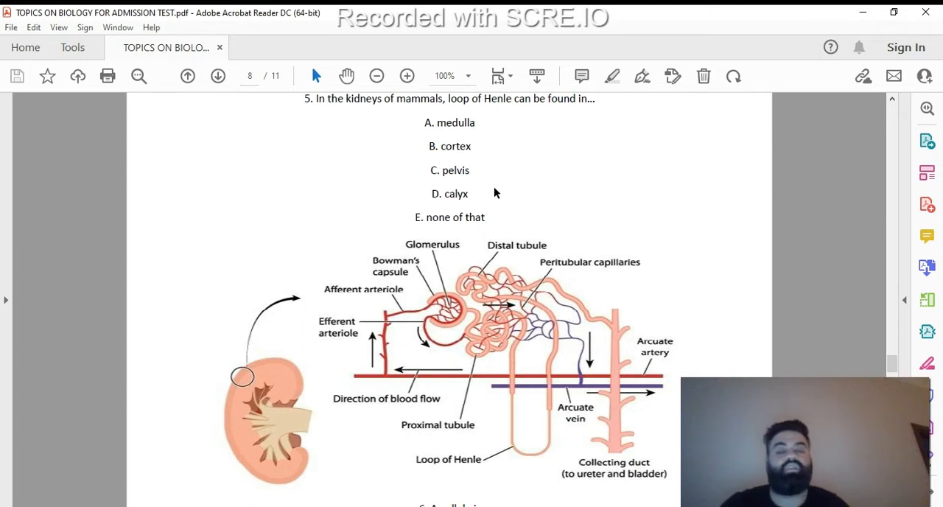
mouse_move(489, 177)
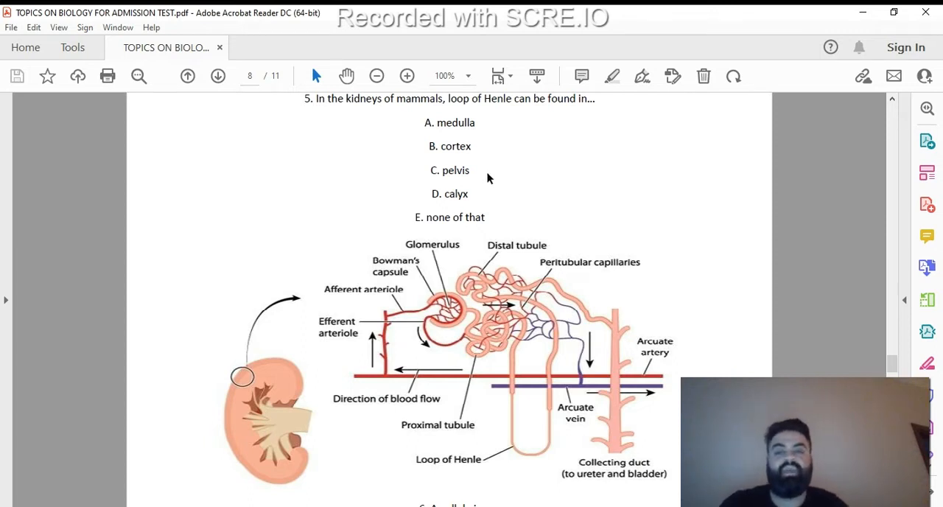
mouse_move(481, 124)
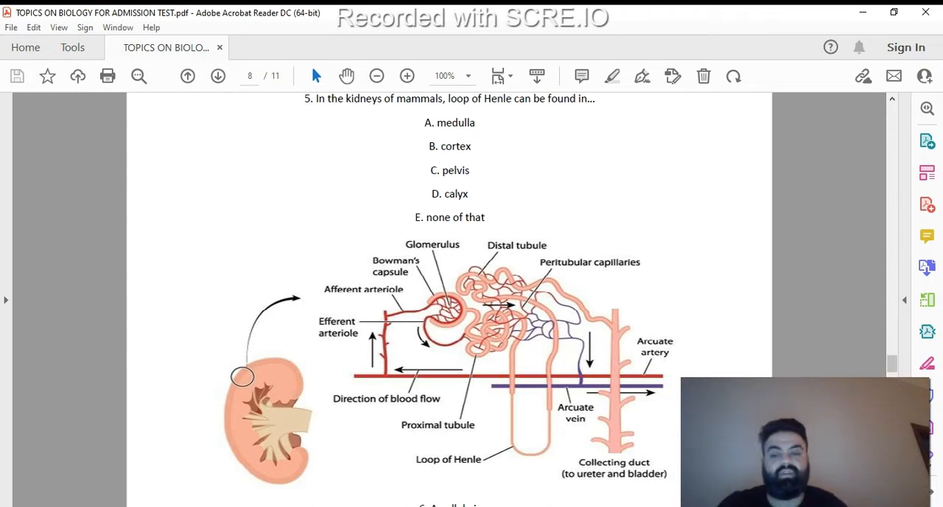
scroll("down", 3)
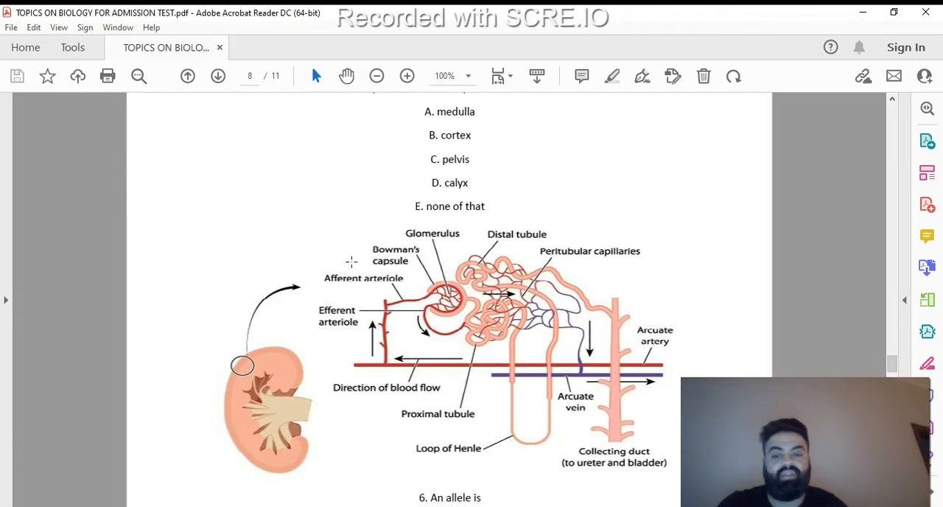
mouse_move(569, 295)
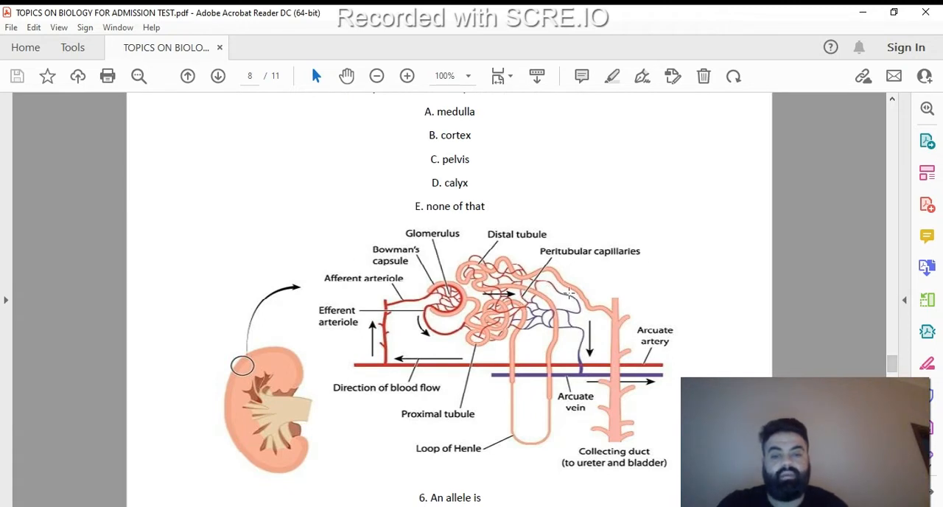
mouse_move(492, 277)
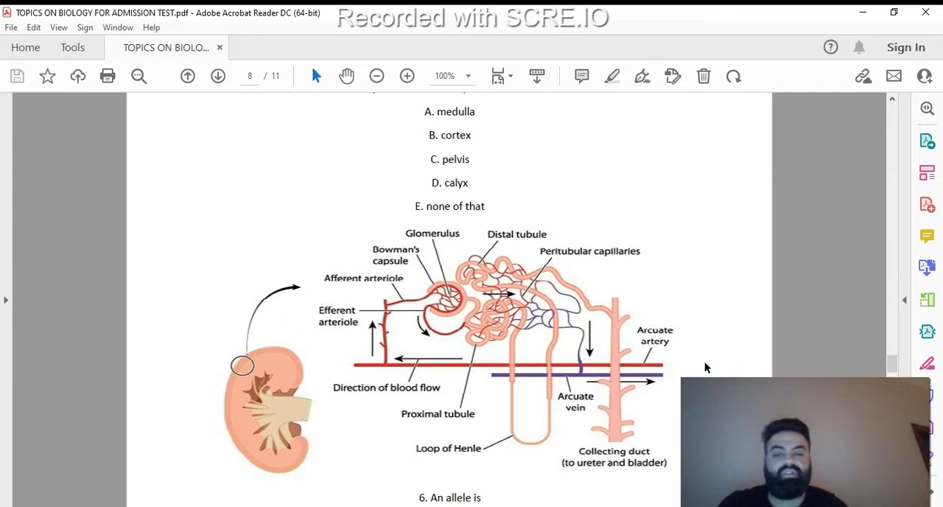
mouse_move(607, 418)
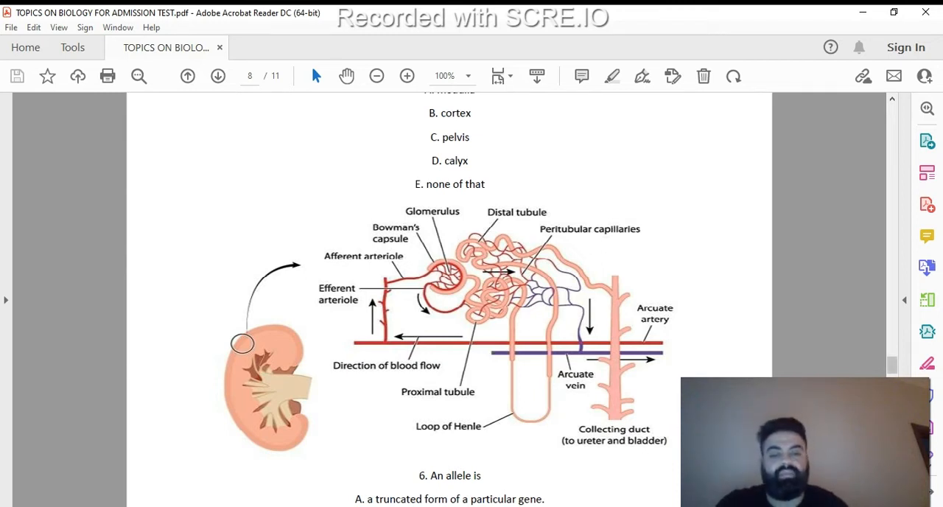
scroll("down", 3)
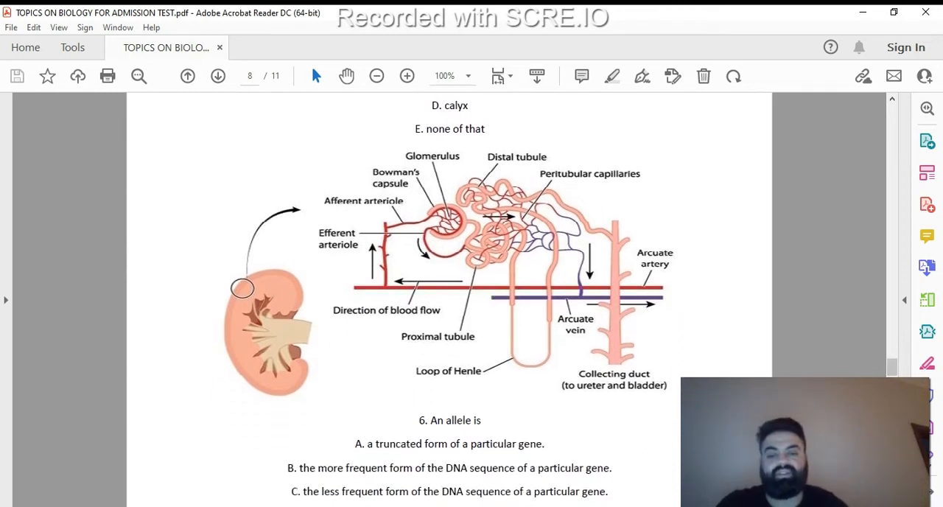
- Scroll through question 6's options down to page 9 so question 7 on enzymes shows
scroll("down", 3)
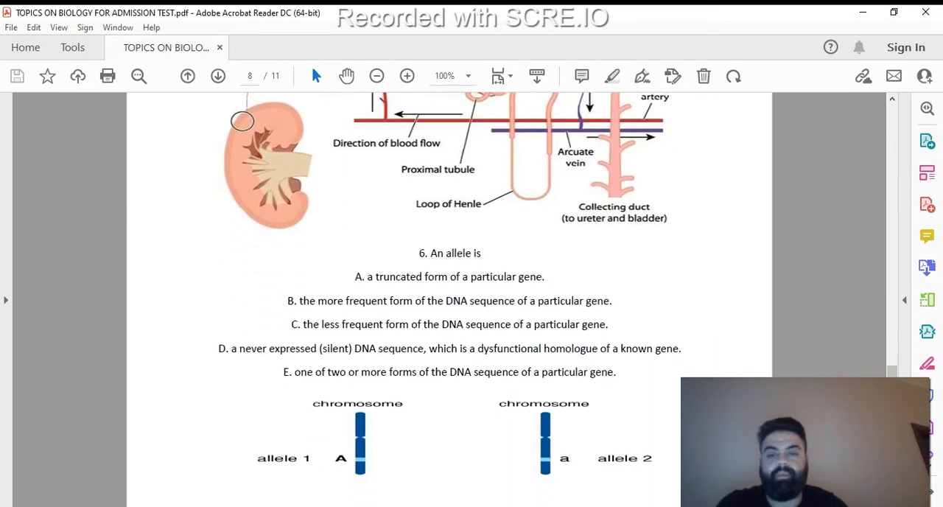
scroll("down", 3)
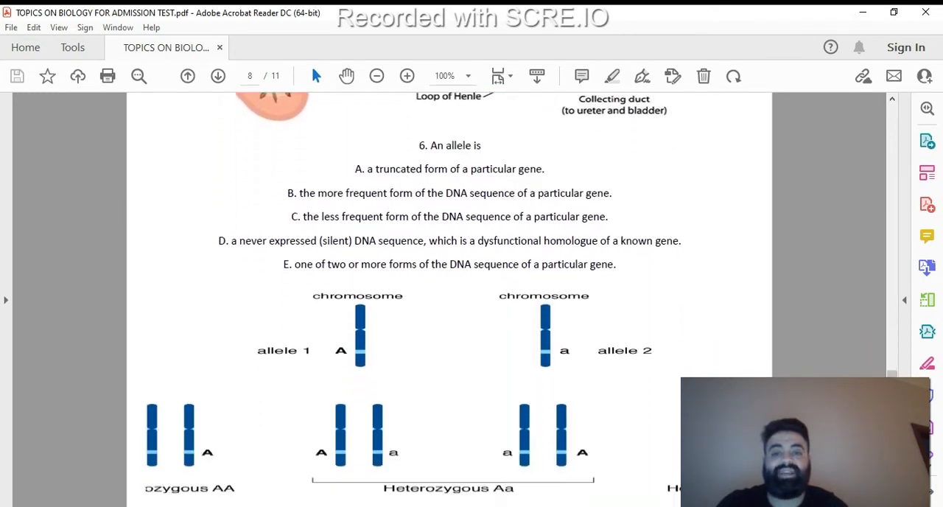
scroll("down", 3)
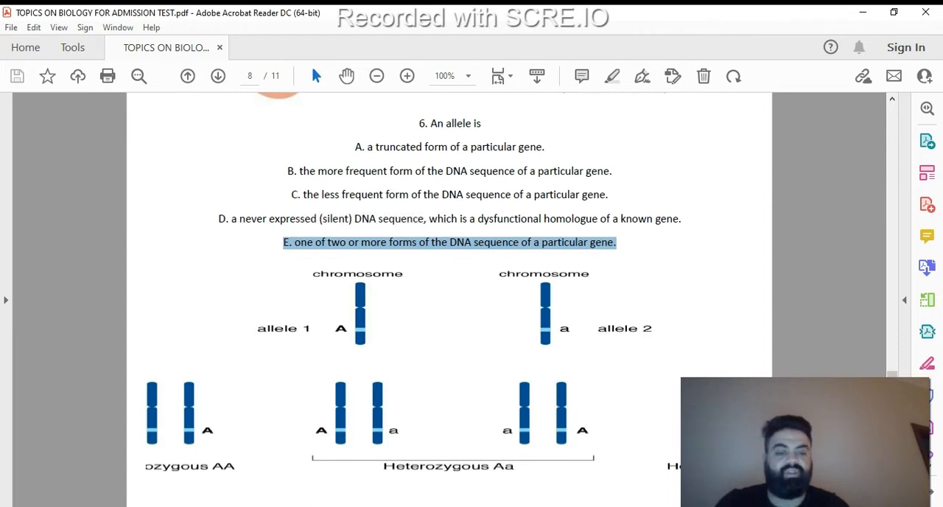
scroll("down", 3)
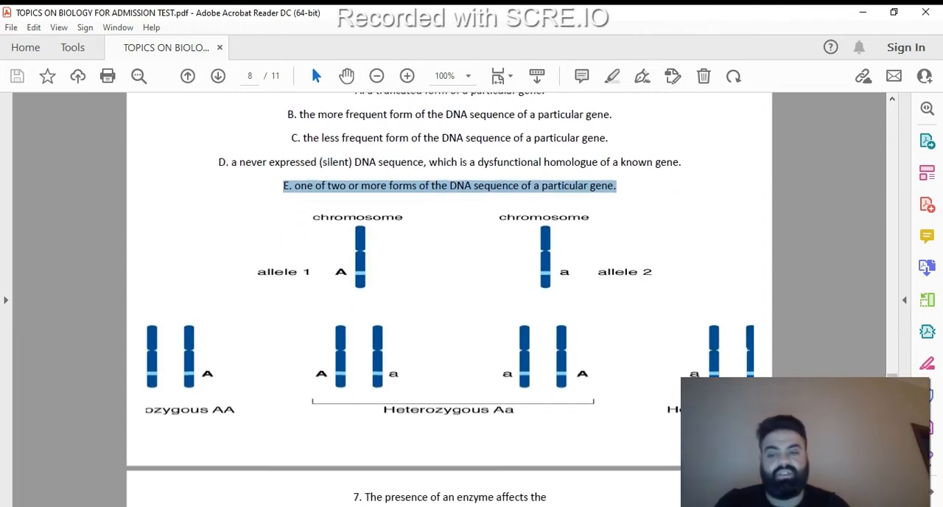
scroll("down", 3)
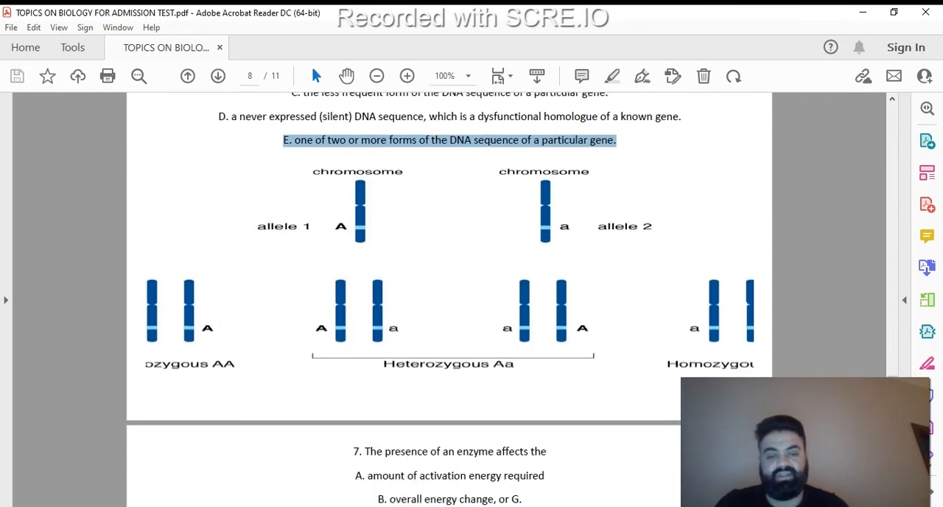
scroll("down", 3)
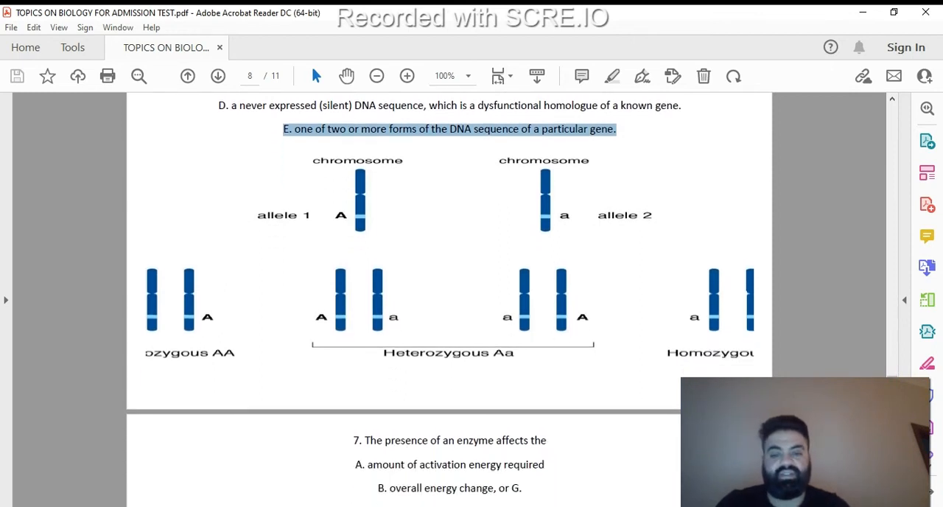
scroll("down", 3)
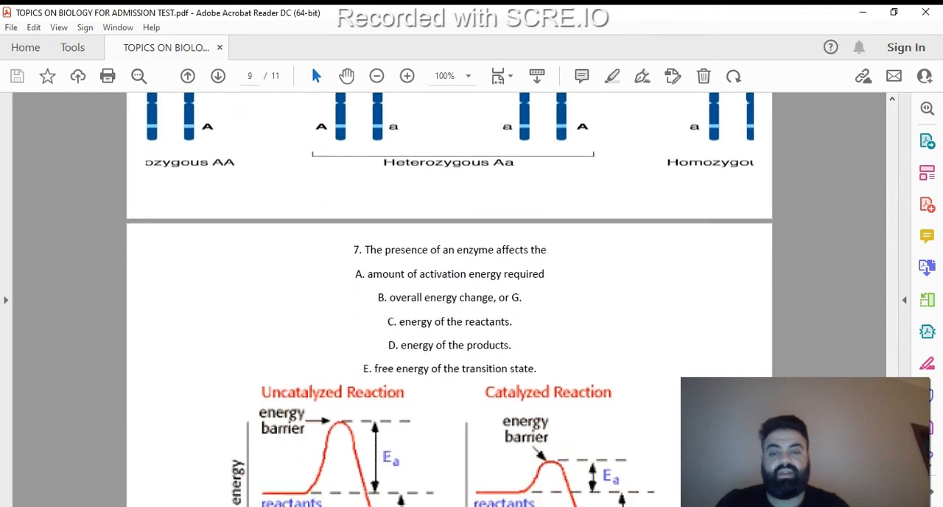
- Scroll past the catalyzed/uncatalyzed reaction graphs to show question 8 on the anticodon
scroll("down", 3)
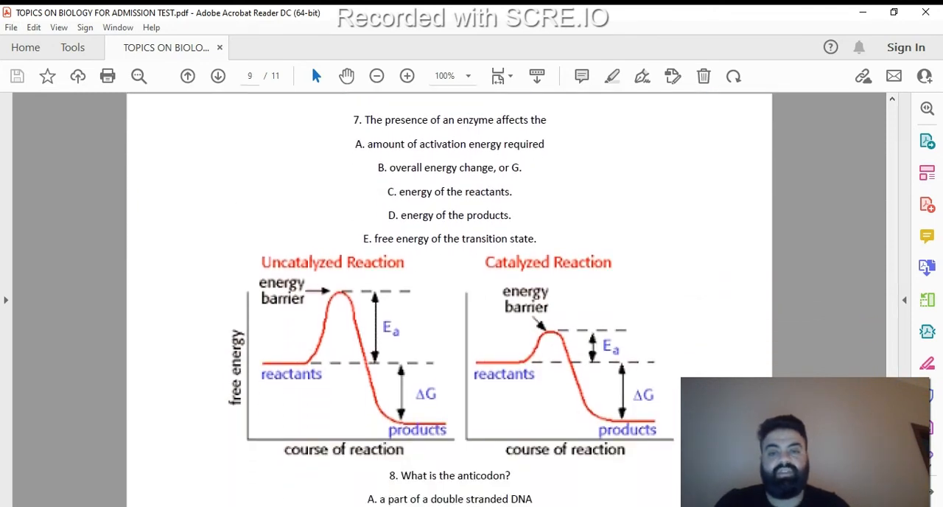
mouse_move(738, 372)
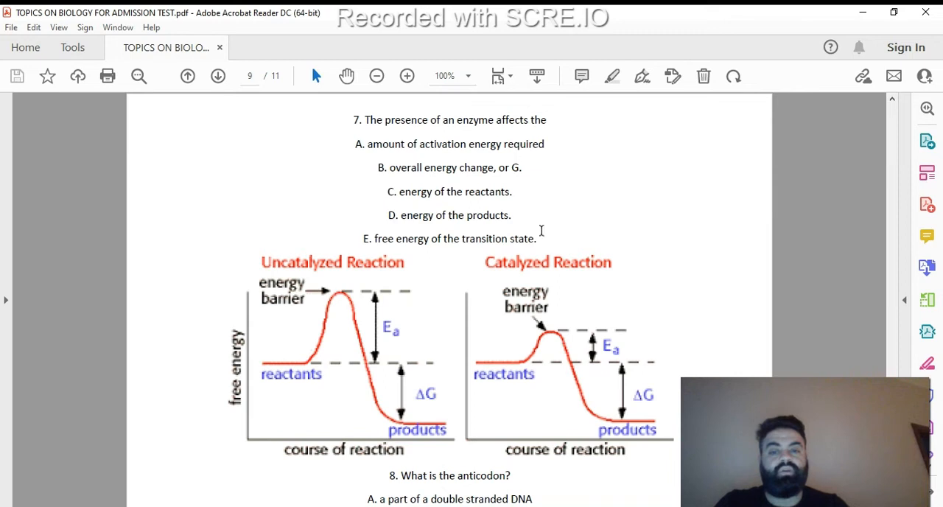
mouse_move(463, 215)
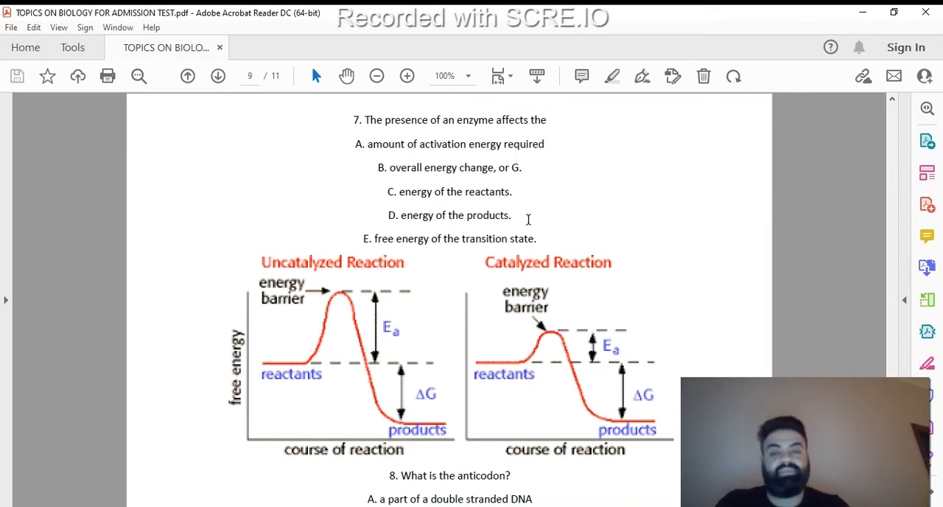
mouse_move(538, 220)
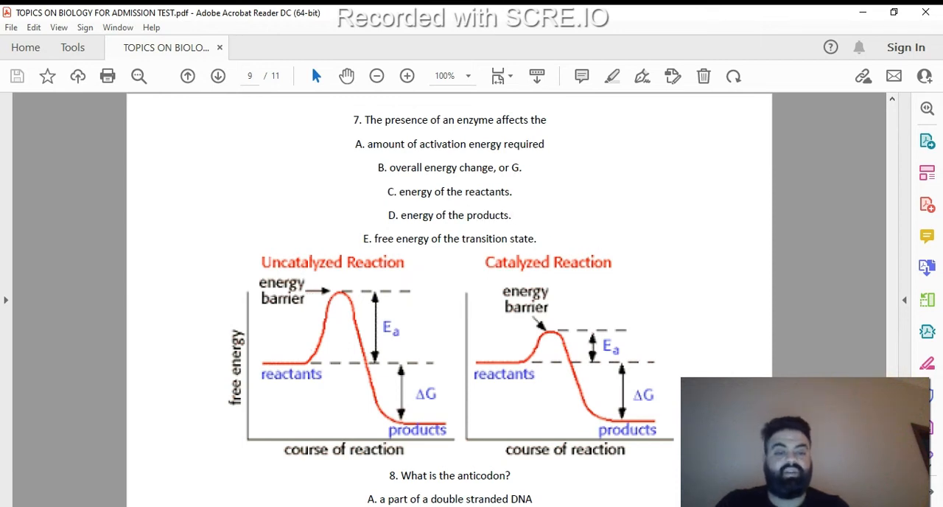
scroll("down", 3)
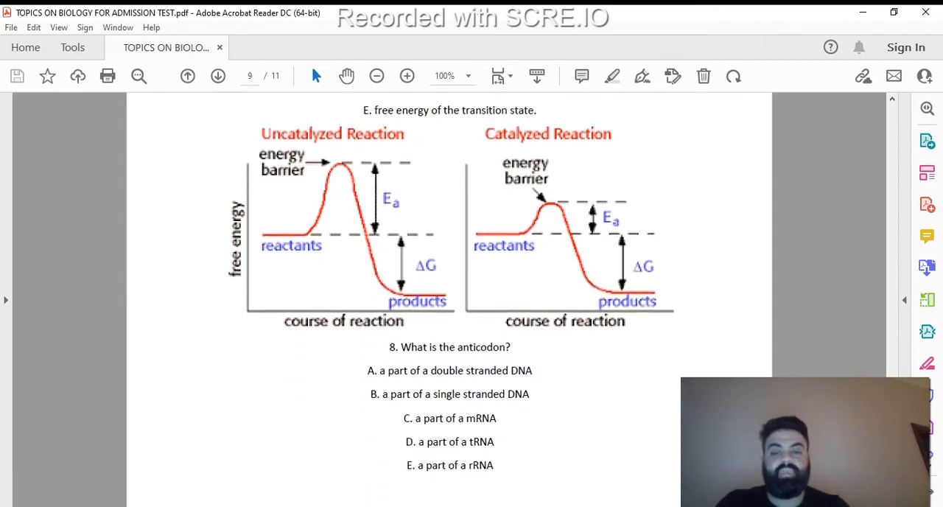
- Scroll past the tRNA anticodon–codon diagram onto page 10 to question 9 on nuclear processes
scroll("down", 3)
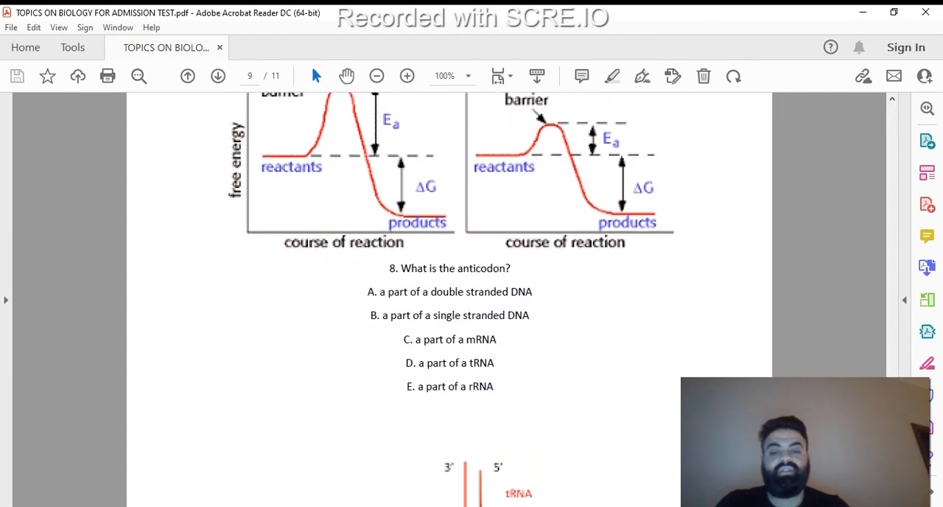
scroll("down", 3)
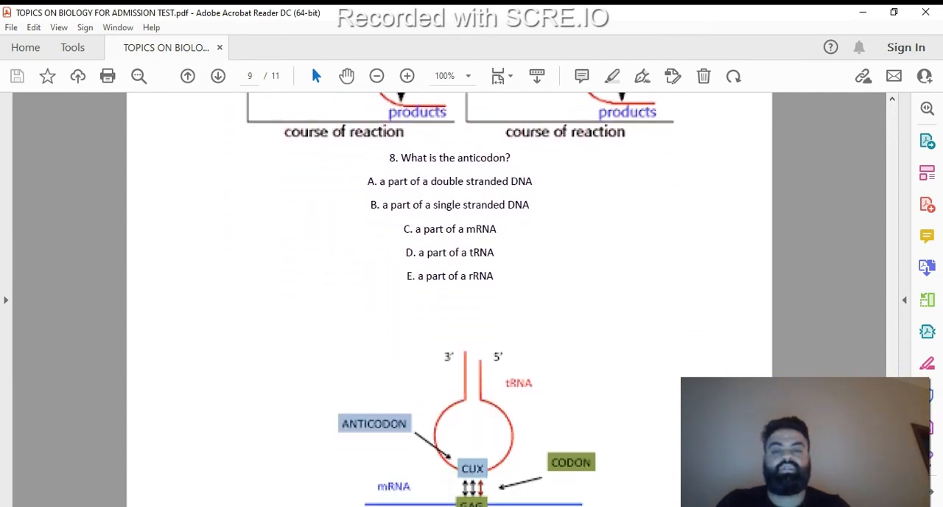
scroll("down", 3)
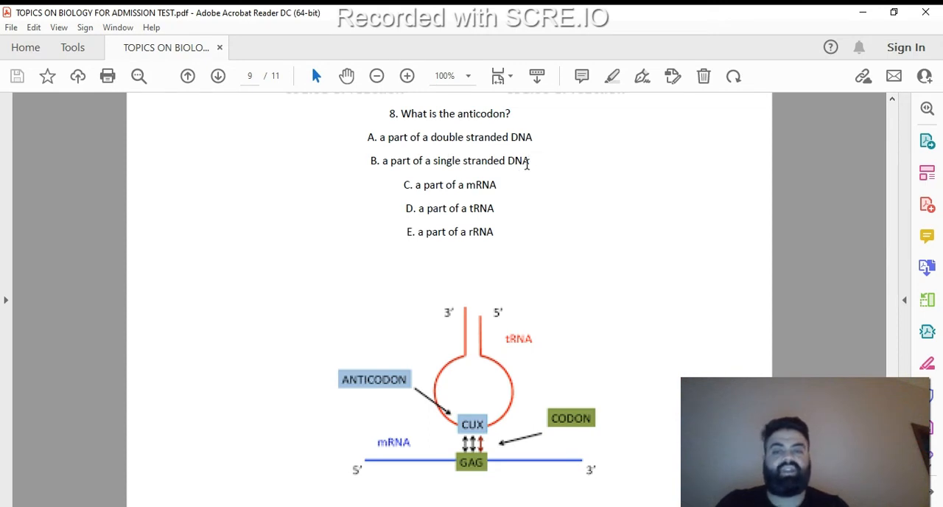
mouse_move(522, 221)
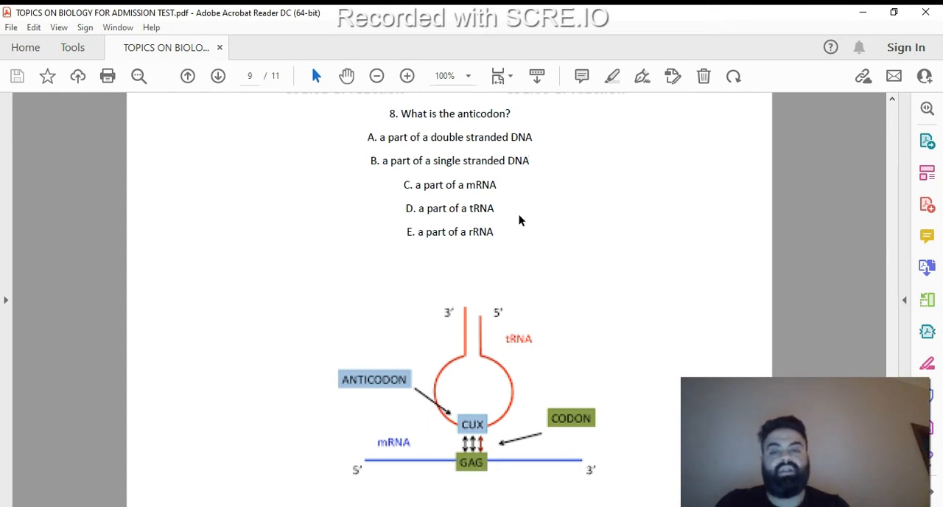
mouse_move(522, 218)
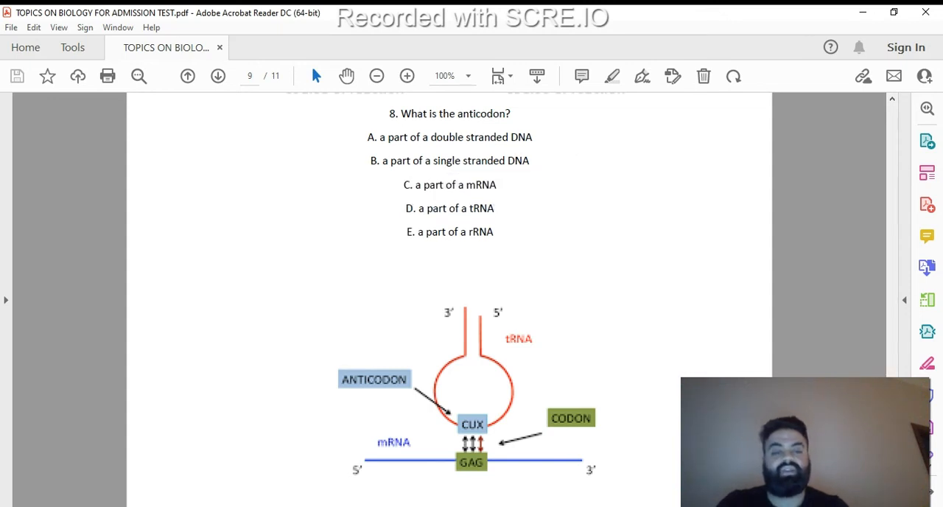
scroll("down", 3)
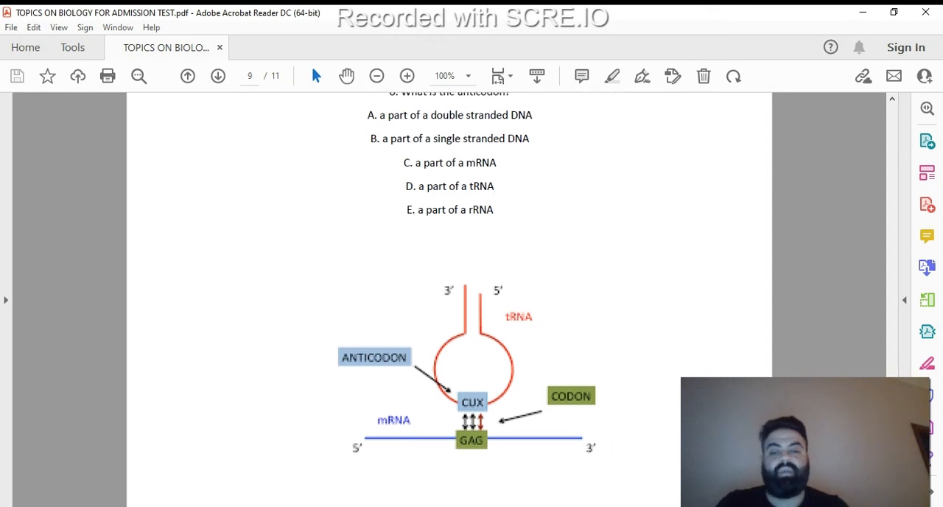
scroll("down", 3)
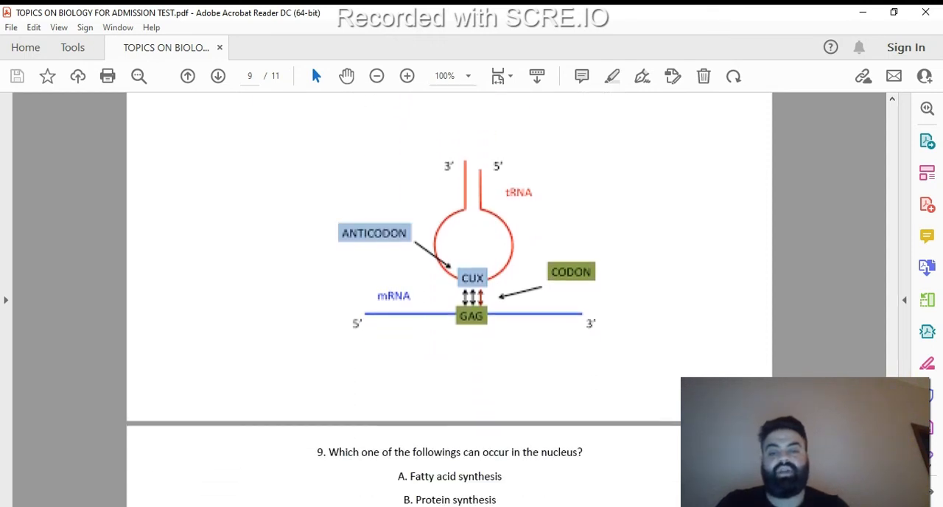
scroll("down", 3)
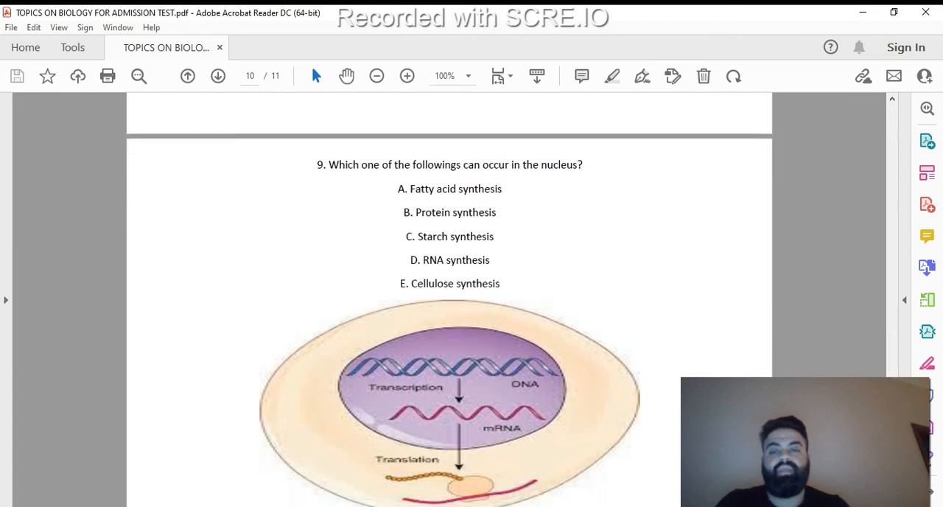
- Scroll past the transcription–translation figure for question 9 until question 10 on organelles appears
scroll("down", 3)
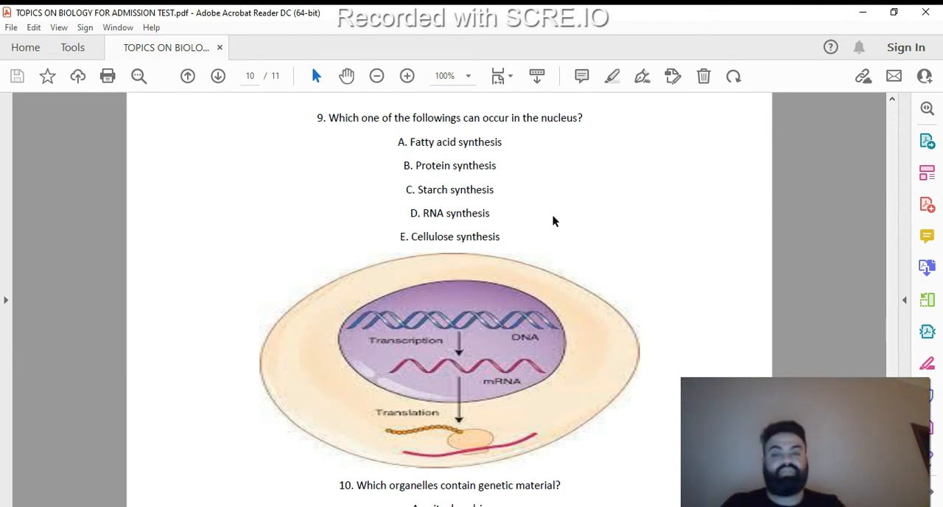
mouse_move(504, 213)
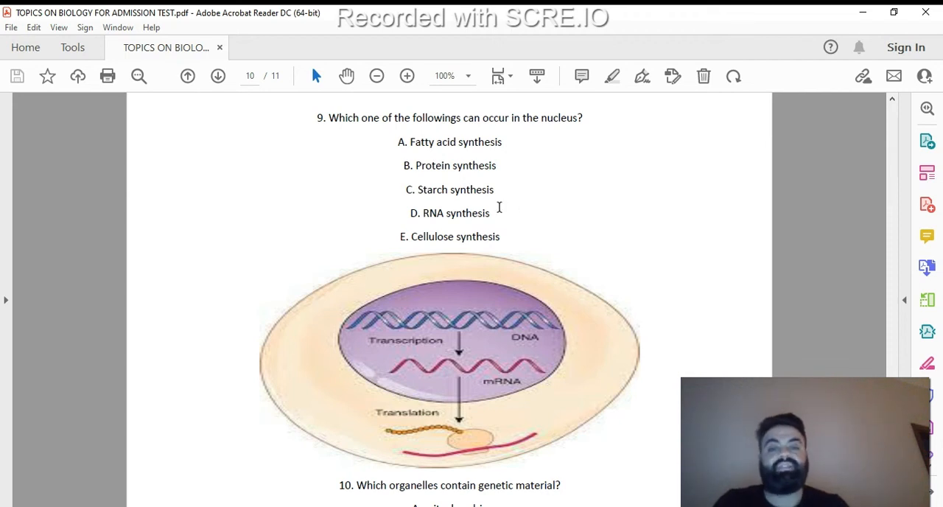
double_click(448, 213)
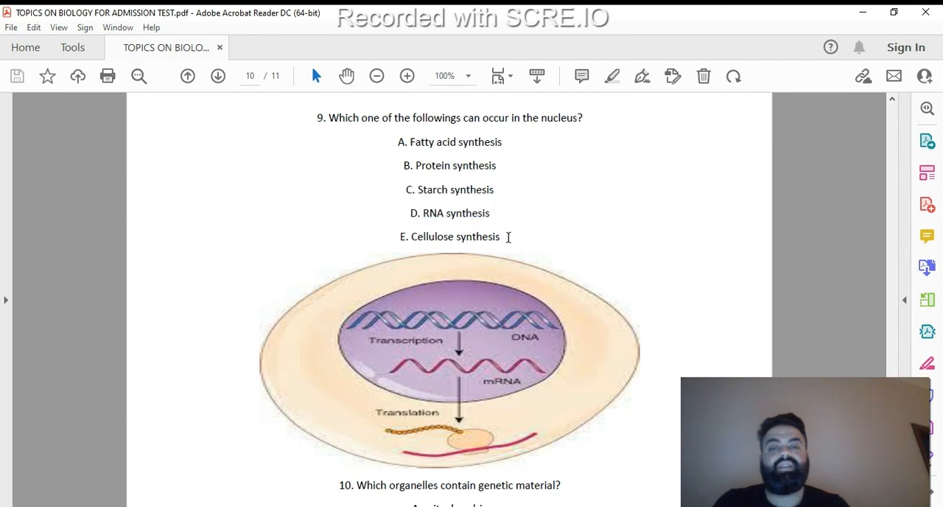
mouse_move(519, 246)
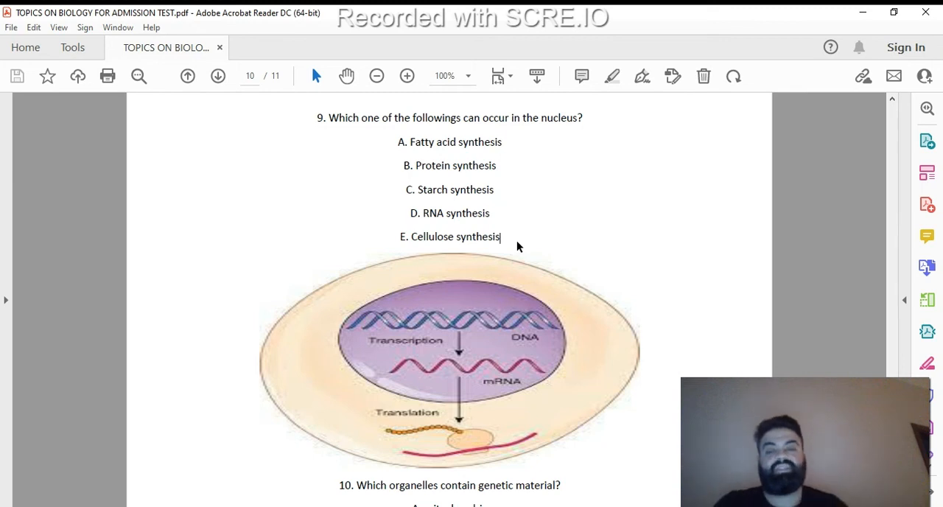
mouse_move(501, 195)
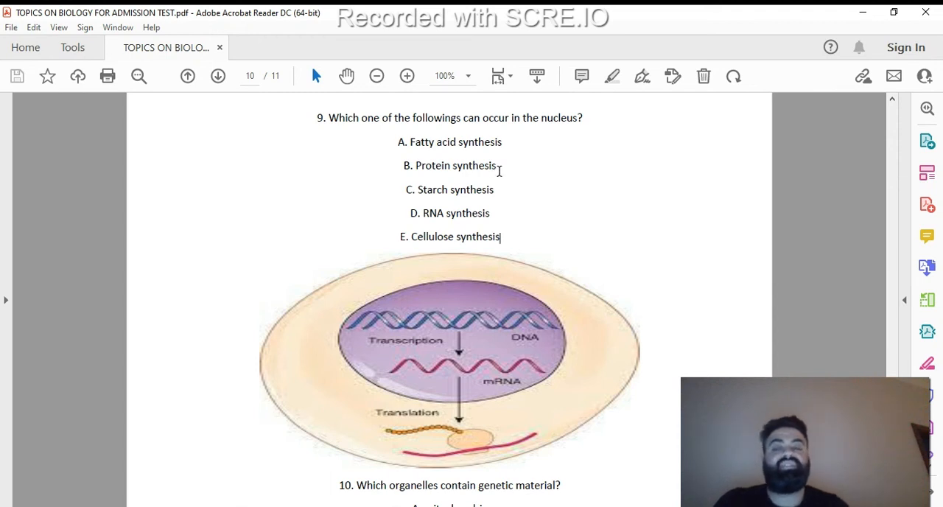
mouse_move(507, 173)
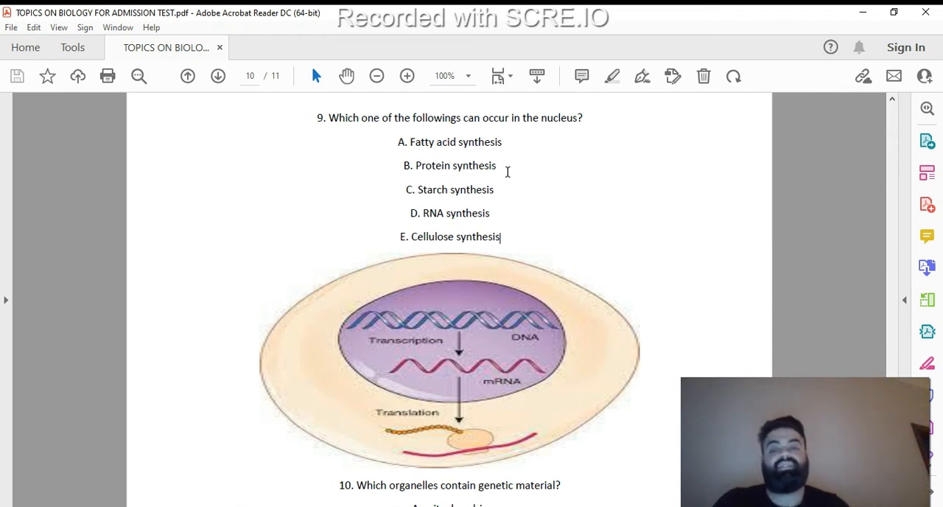
mouse_move(441, 389)
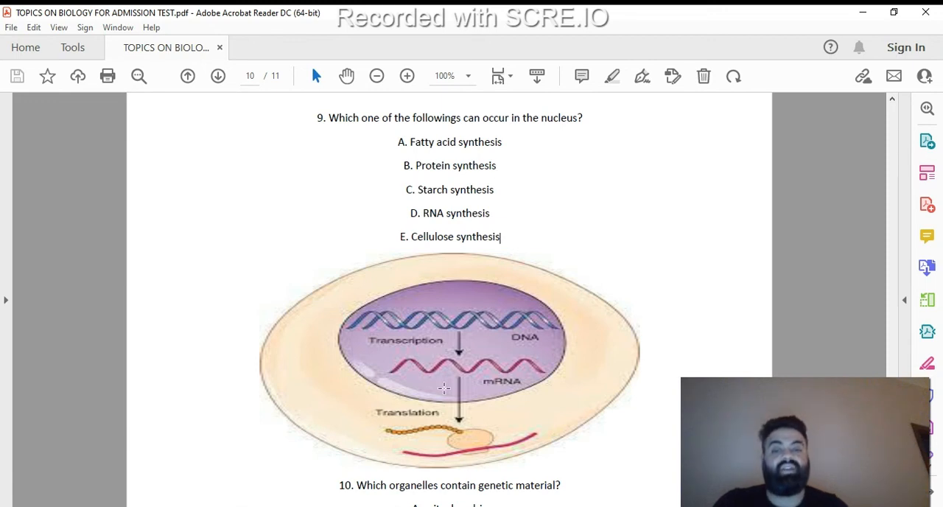
mouse_move(505, 141)
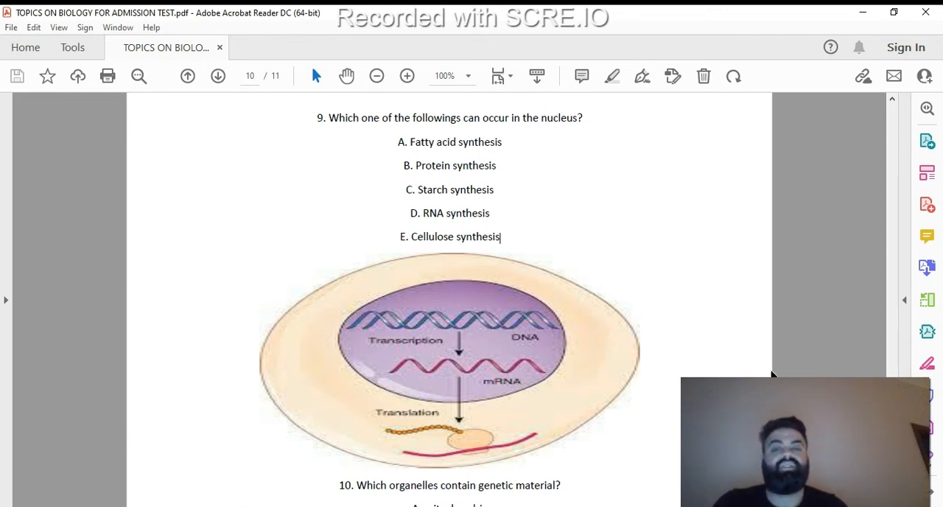
scroll("down", 3)
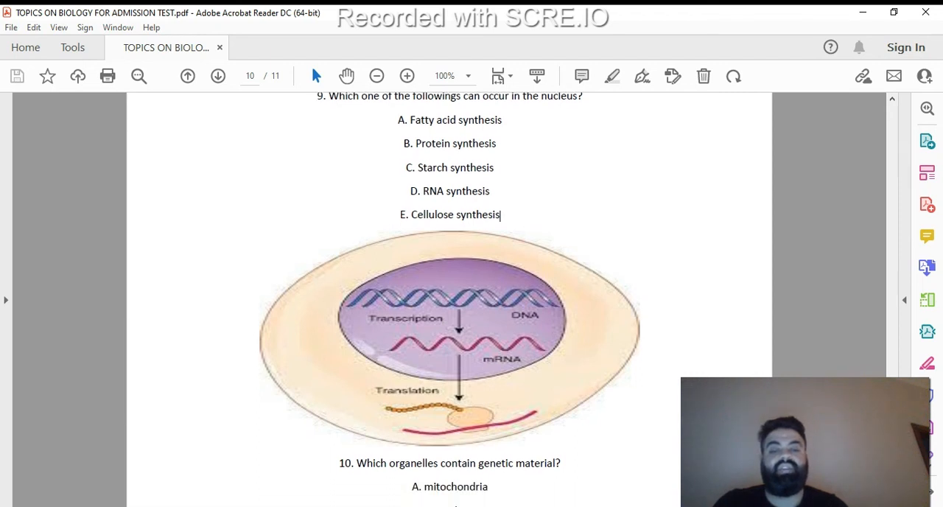
scroll("down", 3)
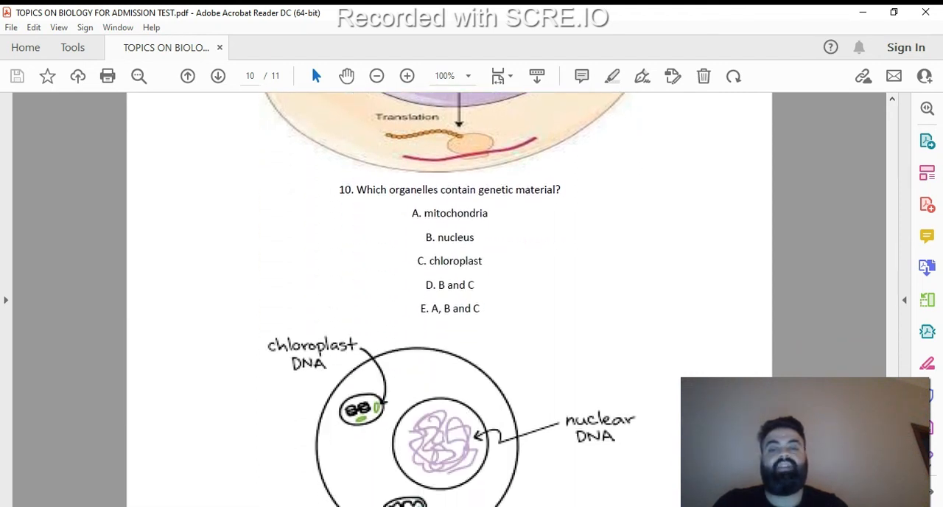
- Scroll past question 10's options to page 11's 'Give the definitions' section
scroll("down", 3)
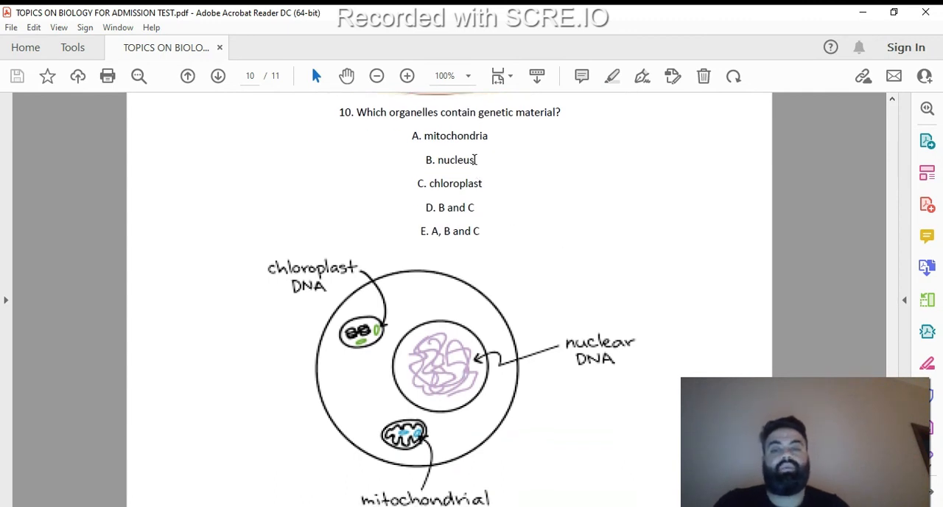
mouse_move(562, 209)
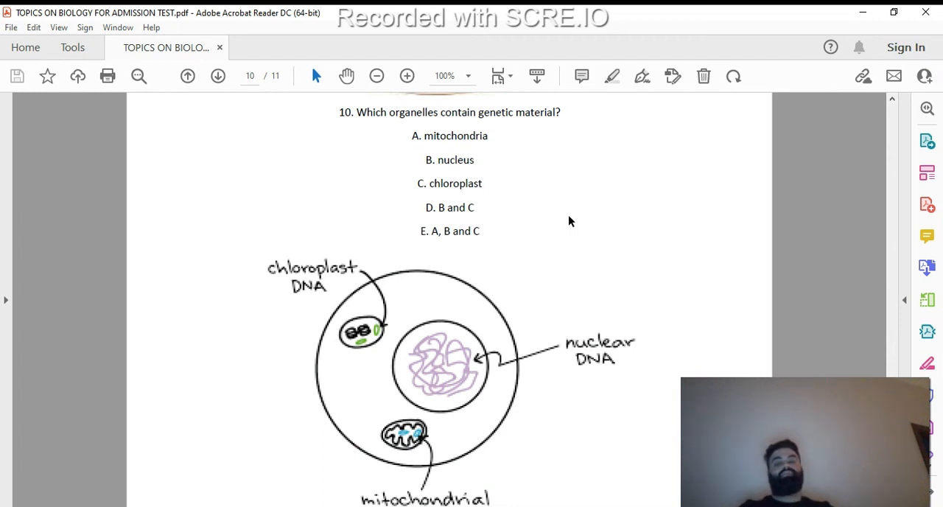
mouse_move(558, 223)
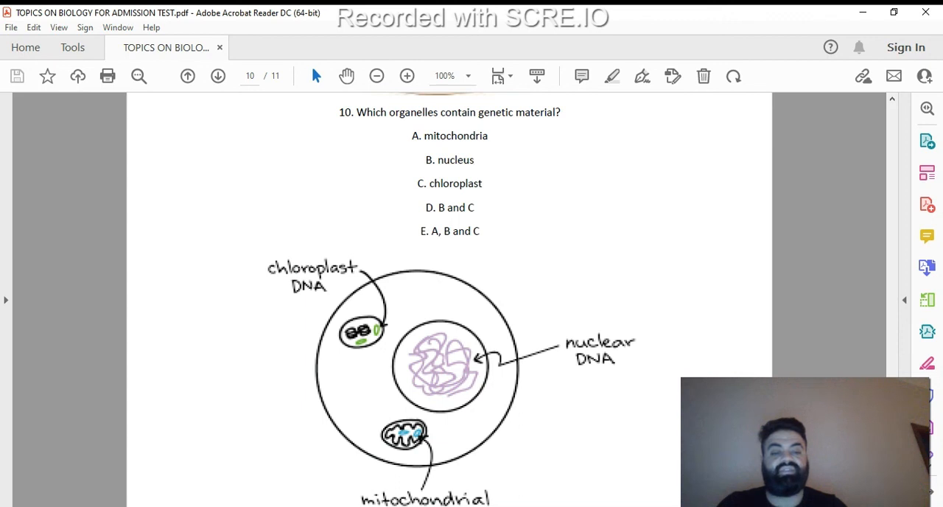
scroll("down", 3)
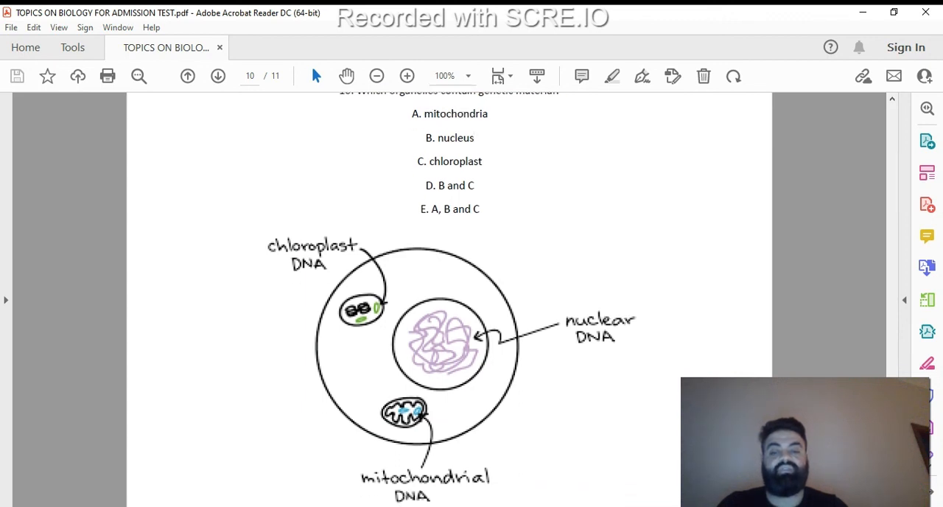
scroll("down", 3)
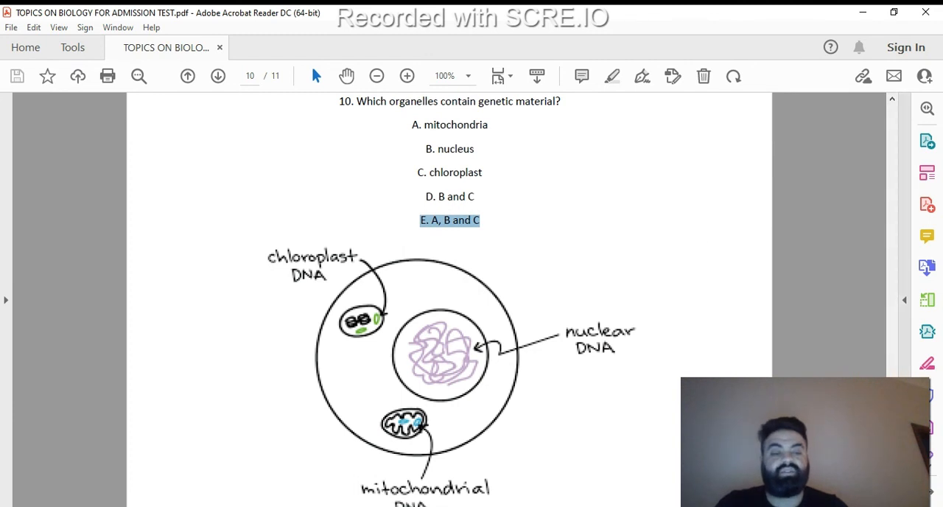
scroll("down", 3)
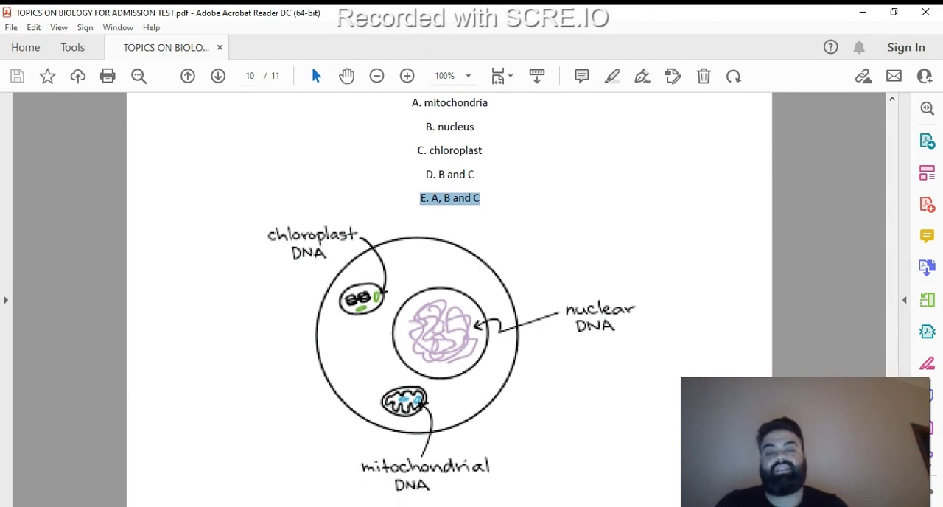
scroll("down", 3)
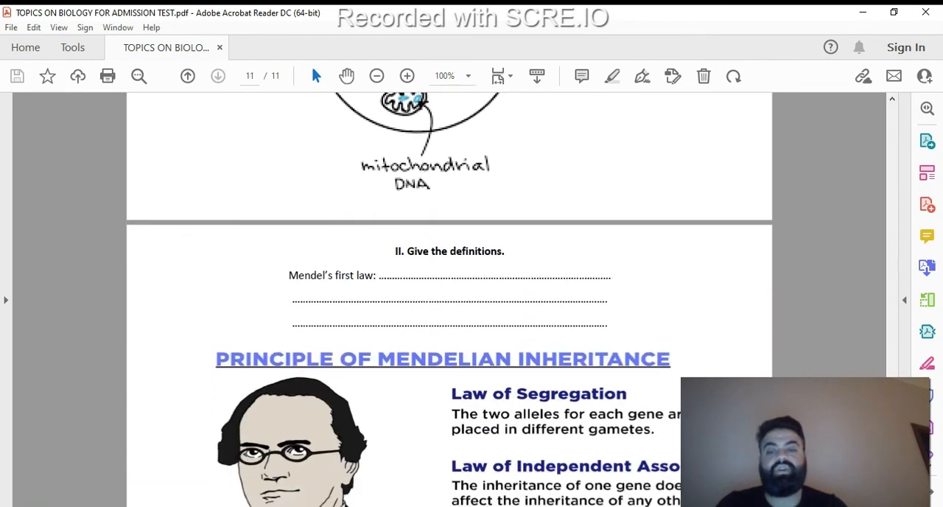
- Scroll past the Principle of Mendelian Inheritance figure to the Transcription definition prompt
scroll("down", 3)
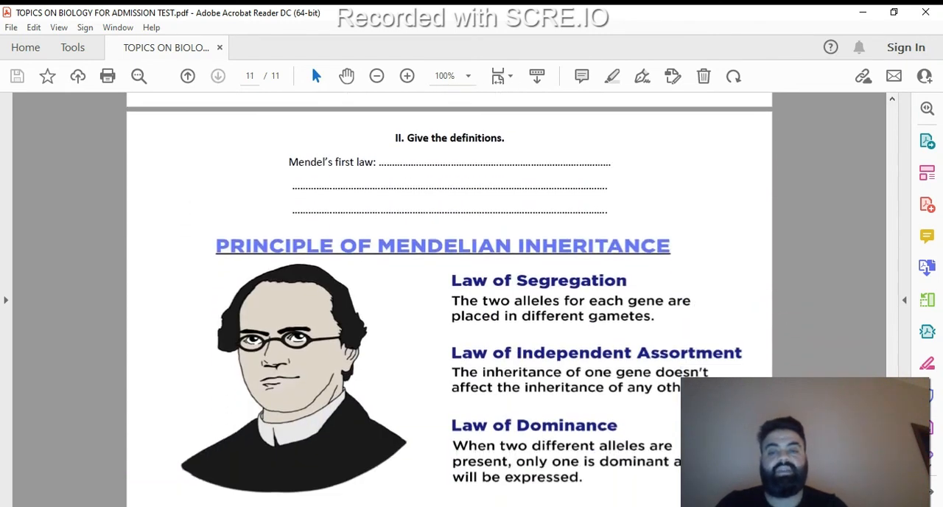
scroll("down", 3)
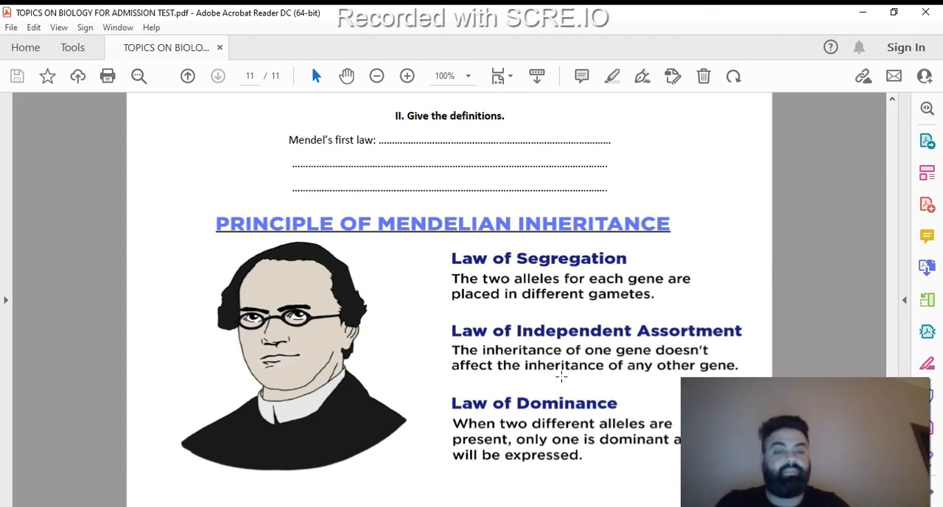
scroll("down", 3)
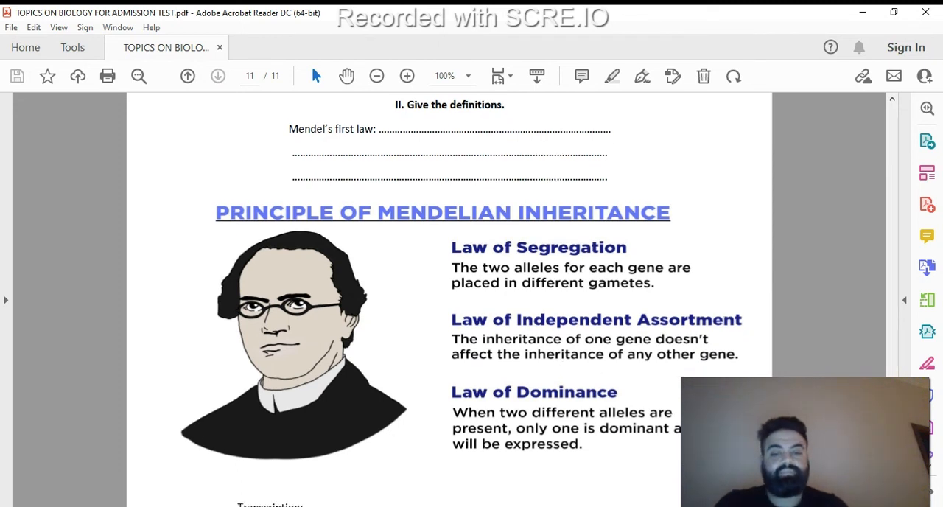
scroll("down", 3)
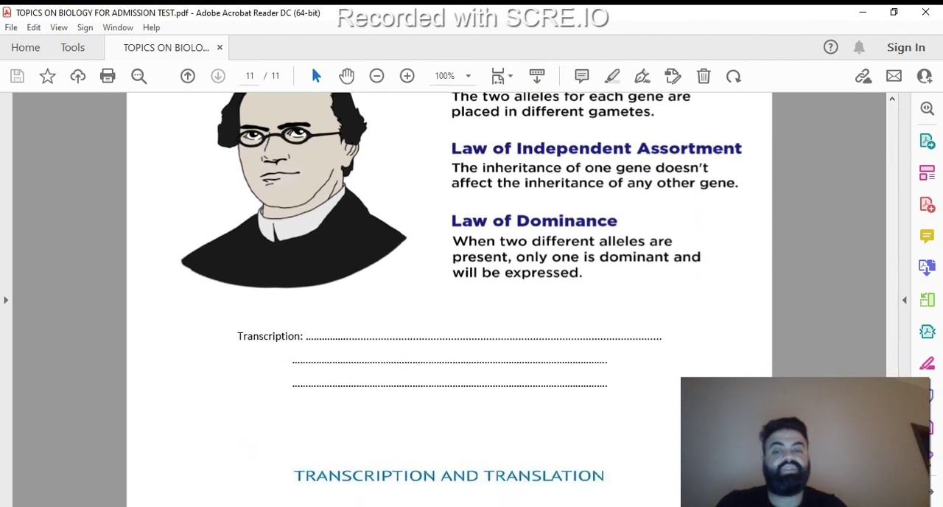
- Scroll down to show the Transcription and Translation figure with DNA, RNA and protein
scroll("down", 3)
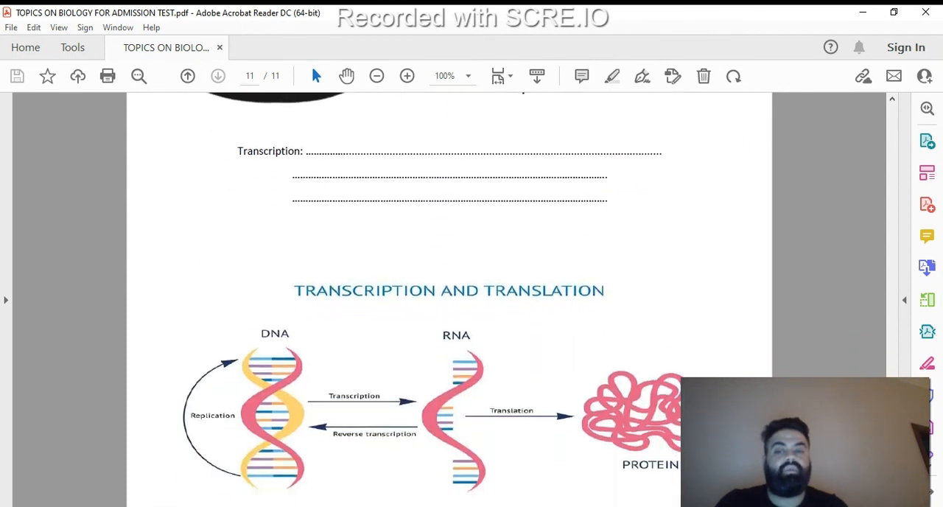
scroll("down", 3)
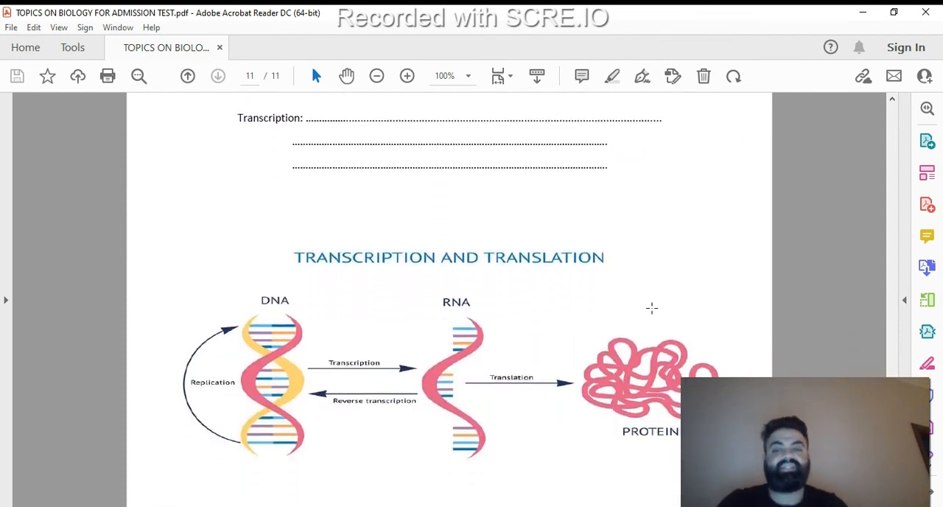